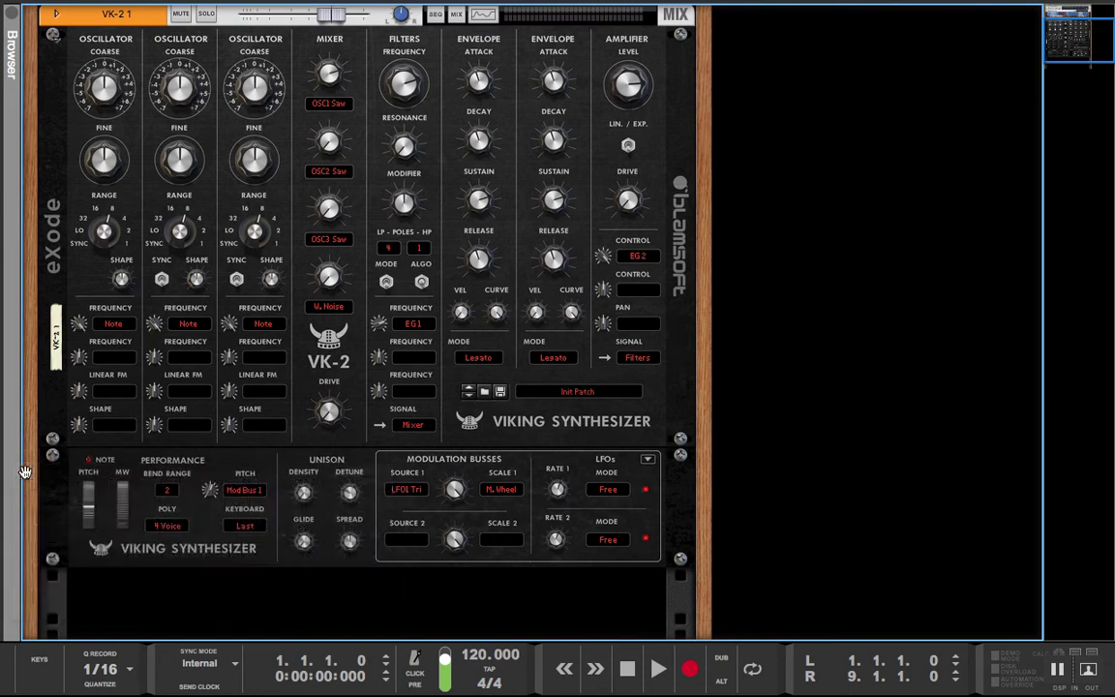
mouse_move(249, 591)
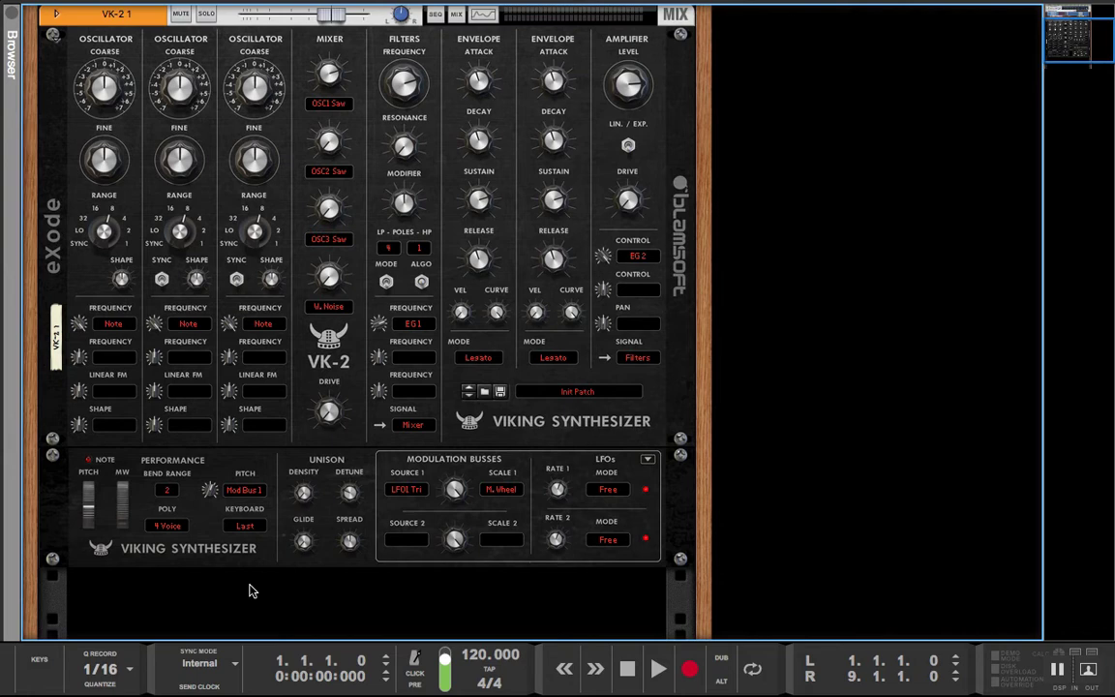
mouse_move(211, 486)
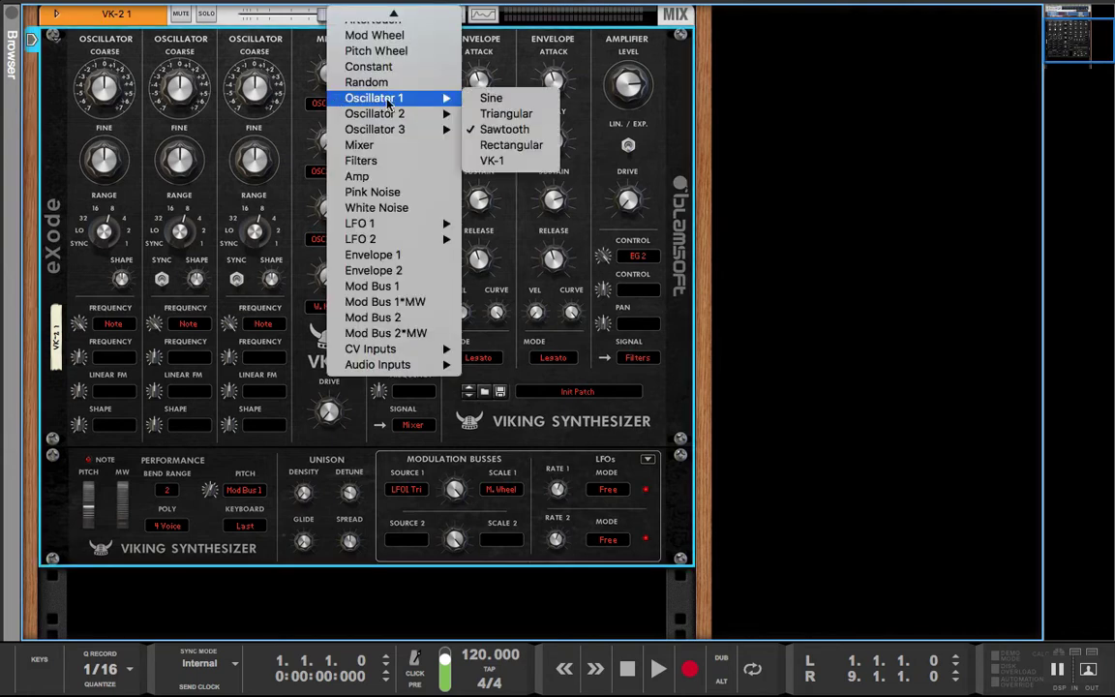
mouse_move(491, 97)
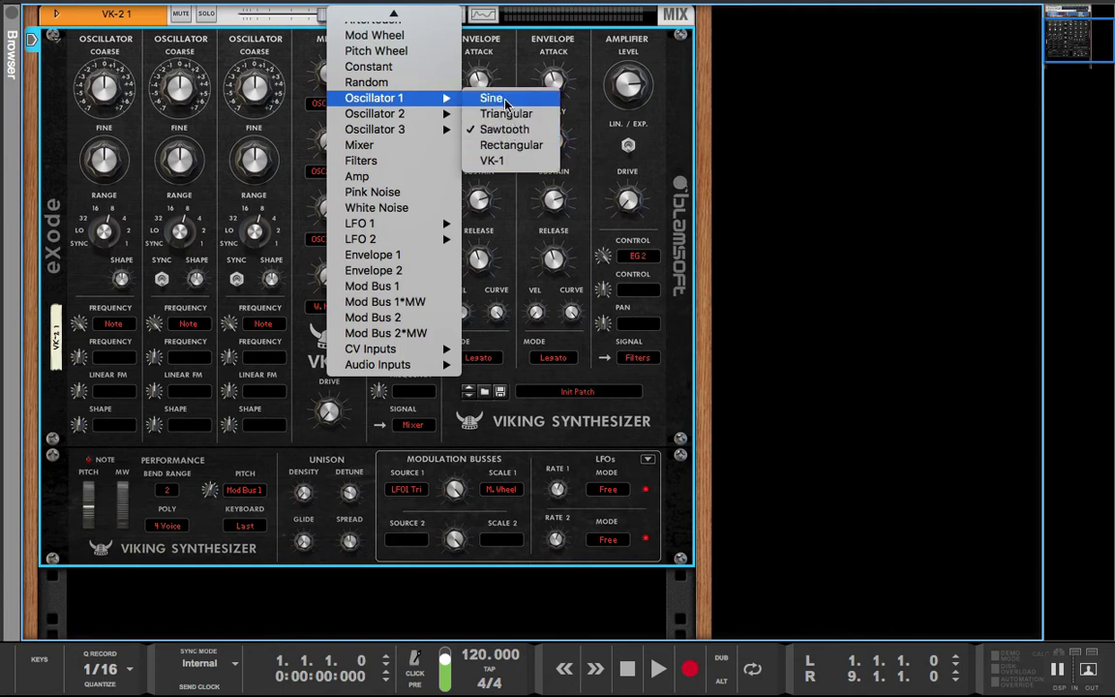
mouse_move(506, 114)
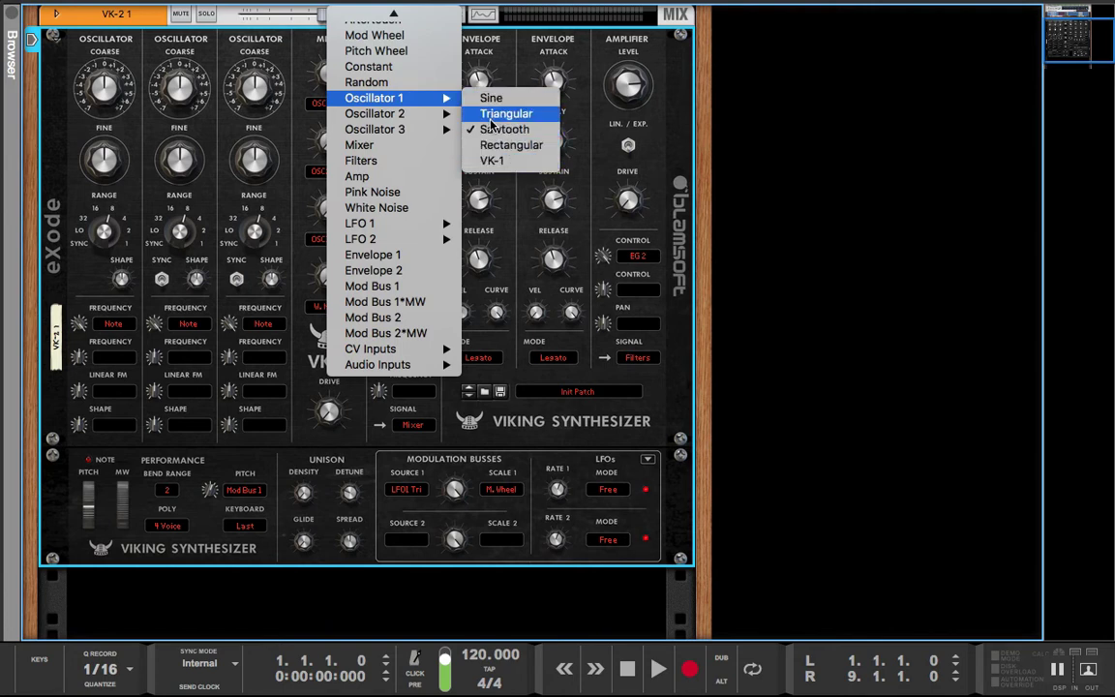
mouse_move(374, 114)
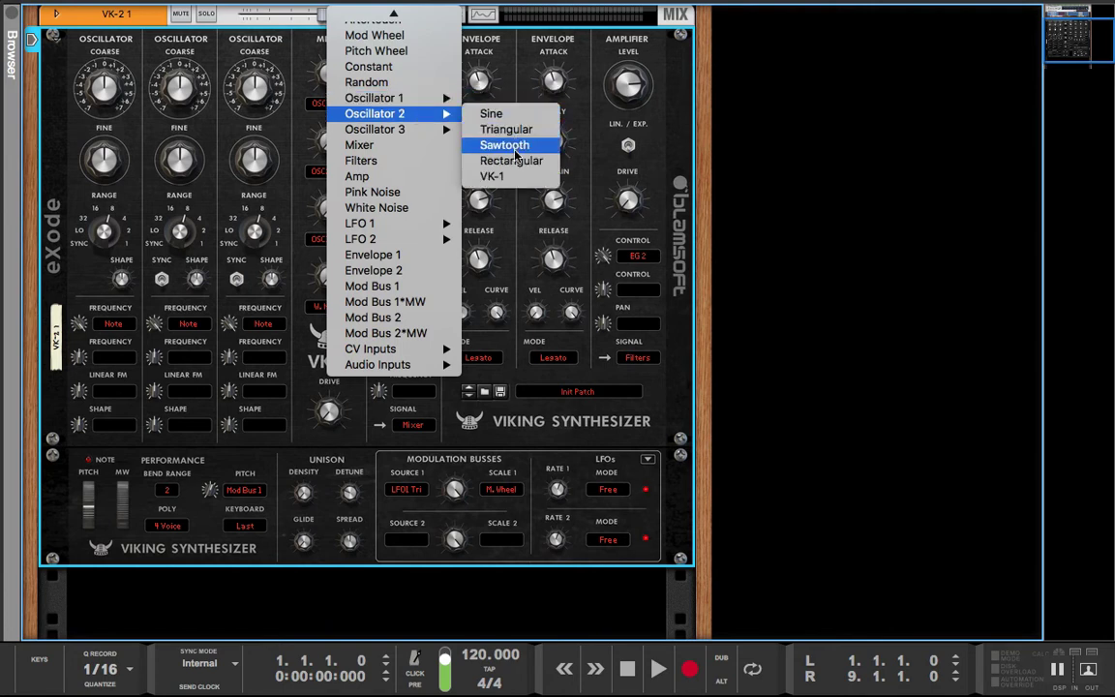
mouse_move(511, 161)
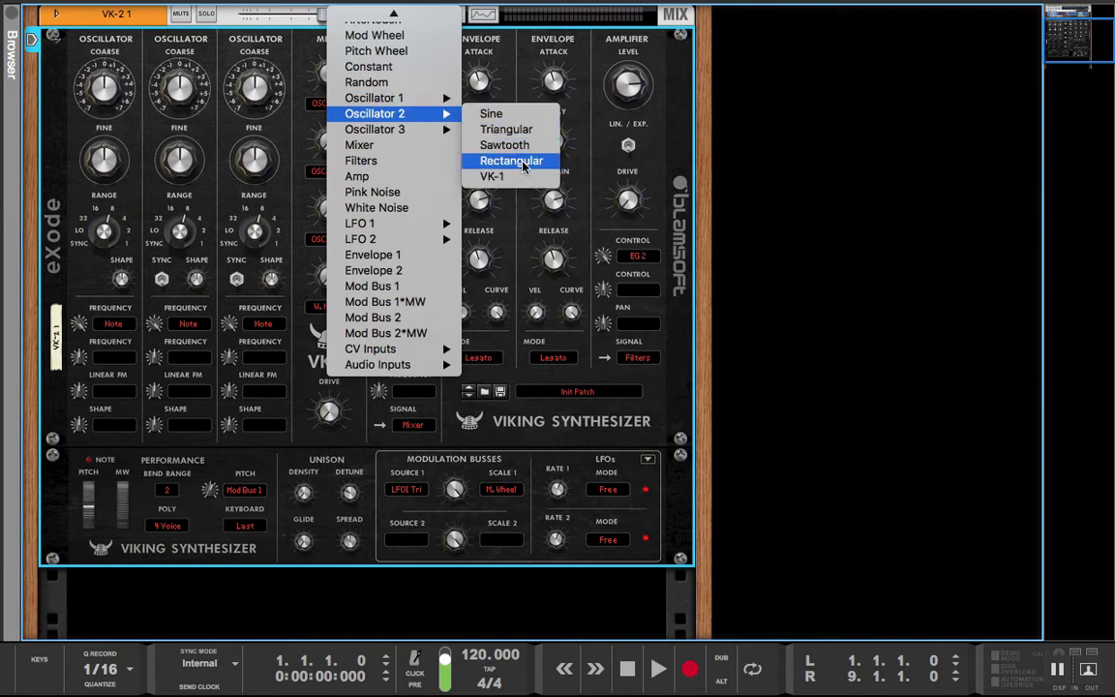
mouse_move(491, 113)
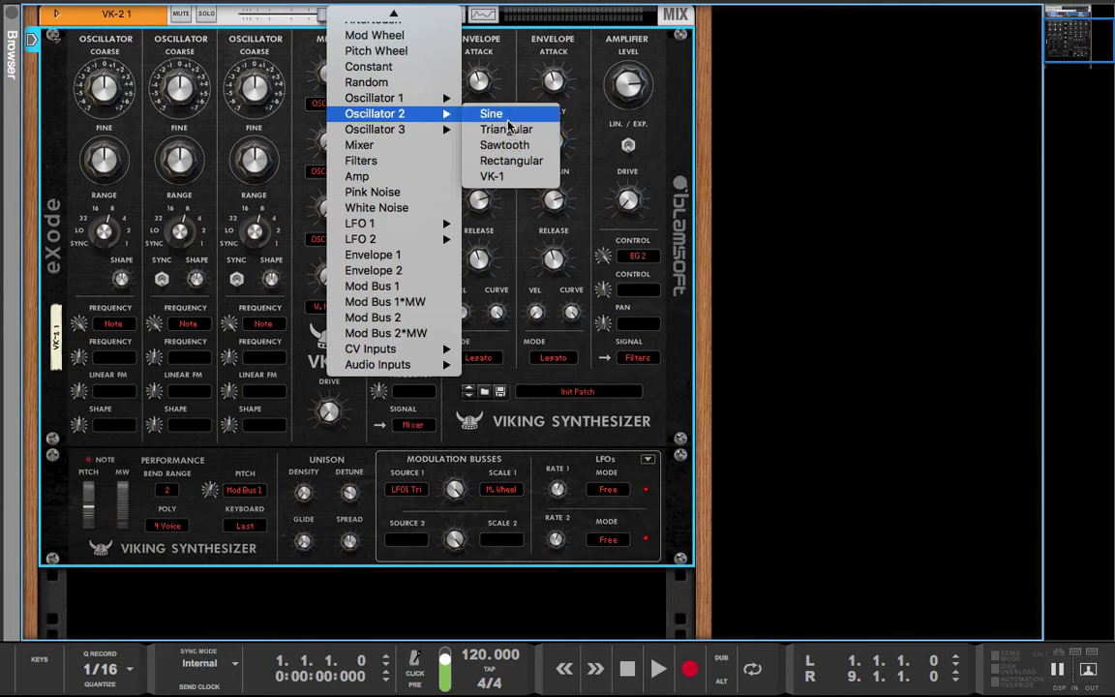
Set mixer source 1 to OSC2 Sine and mixer source 2 to OSC2 Triangle
click(491, 114)
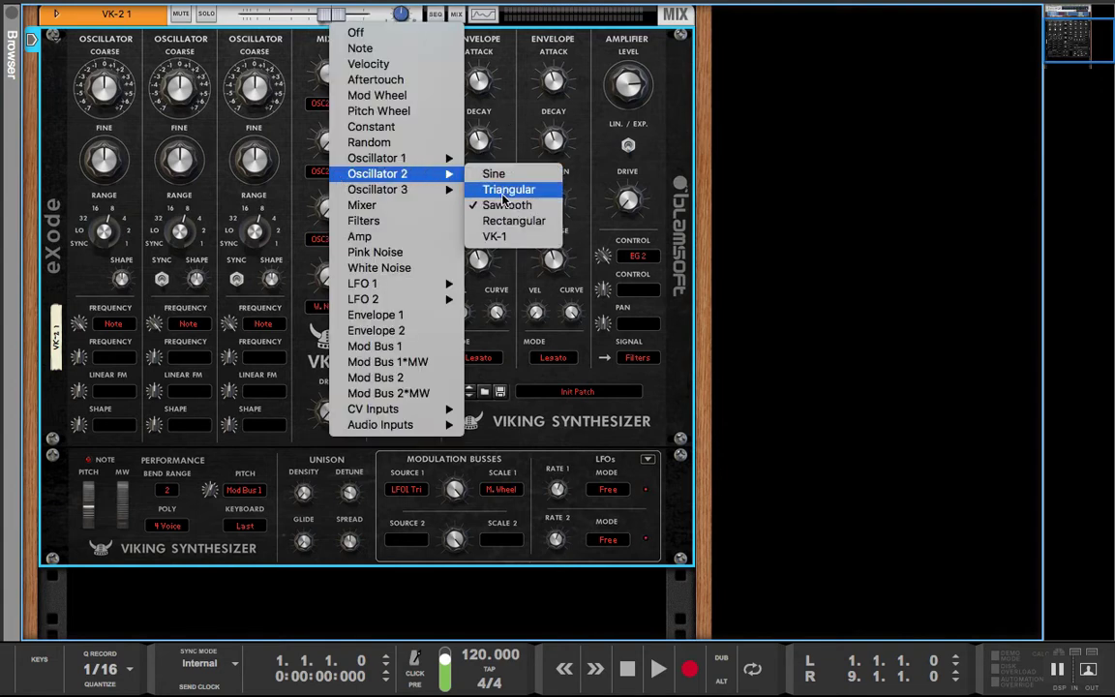
click(508, 189)
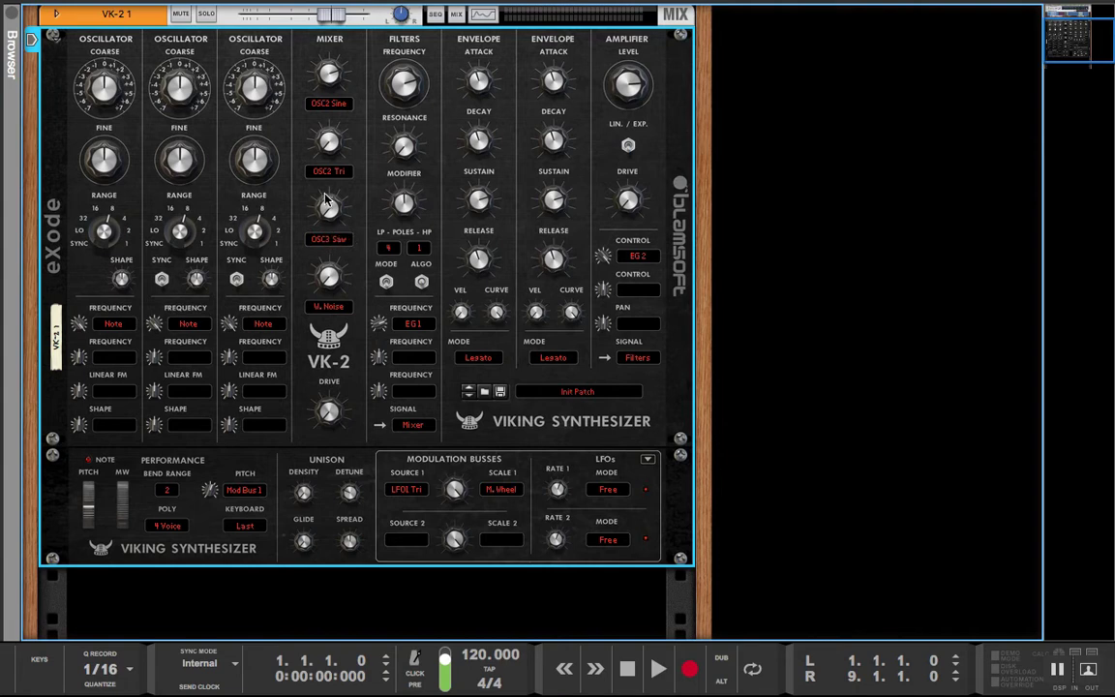
mouse_move(310, 102)
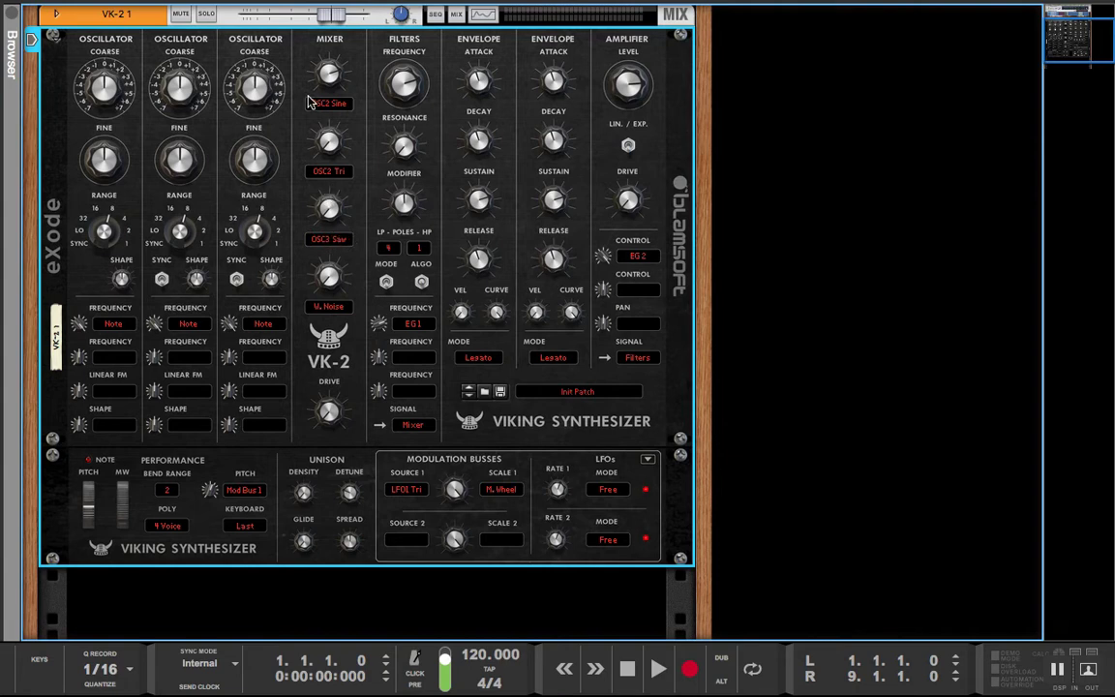
mouse_move(322, 139)
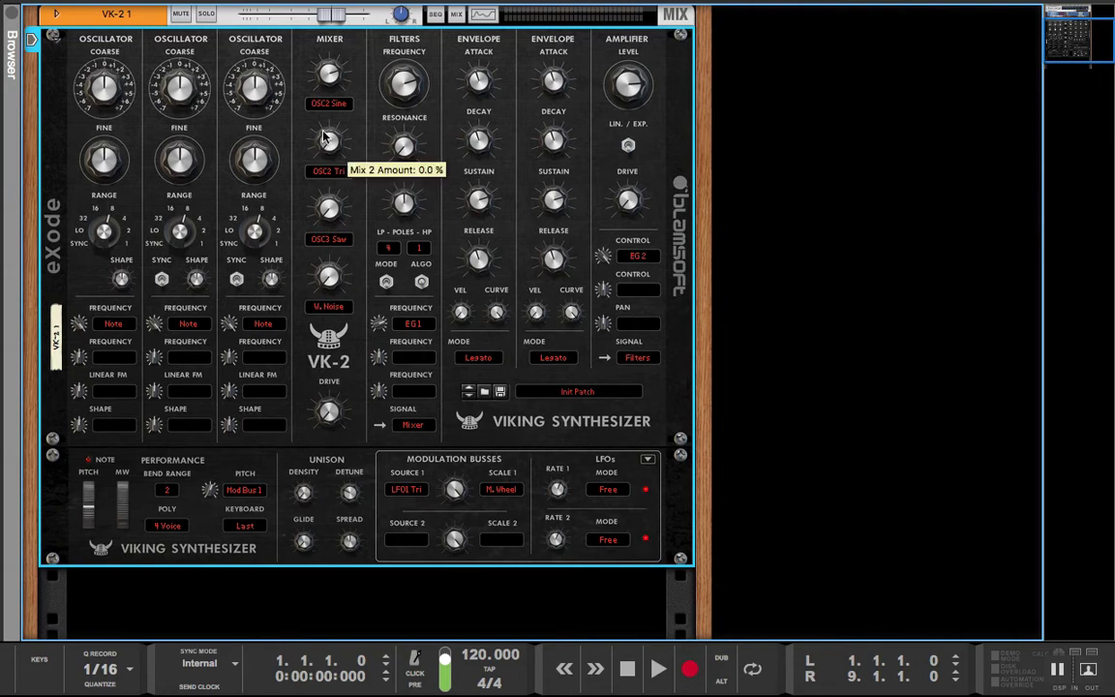
mouse_move(346, 191)
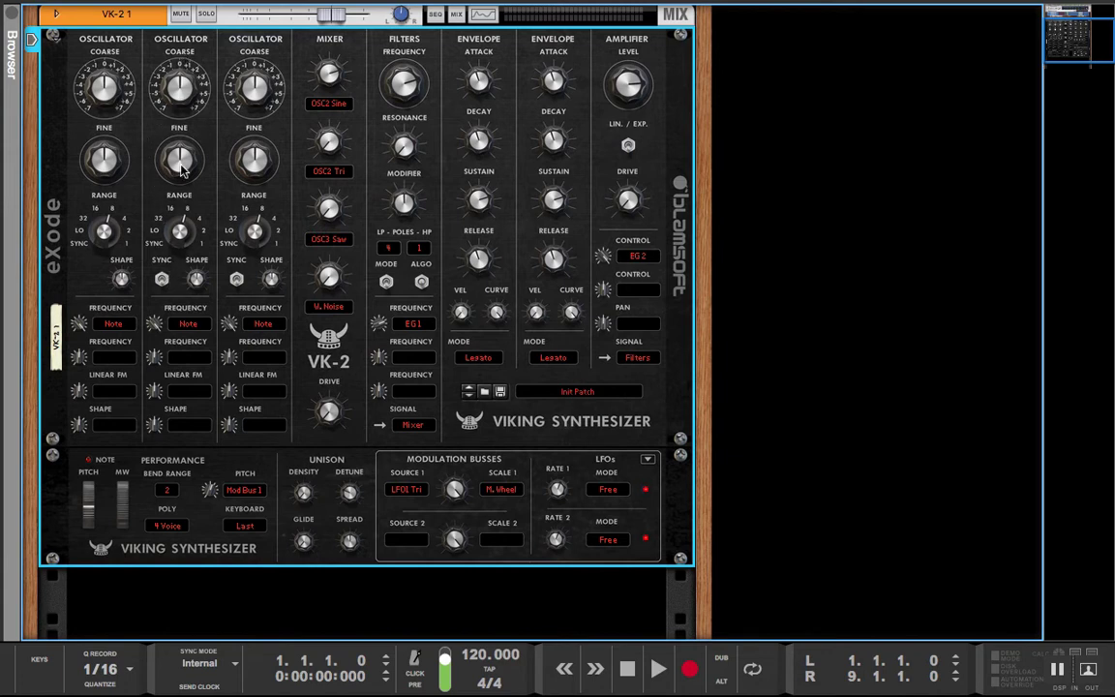
mouse_move(179, 82)
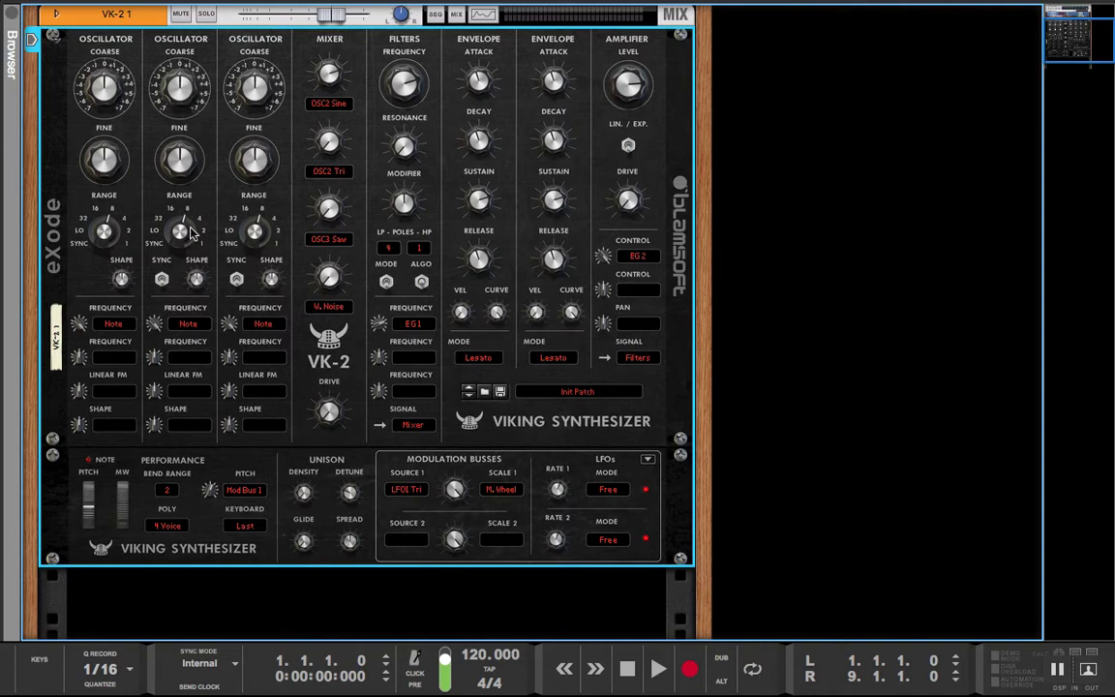
mouse_move(367, 206)
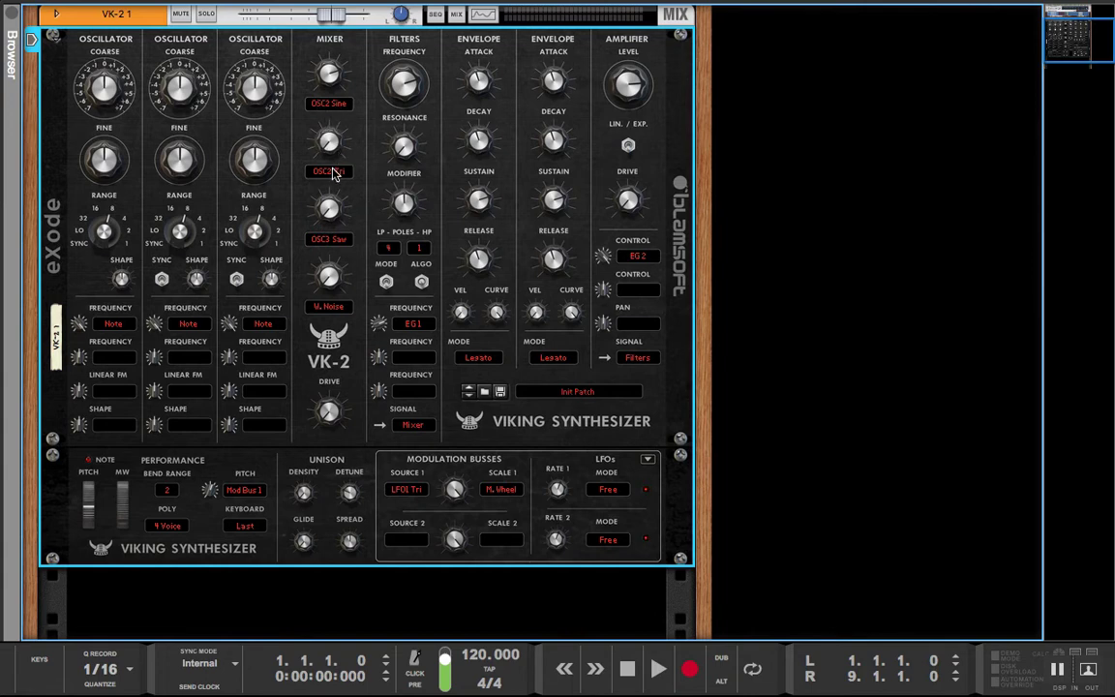
click(329, 171)
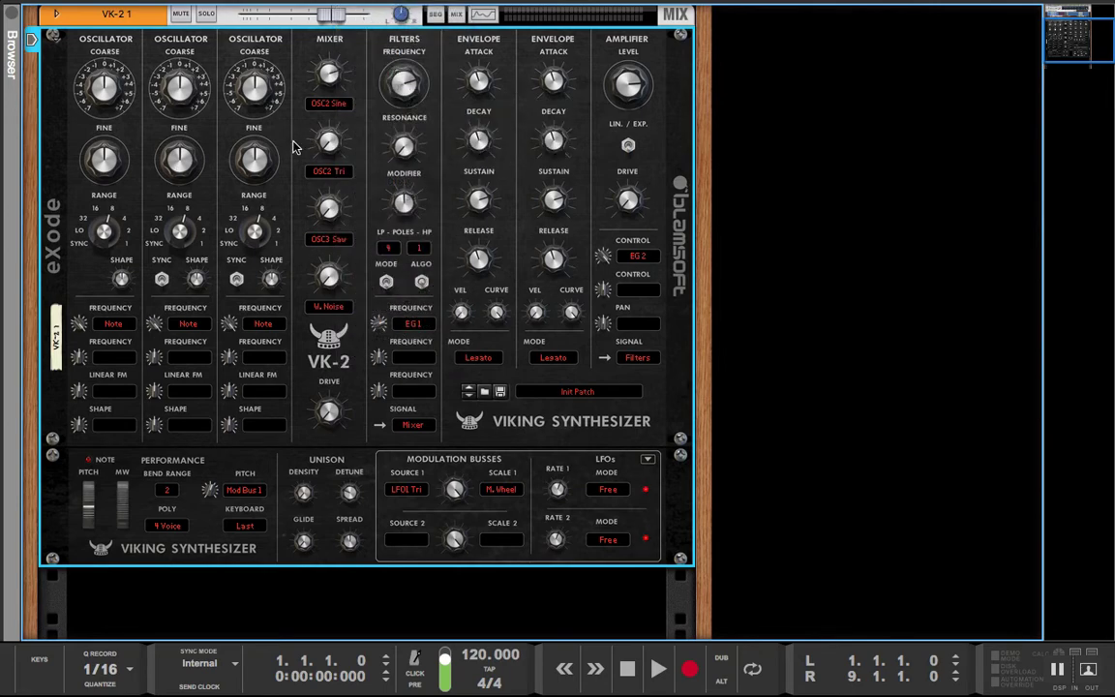
Clear the mixer source assignments, keeping OSC1 Saw as source 1 and noise fourth
right_click(296, 145)
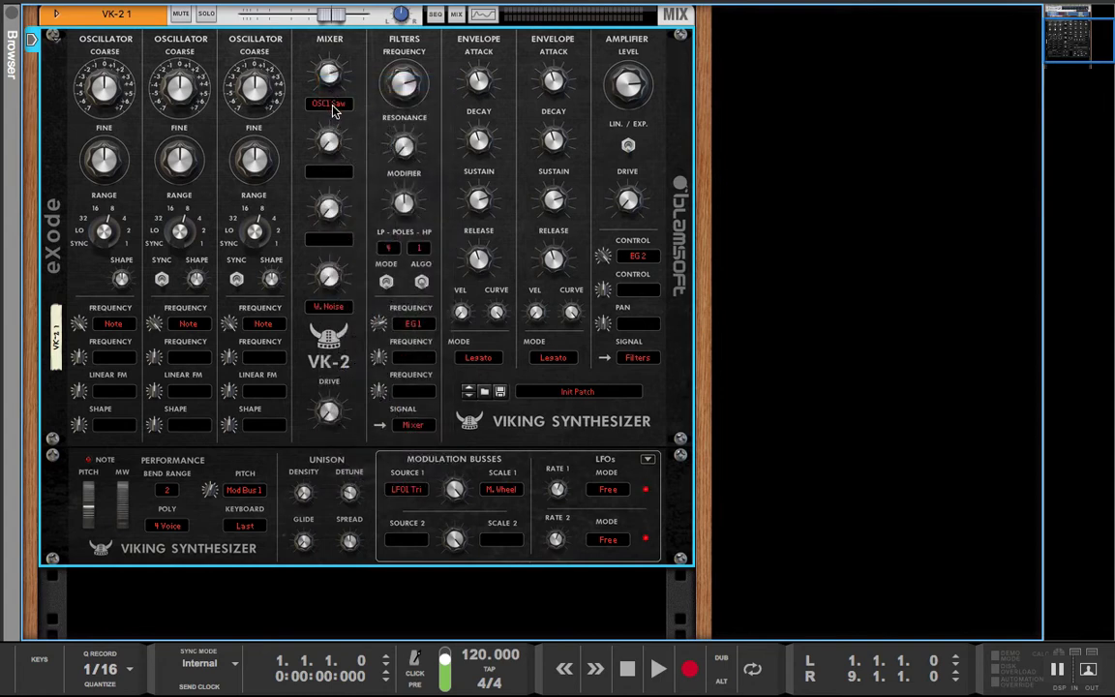
click(328, 104)
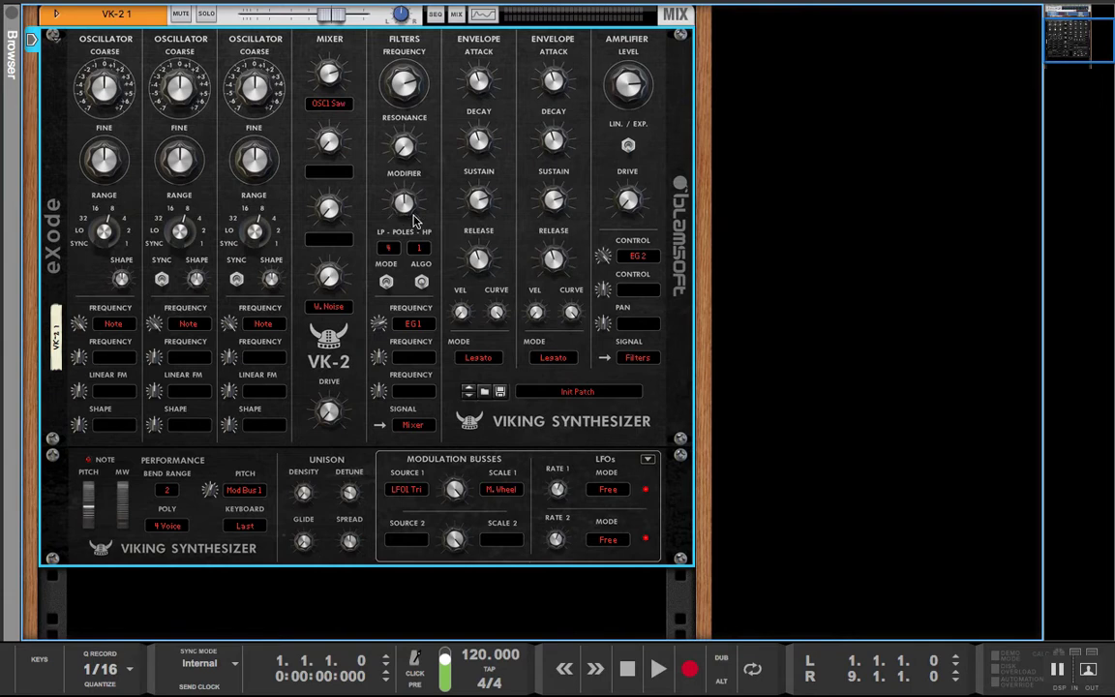
mouse_move(263, 258)
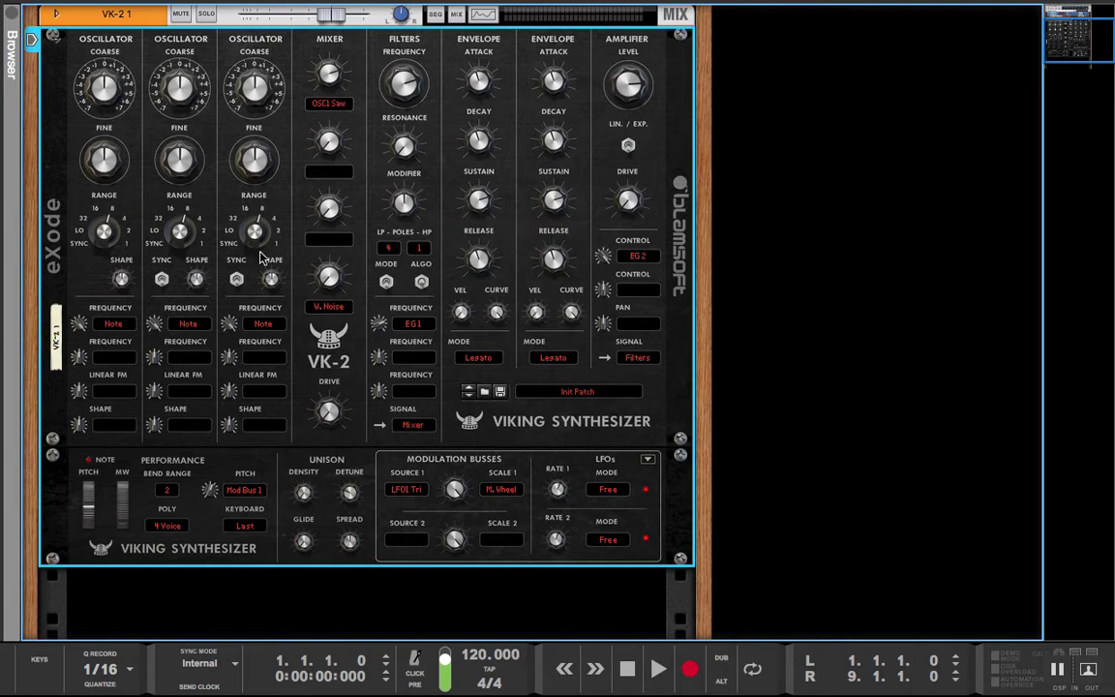
mouse_move(254, 232)
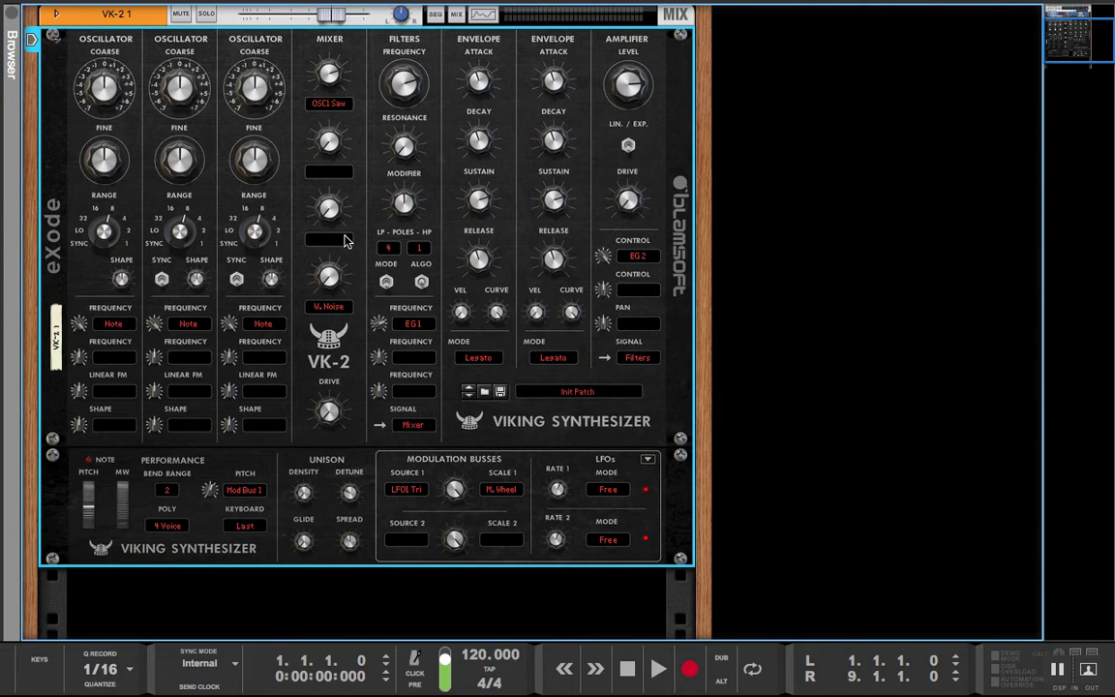
mouse_move(308, 267)
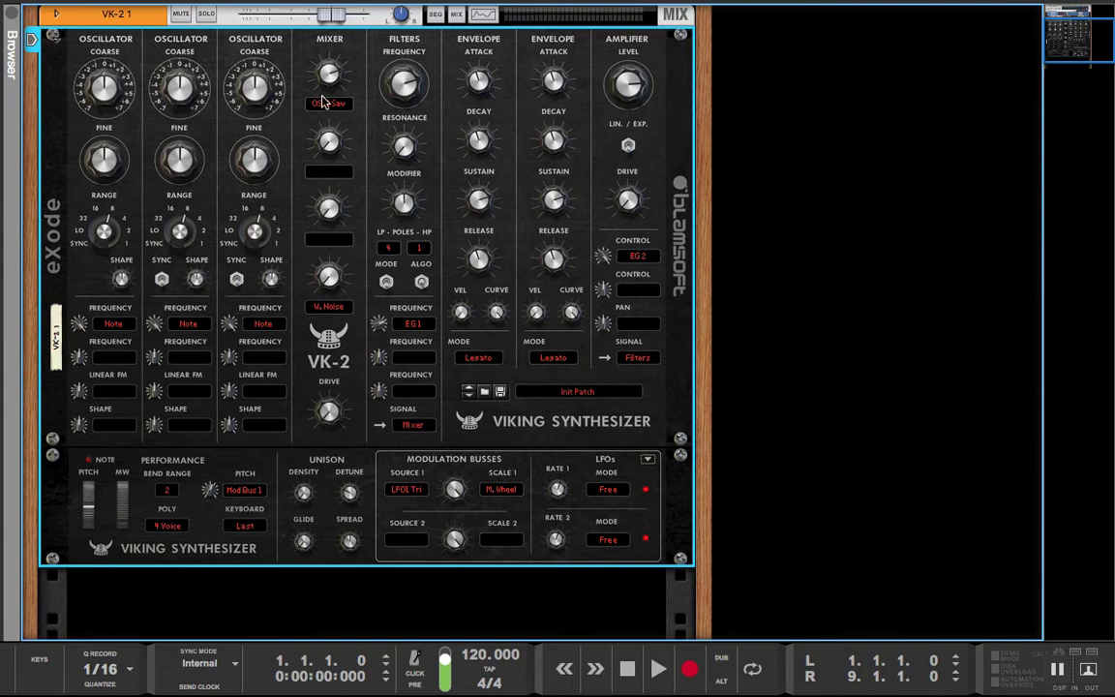
mouse_move(104, 266)
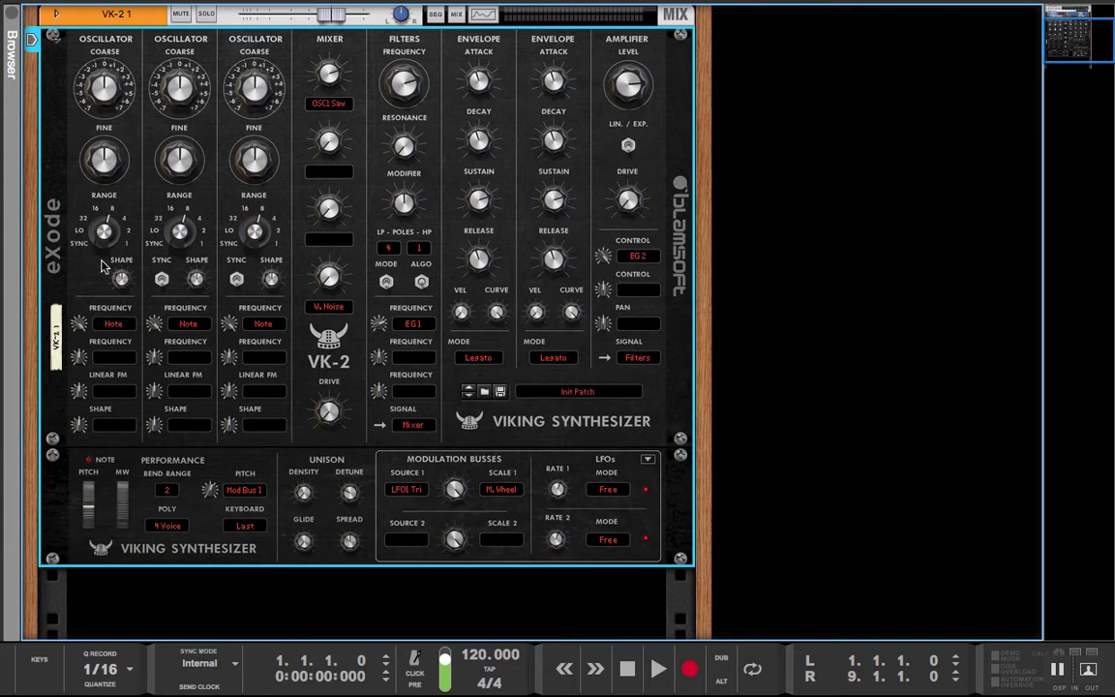
mouse_move(97, 317)
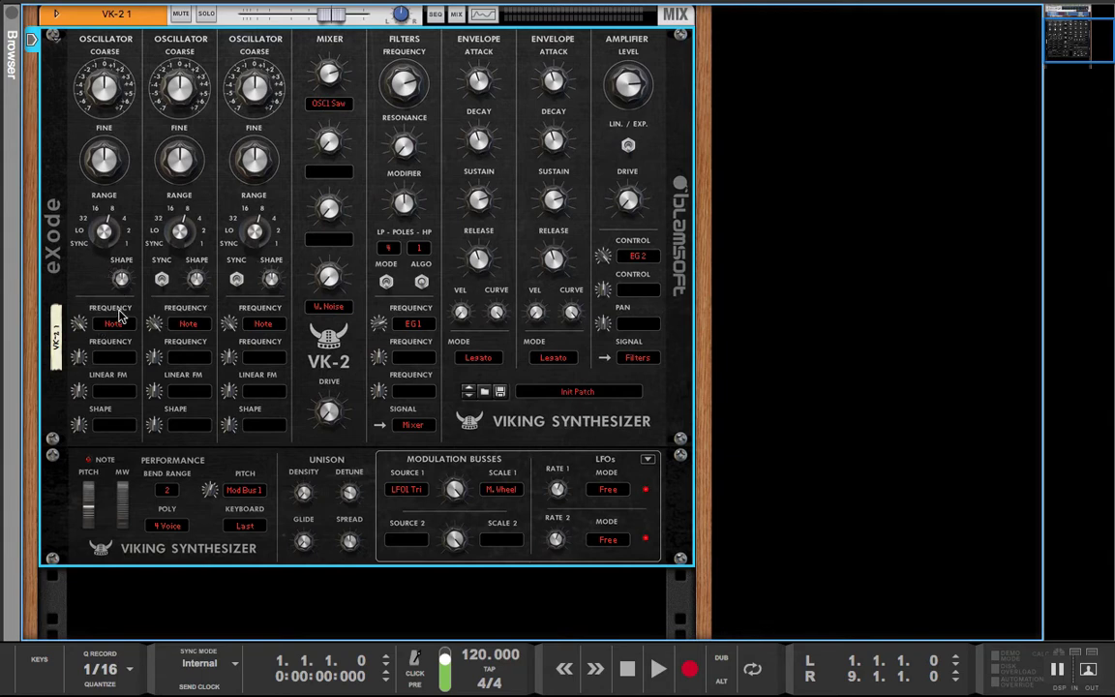
mouse_move(133, 310)
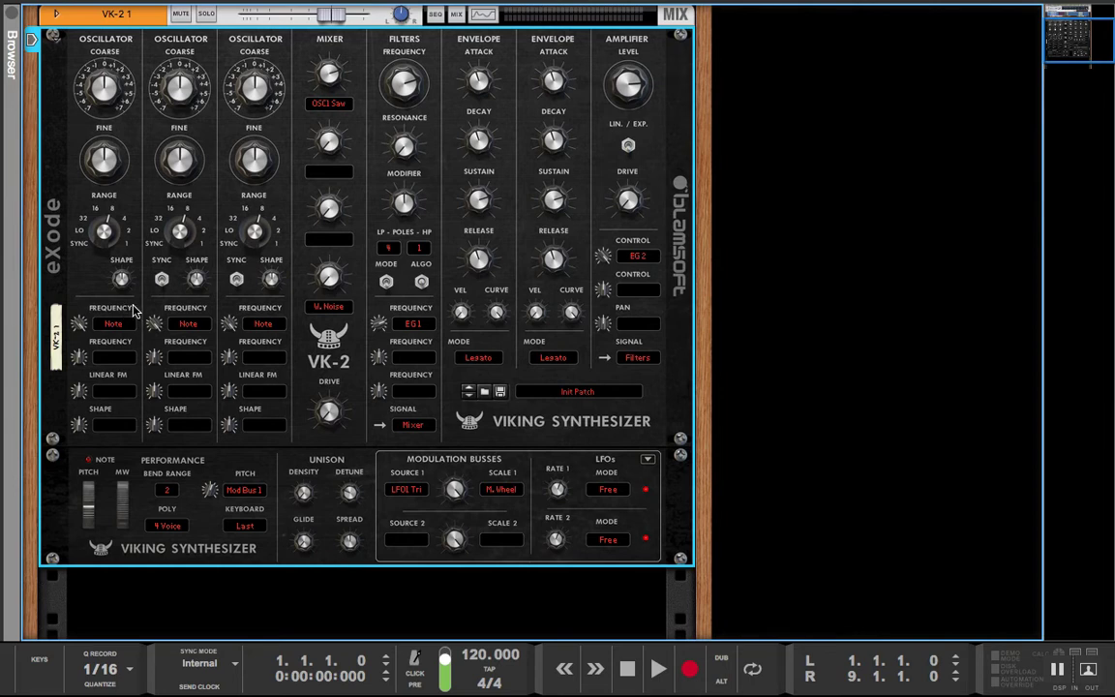
mouse_move(94, 371)
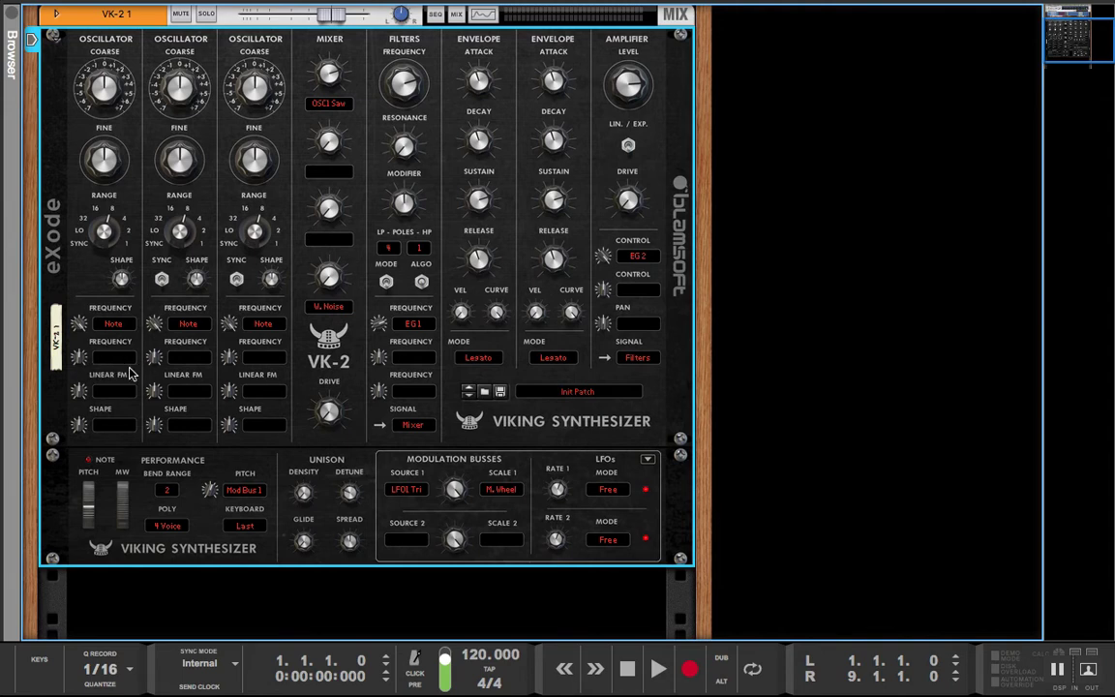
mouse_move(160, 281)
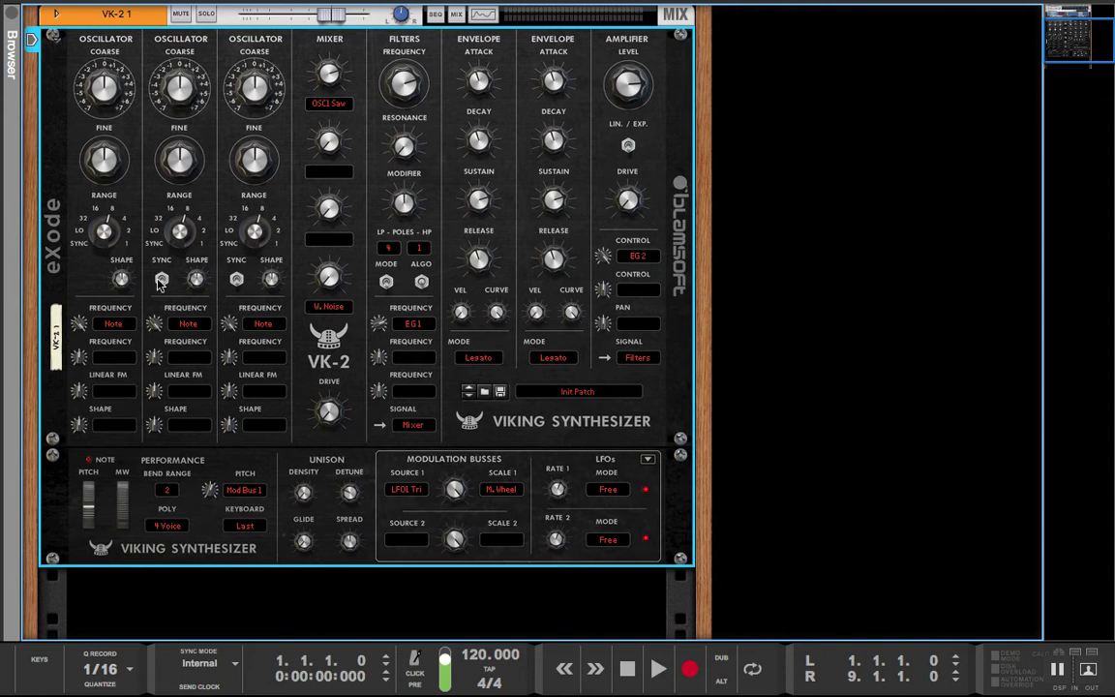
mouse_move(191, 94)
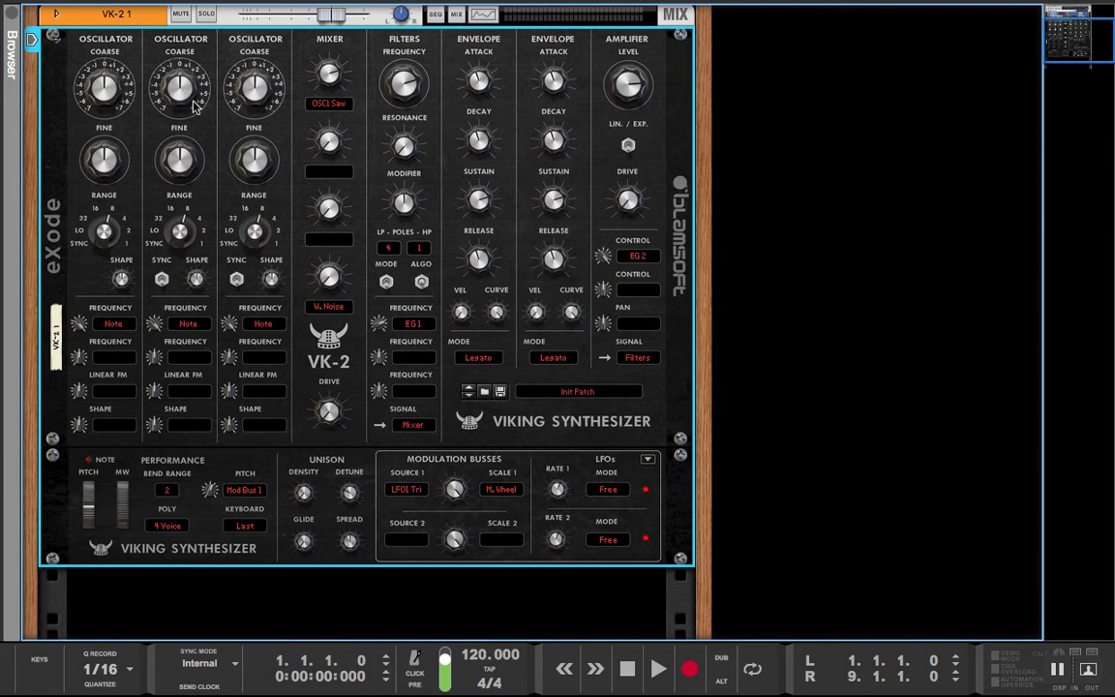
mouse_move(108, 399)
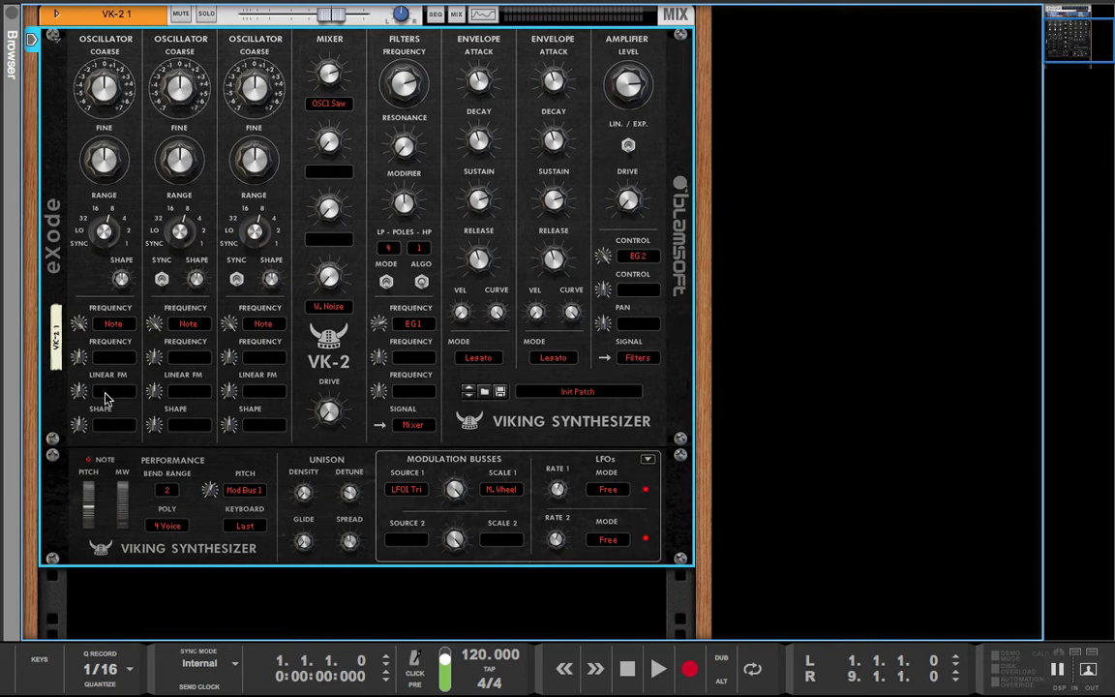
Route OSC2 Sine into OSC1's Linear FM
click(105, 392)
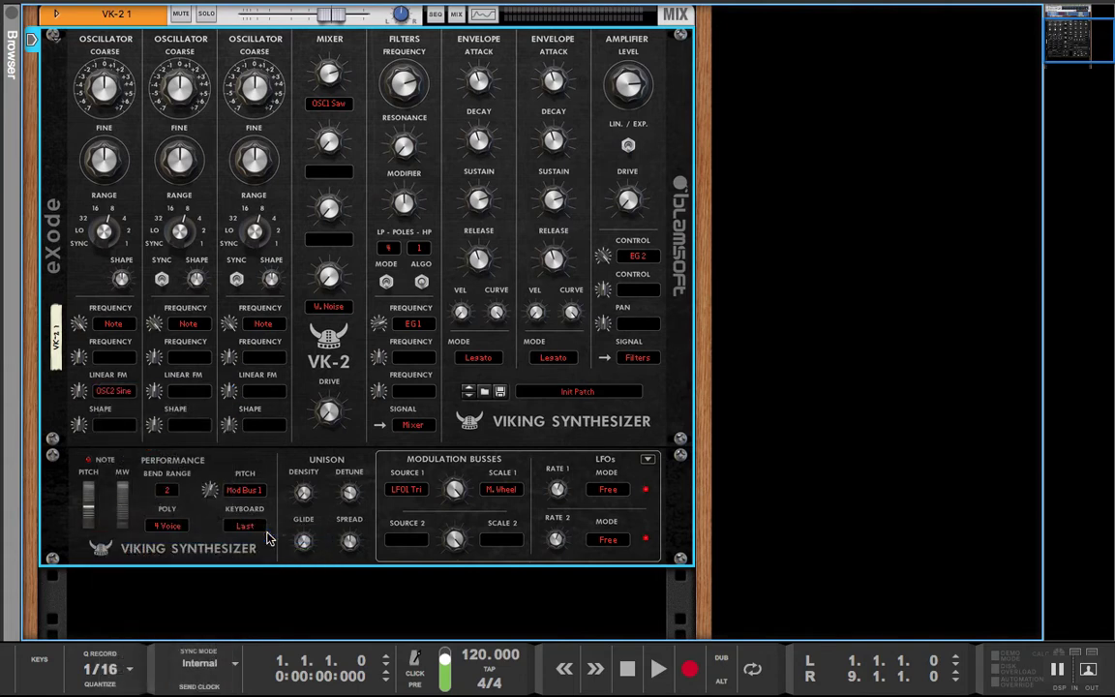
mouse_move(70, 382)
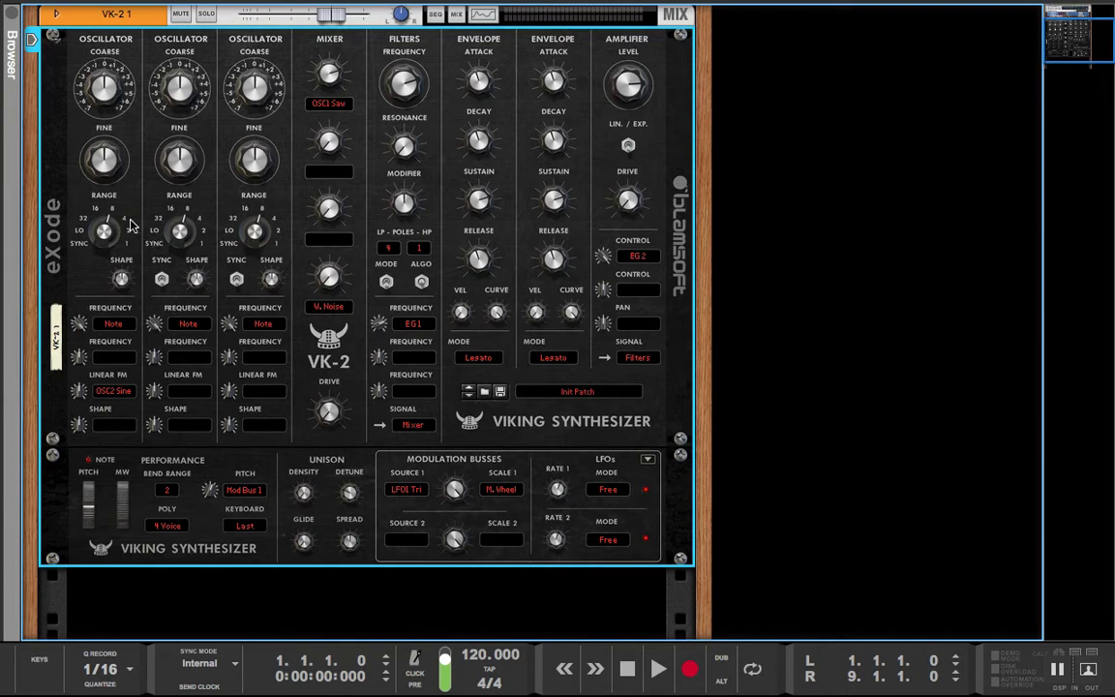
mouse_move(88, 405)
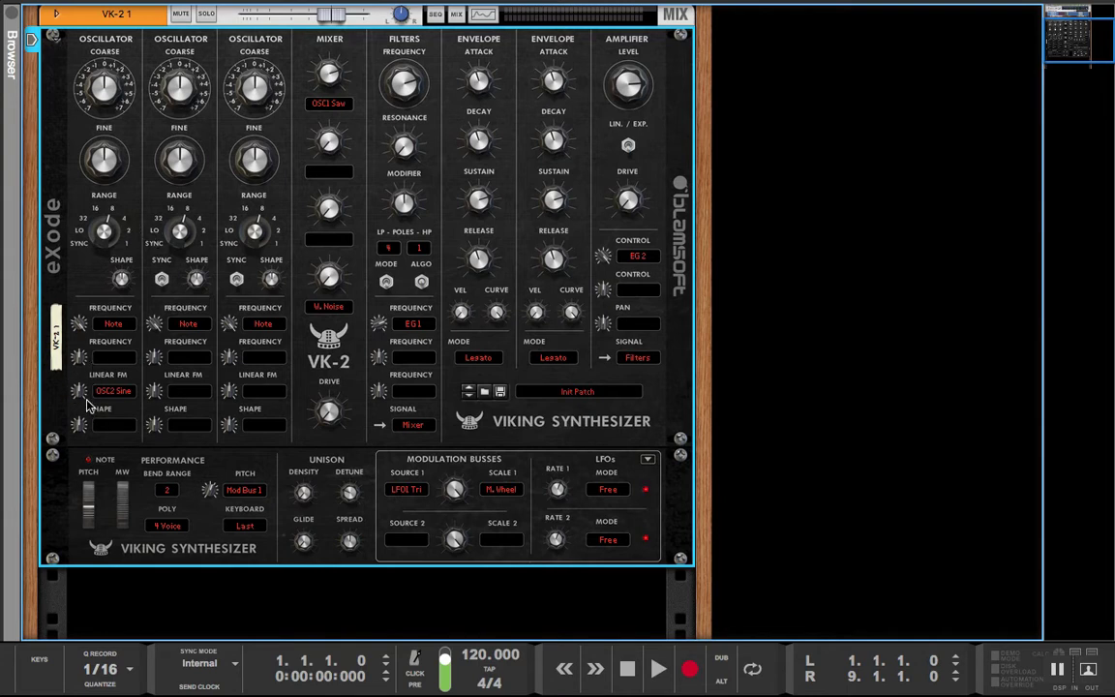
mouse_move(81, 387)
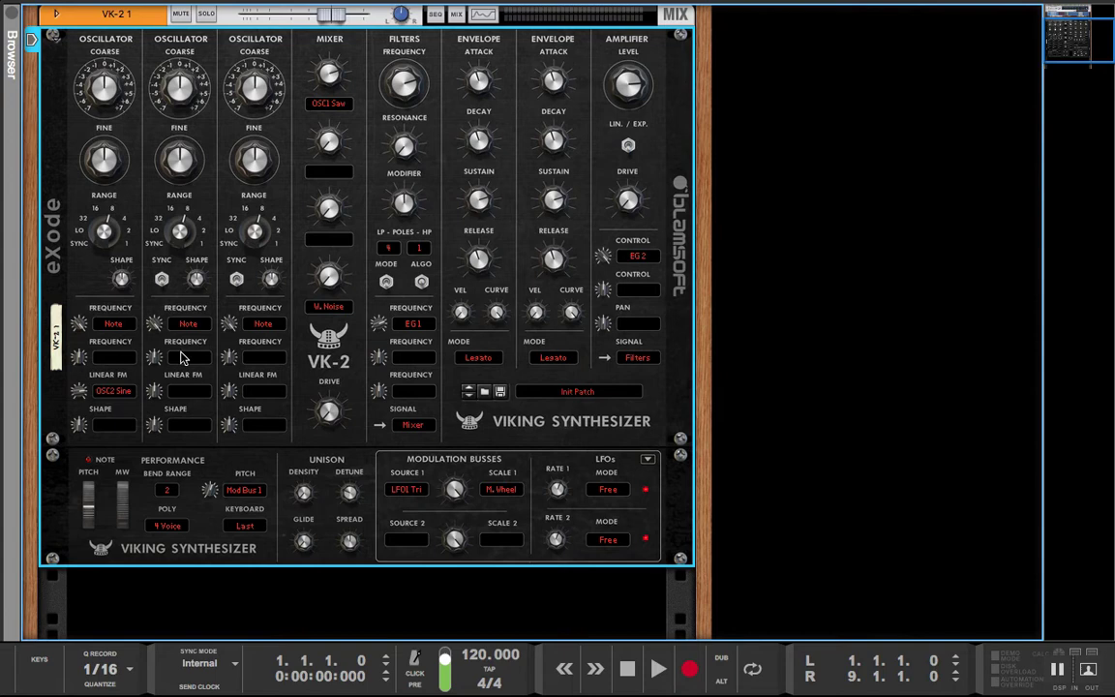
mouse_move(174, 352)
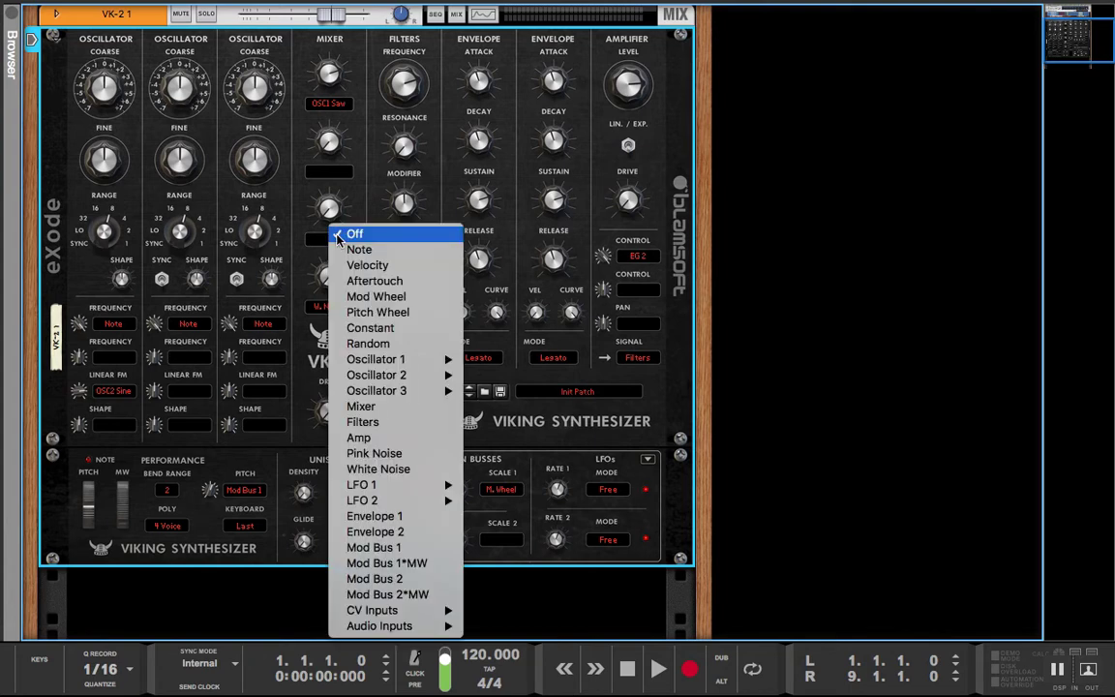
mouse_move(379, 625)
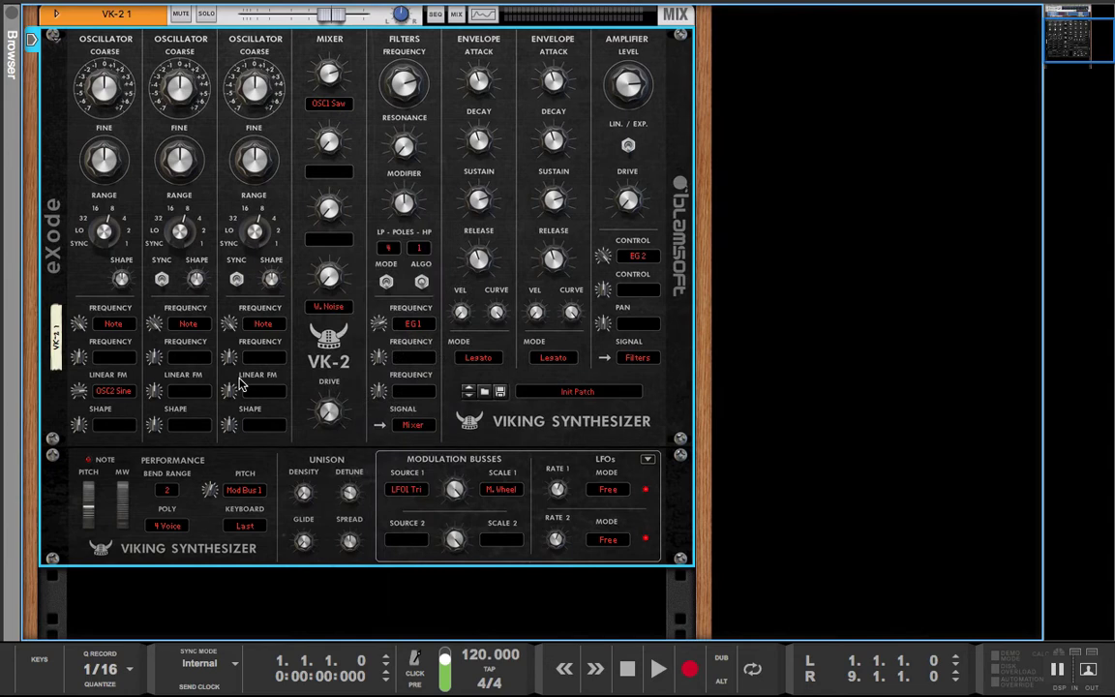
mouse_move(39, 663)
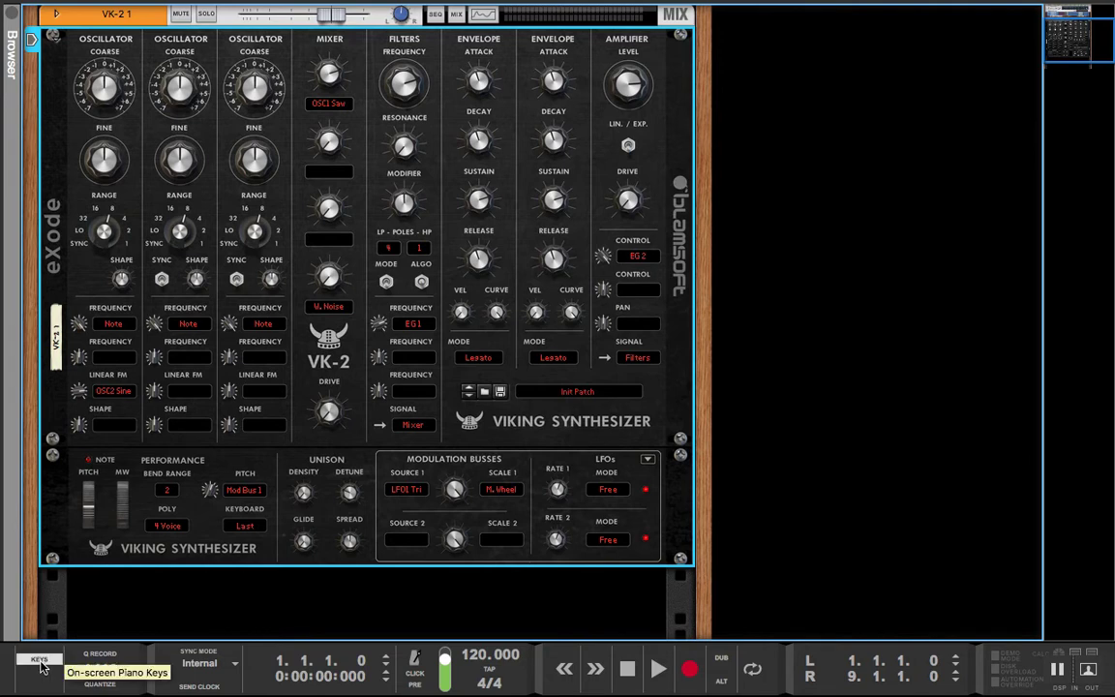
Show the on-screen piano keyboard from the transport bar
click(39, 659)
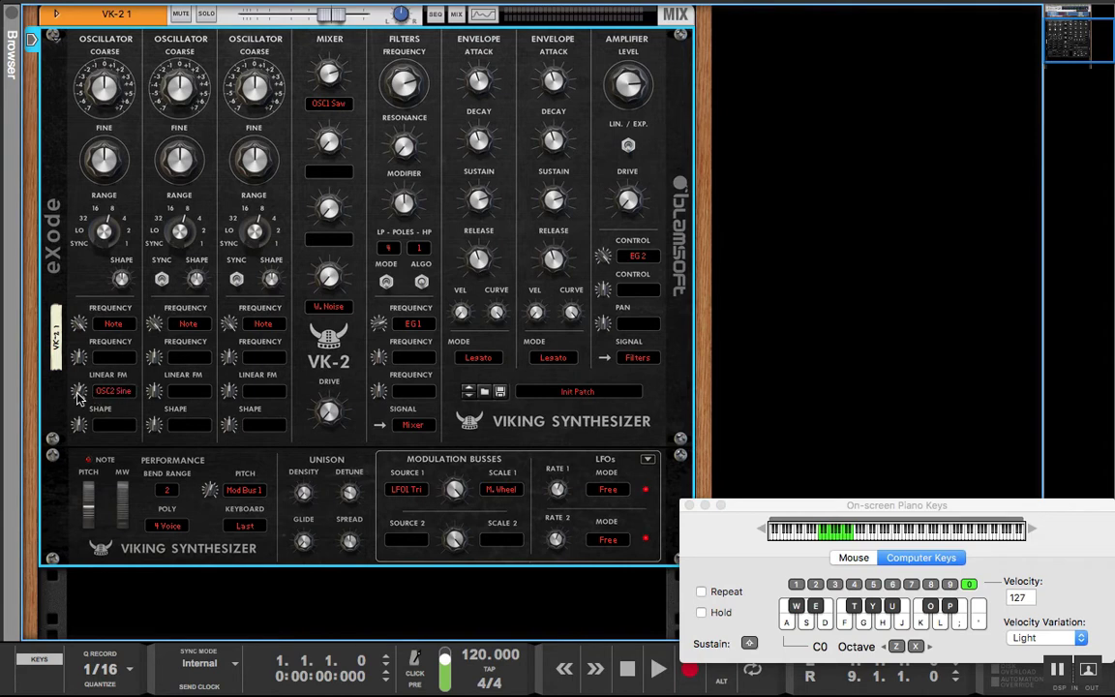
mouse_move(448, 188)
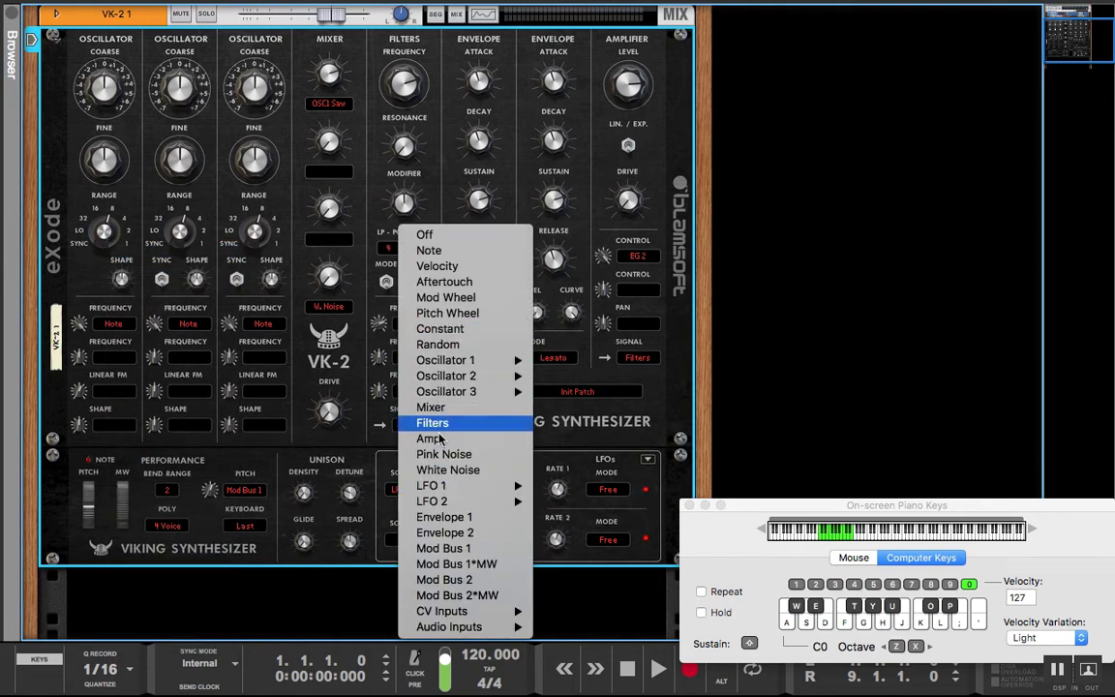
mouse_move(445, 376)
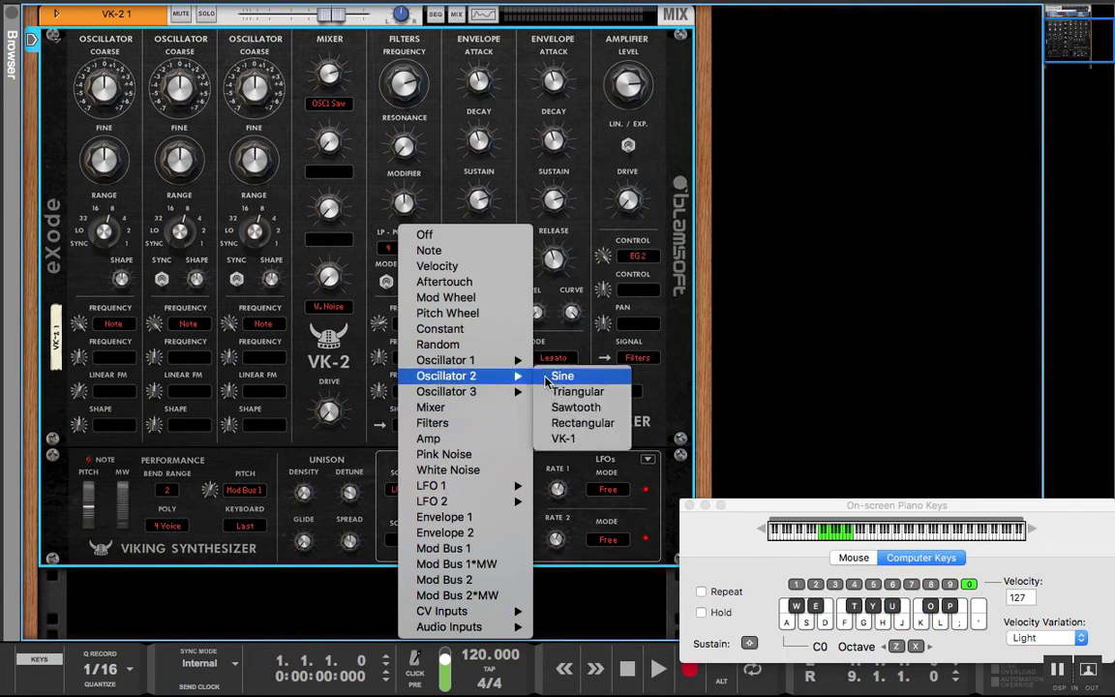
Set Mod Bus 1 Source to OSC2 Sine and Scale 1 to Envelope 1
click(562, 376)
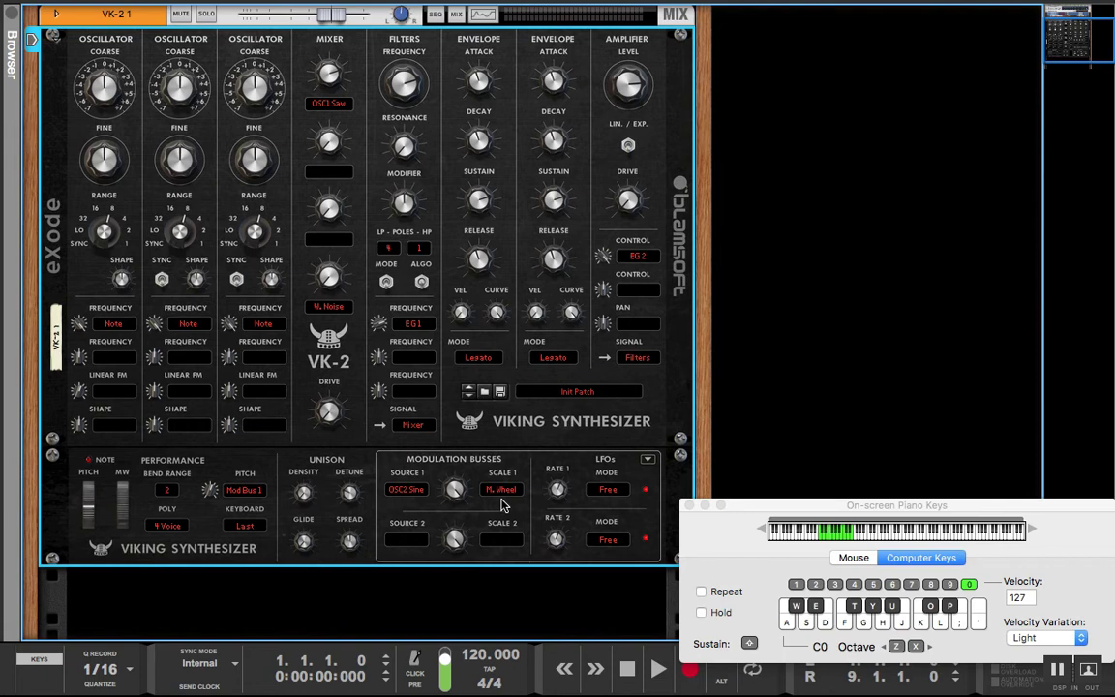
click(406, 488)
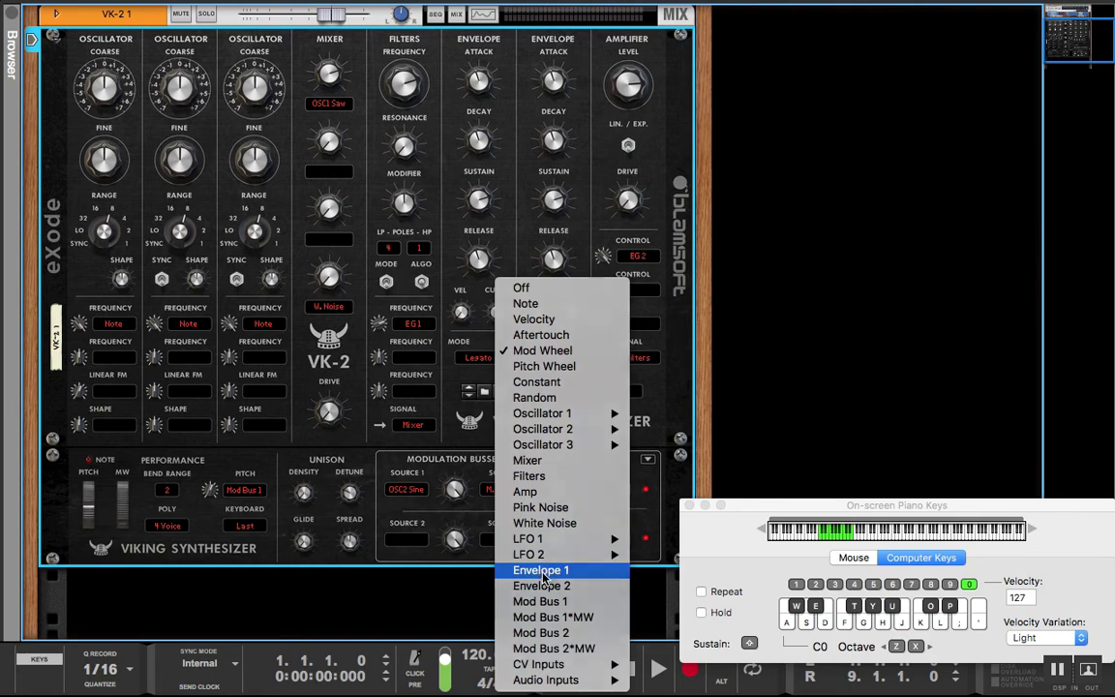
click(540, 569)
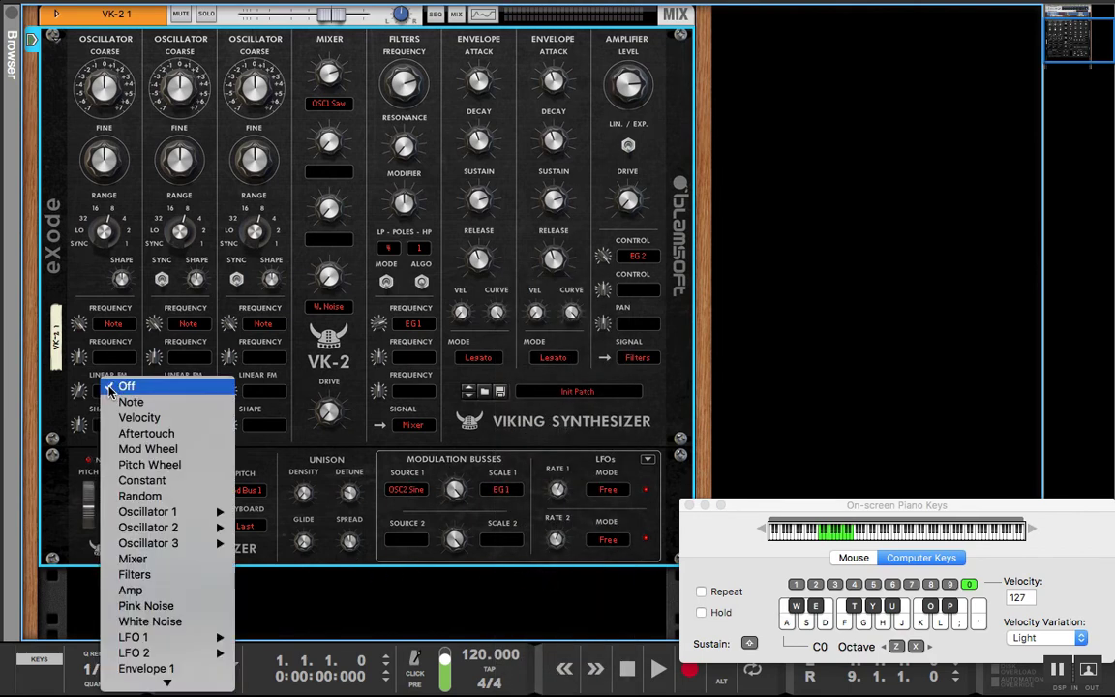
mouse_move(148, 526)
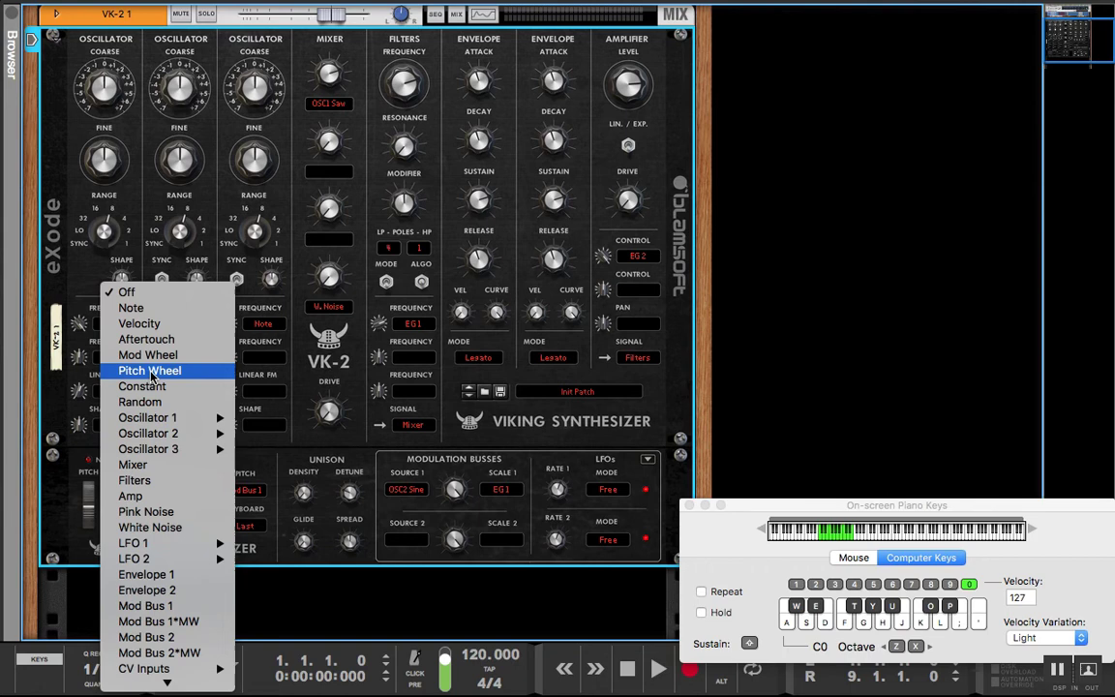
mouse_move(150, 527)
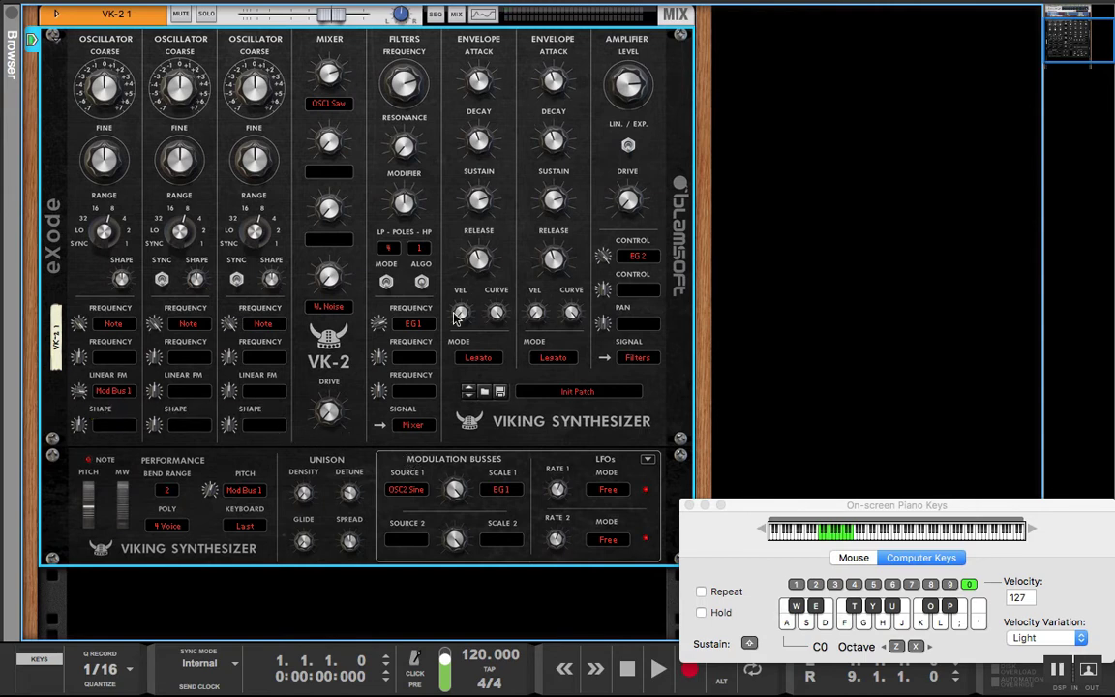
mouse_move(83, 390)
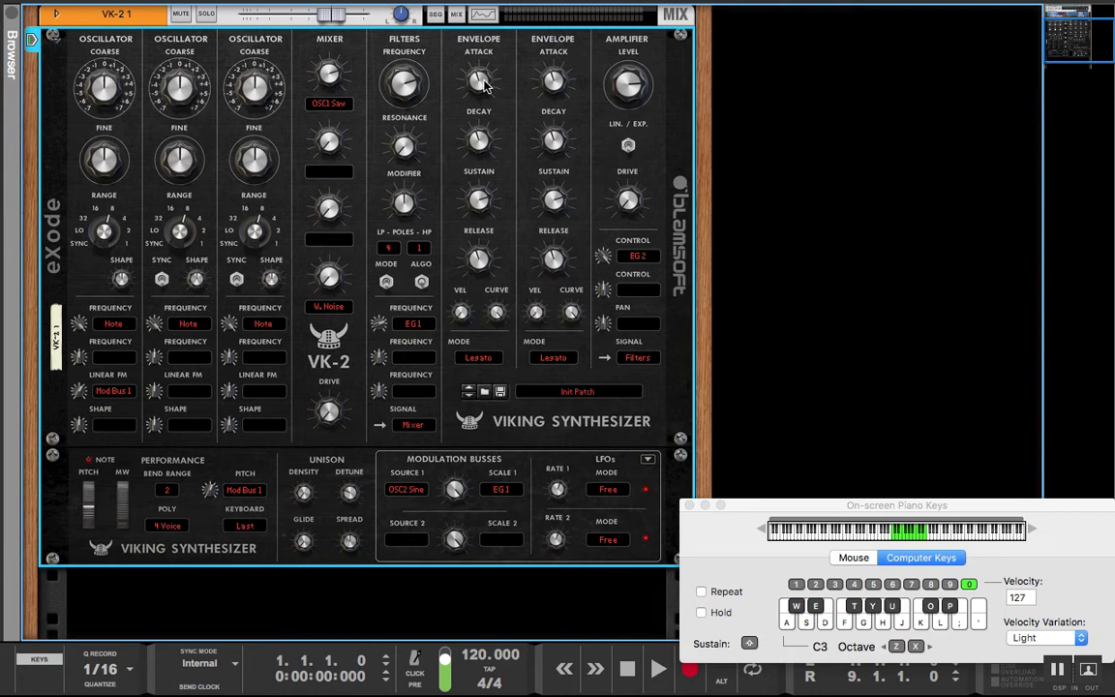
mouse_move(479, 83)
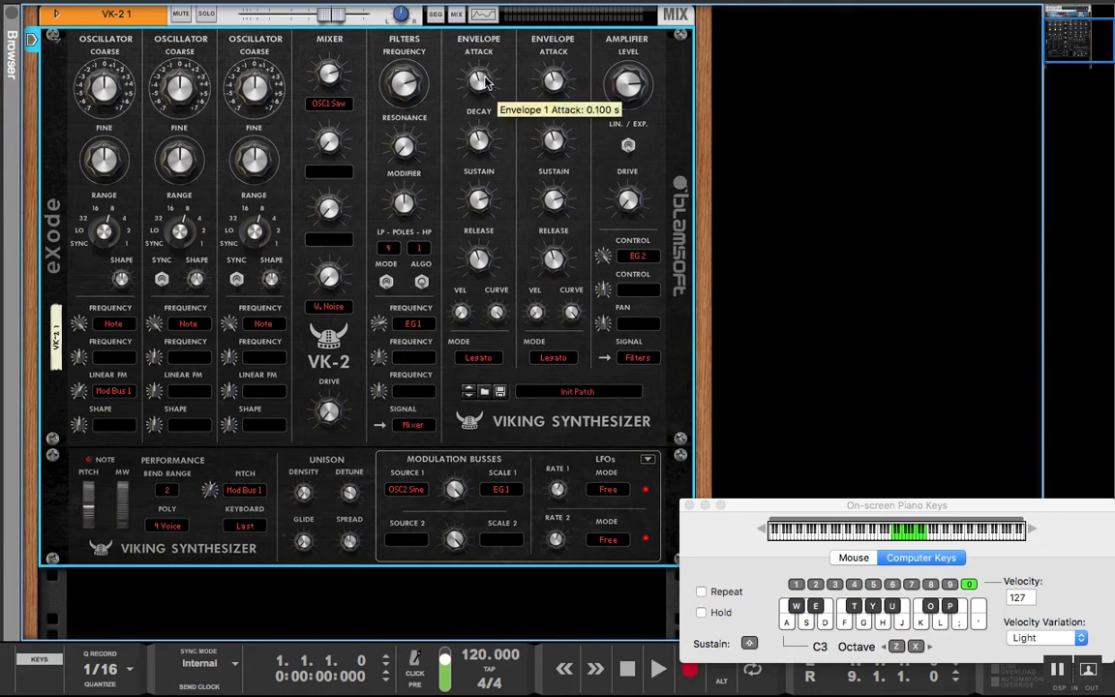
mouse_move(478, 142)
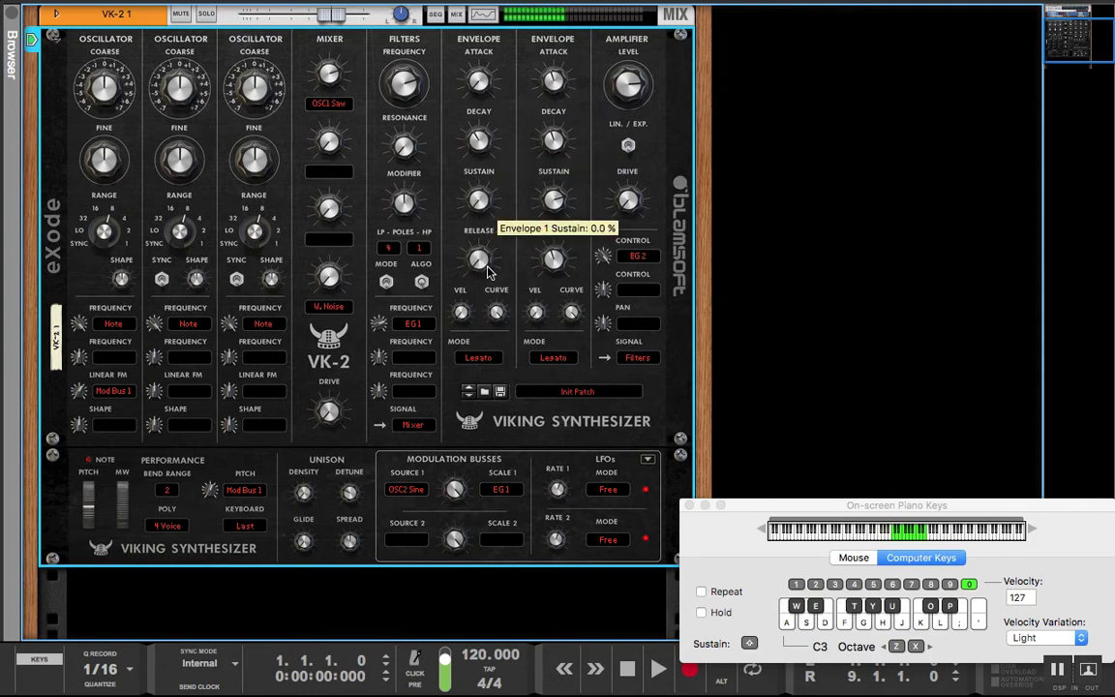
mouse_move(478, 143)
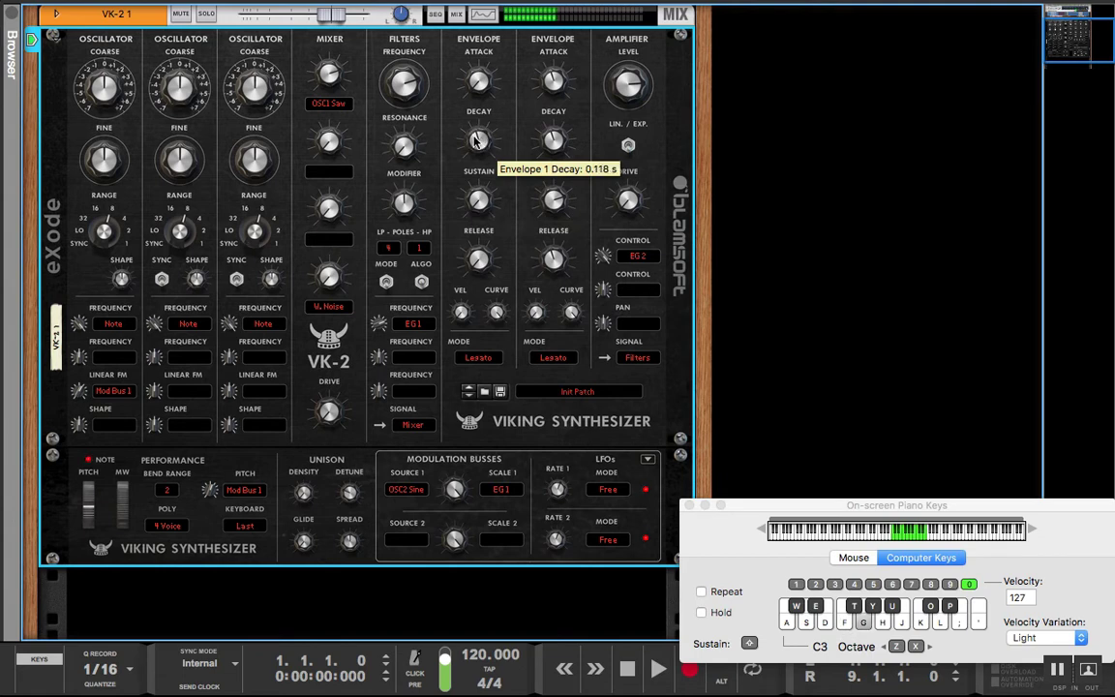
mouse_move(334, 489)
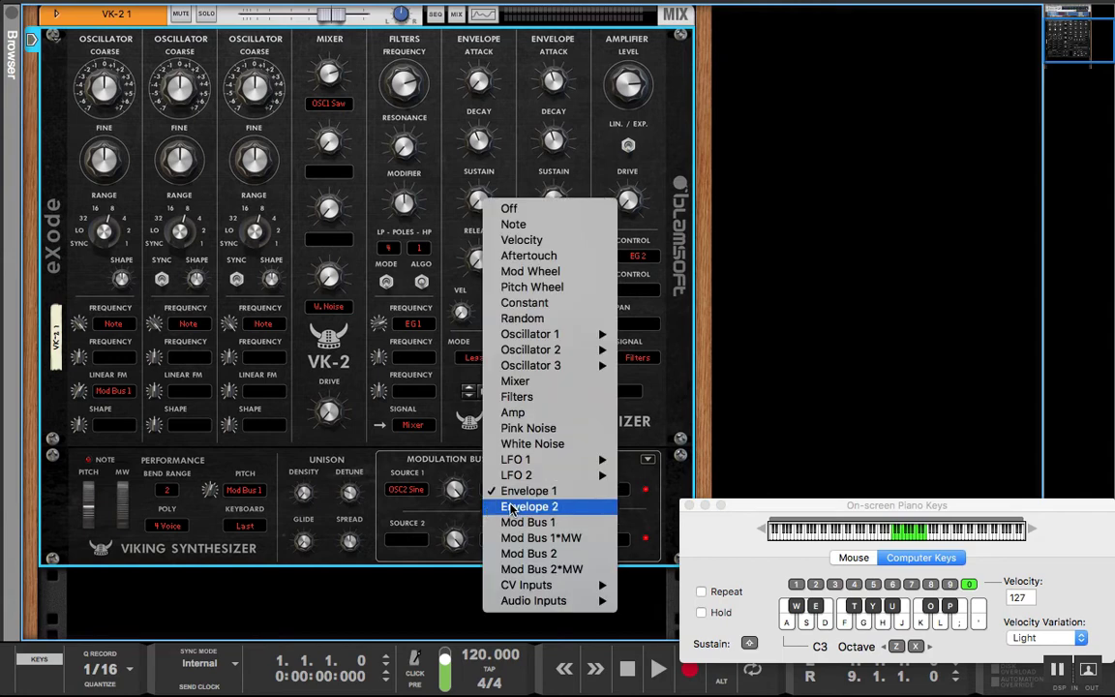
mouse_move(515, 459)
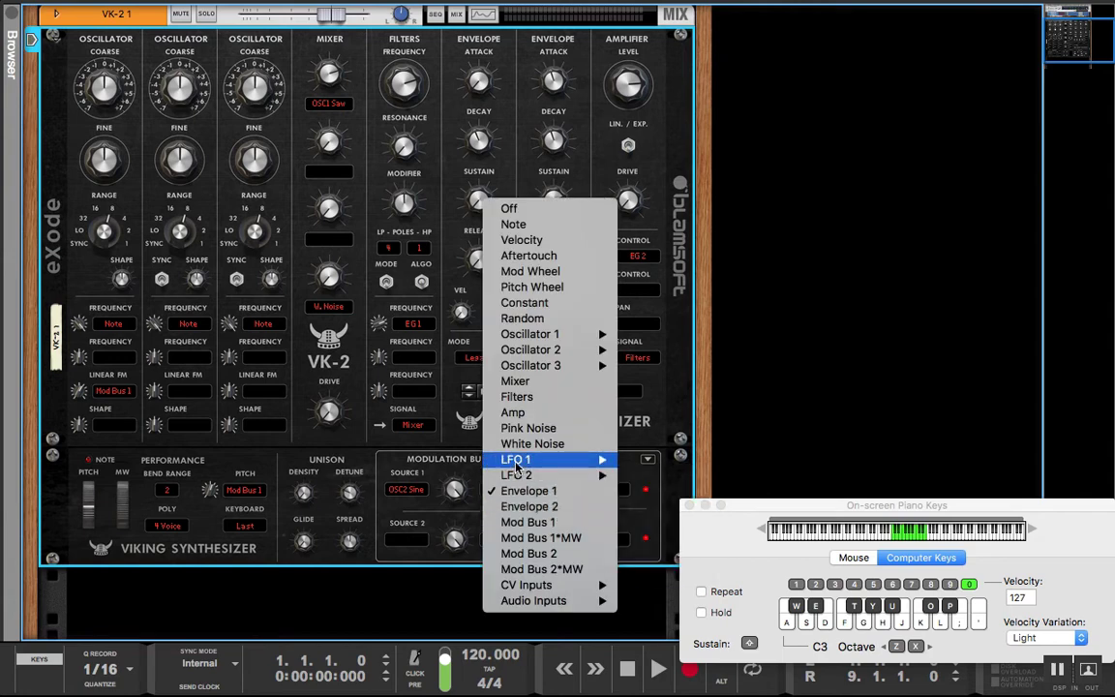
Switch Scale 1 to LFO 1 sample-and-hold and raise the Mod Bus 1 Scale Amount
click(516, 460)
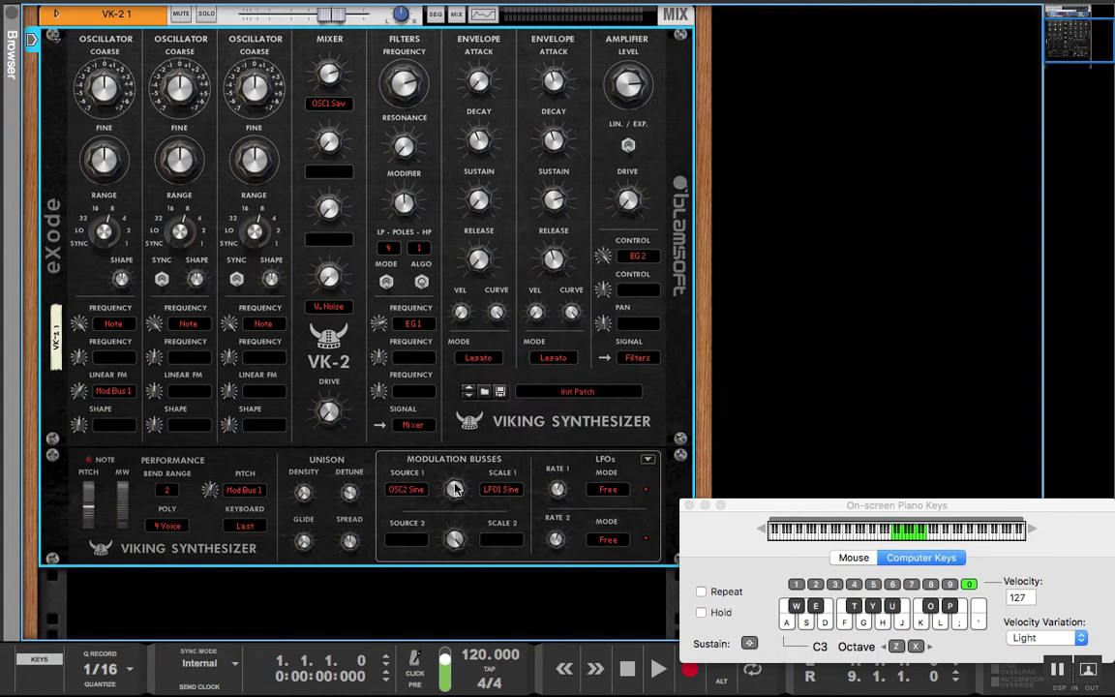
mouse_move(455, 489)
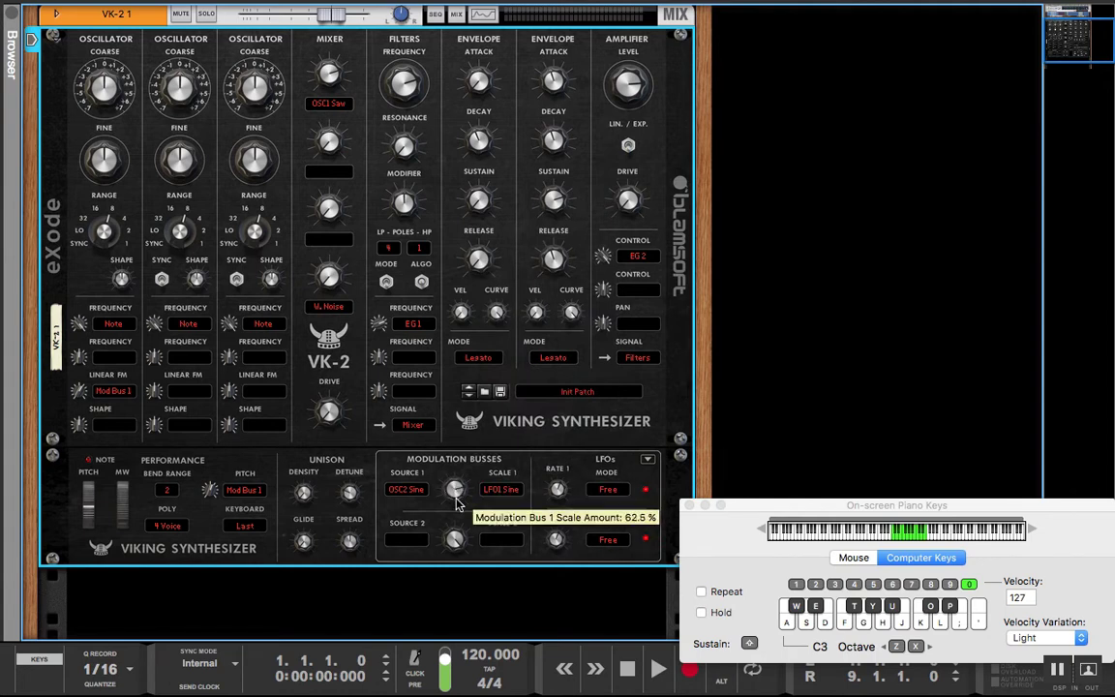
drag(455, 488, 454, 474)
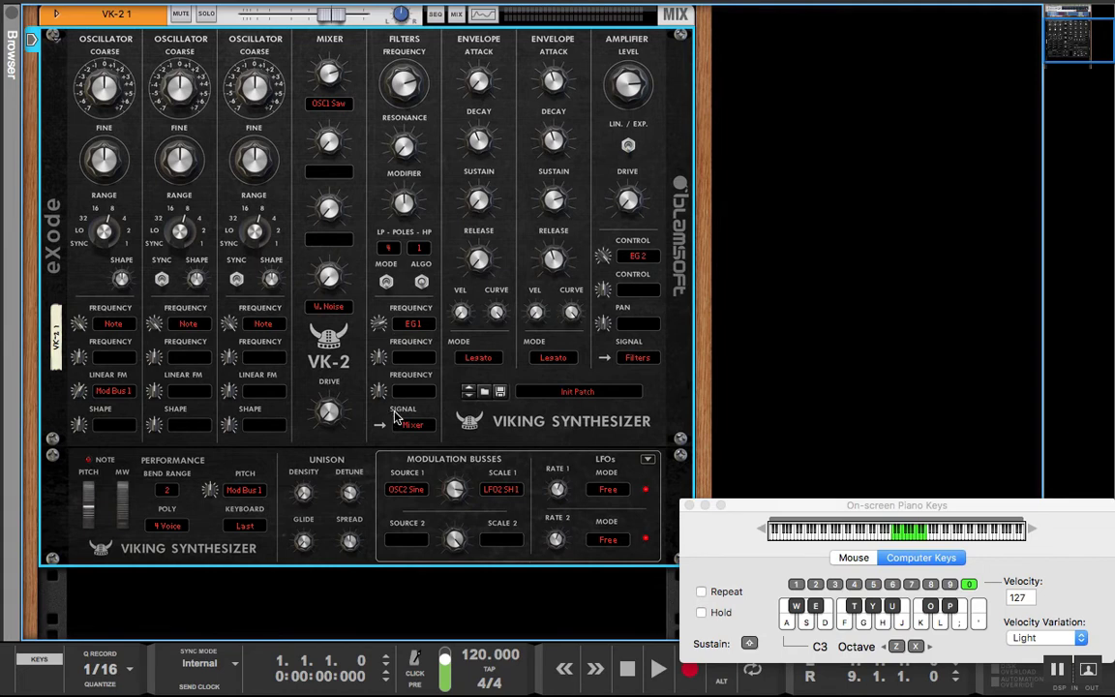
mouse_move(79, 390)
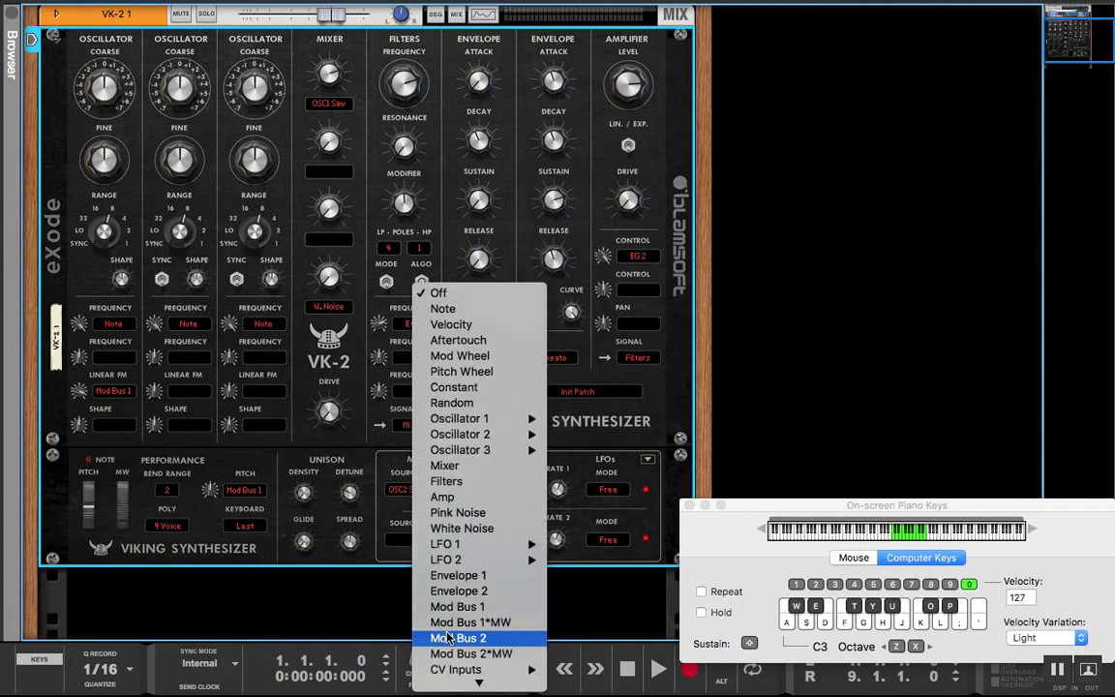
Set the second filter frequency modulation source to Mod Bus 1
click(457, 638)
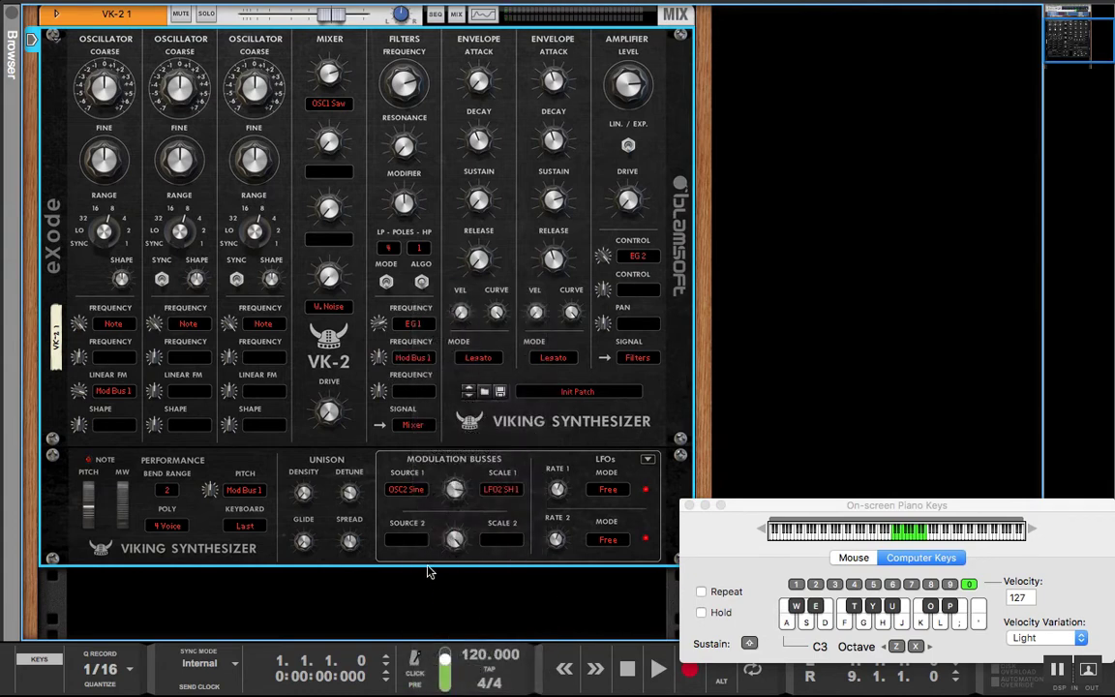
mouse_move(382, 355)
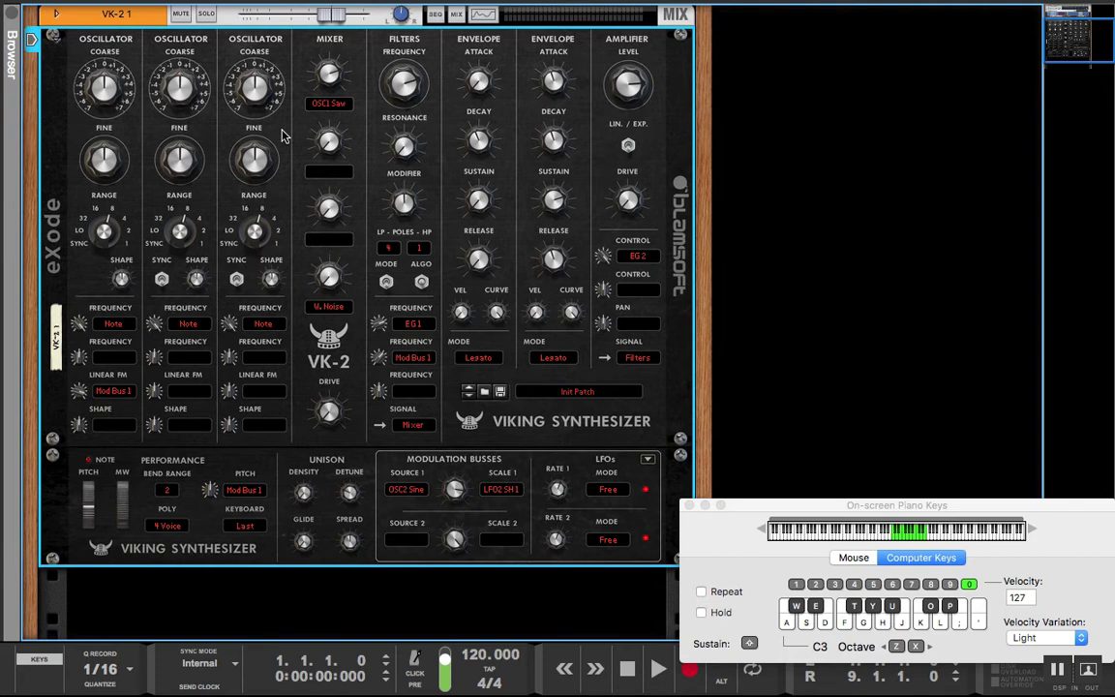
mouse_move(212, 86)
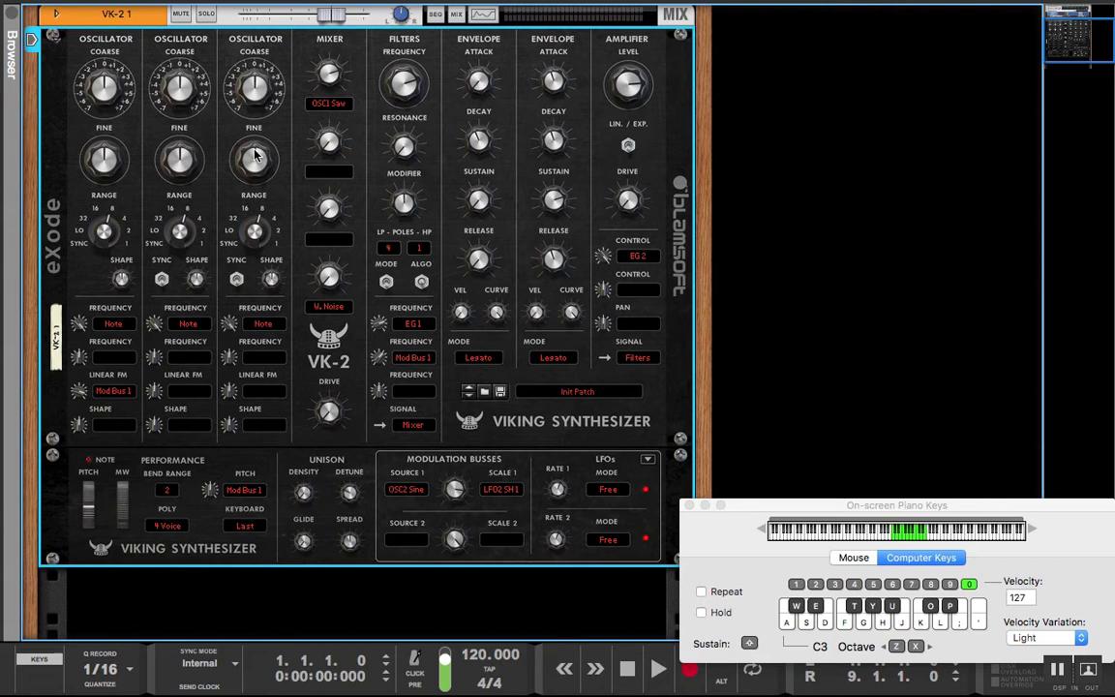
mouse_move(361, 404)
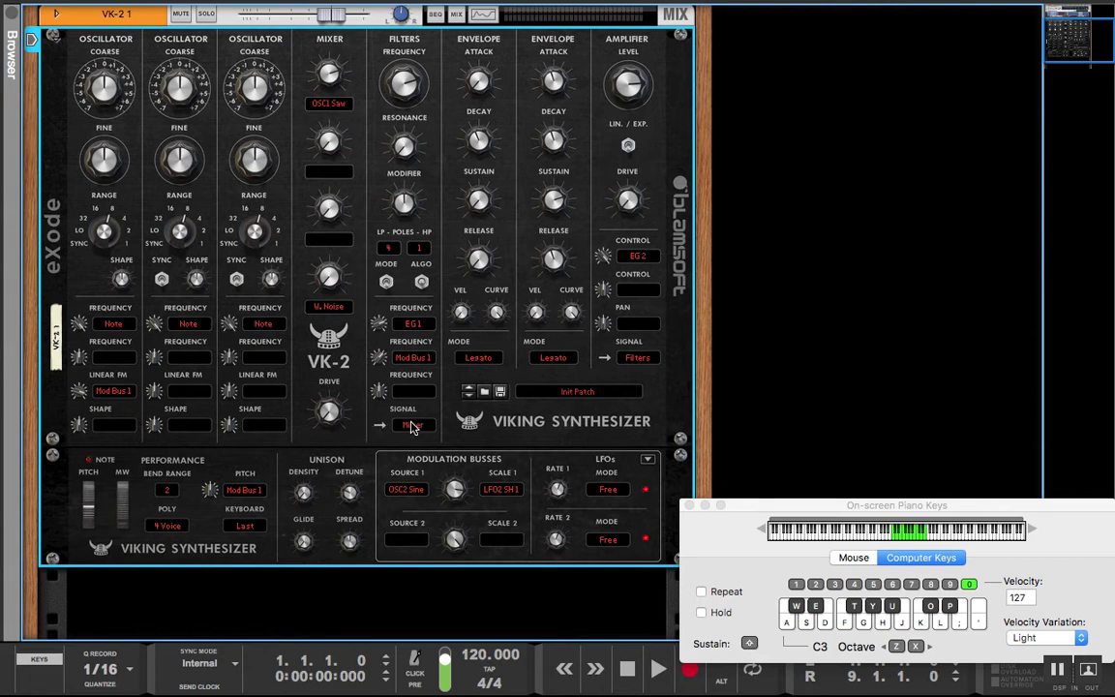
mouse_move(328, 411)
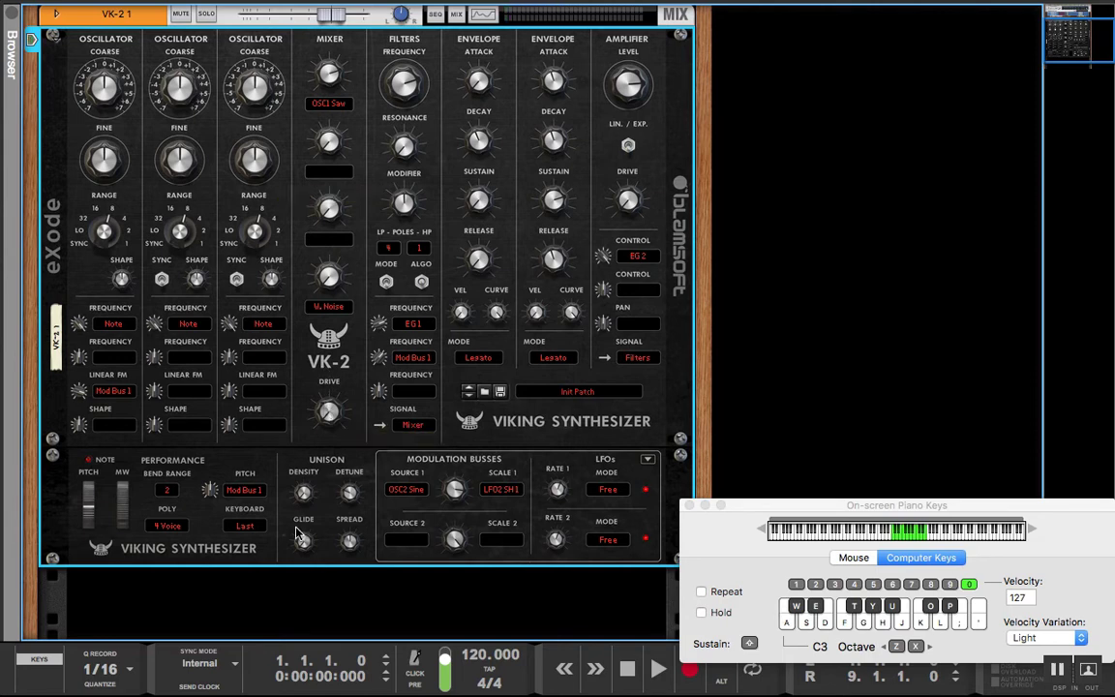
mouse_move(329, 411)
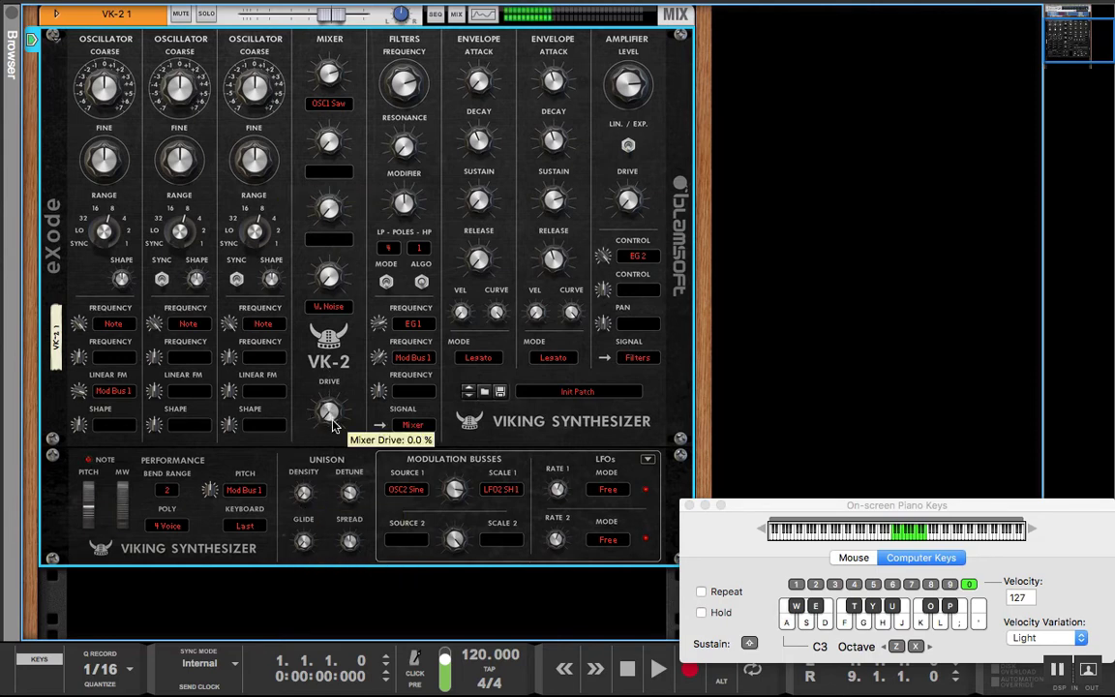
mouse_move(403, 414)
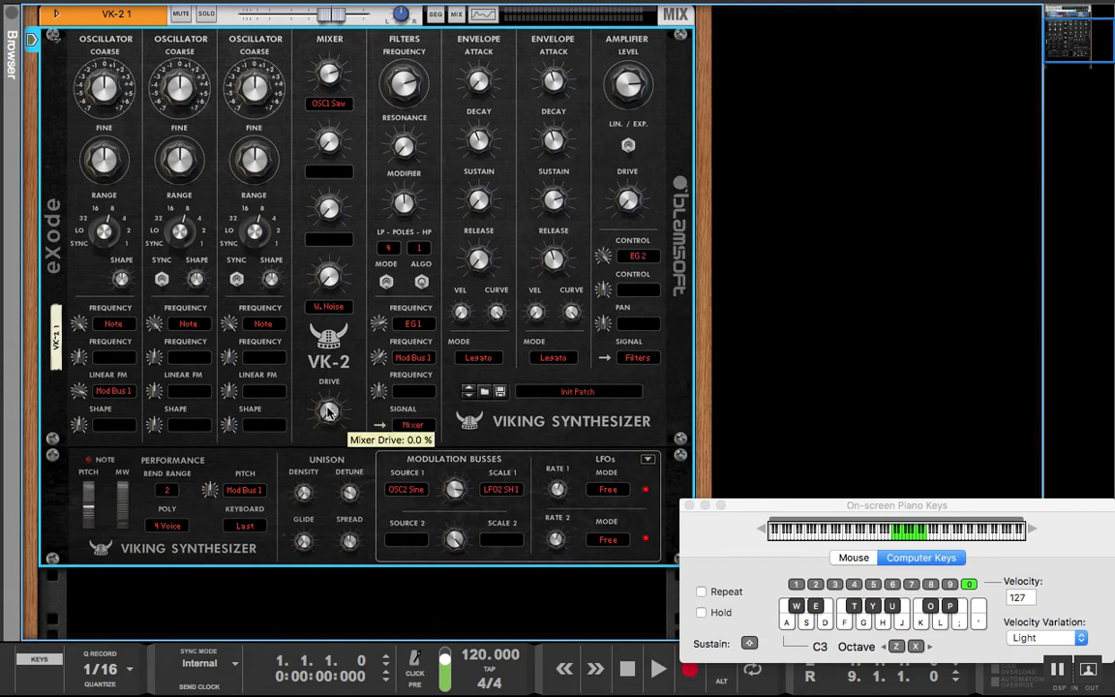
Raise the Mixer Drive knob from 0.0% to about 9.4%
drag(329, 411, 329, 392)
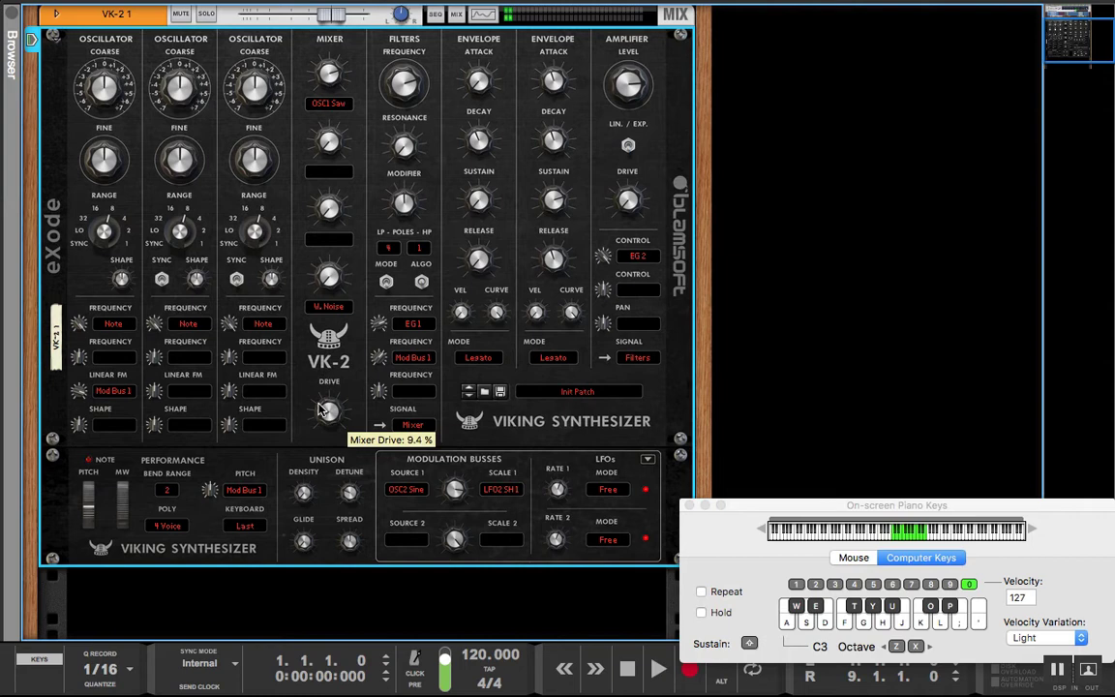
mouse_move(320, 447)
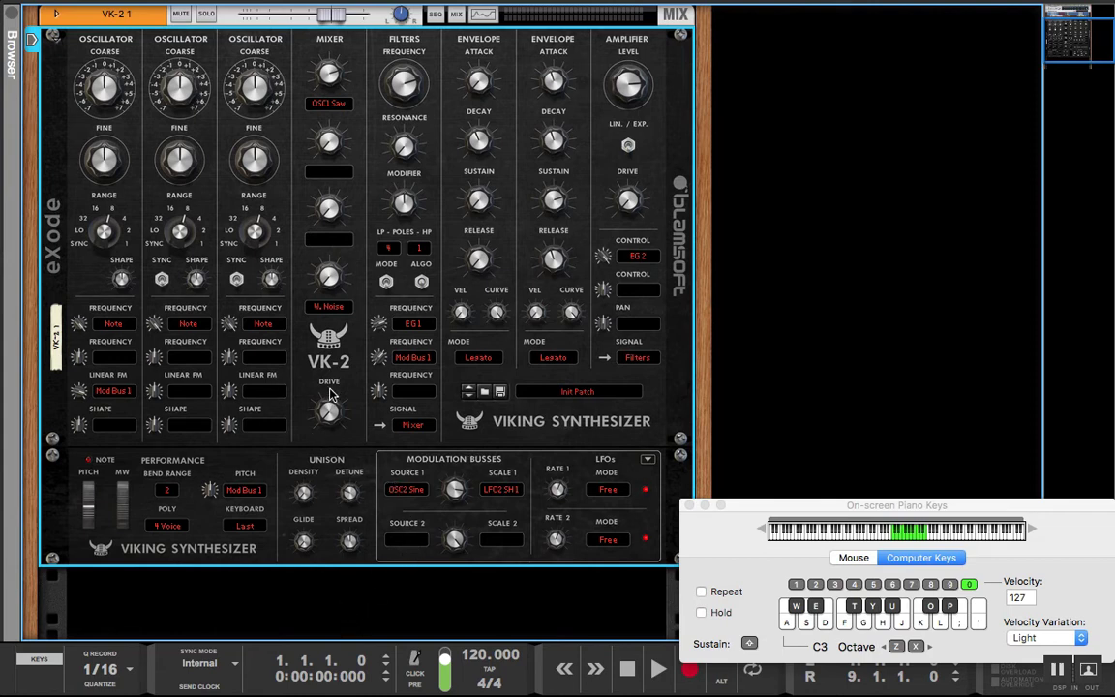
Open the VK-2 device options menu to reset the device
right_click(329, 395)
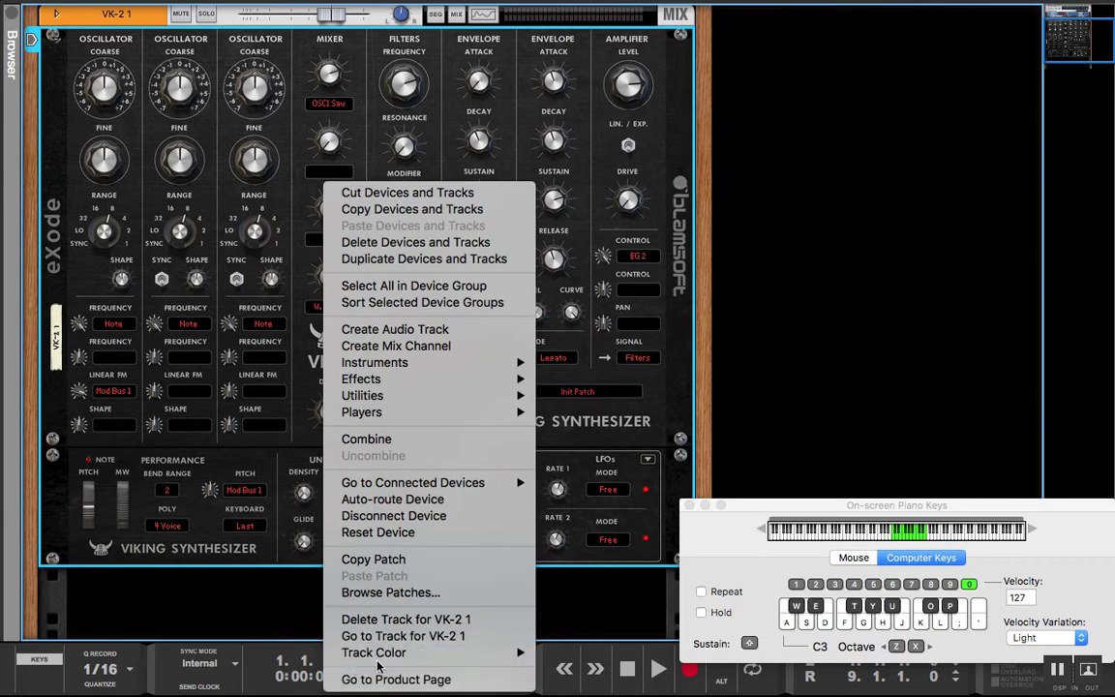
mouse_move(380, 290)
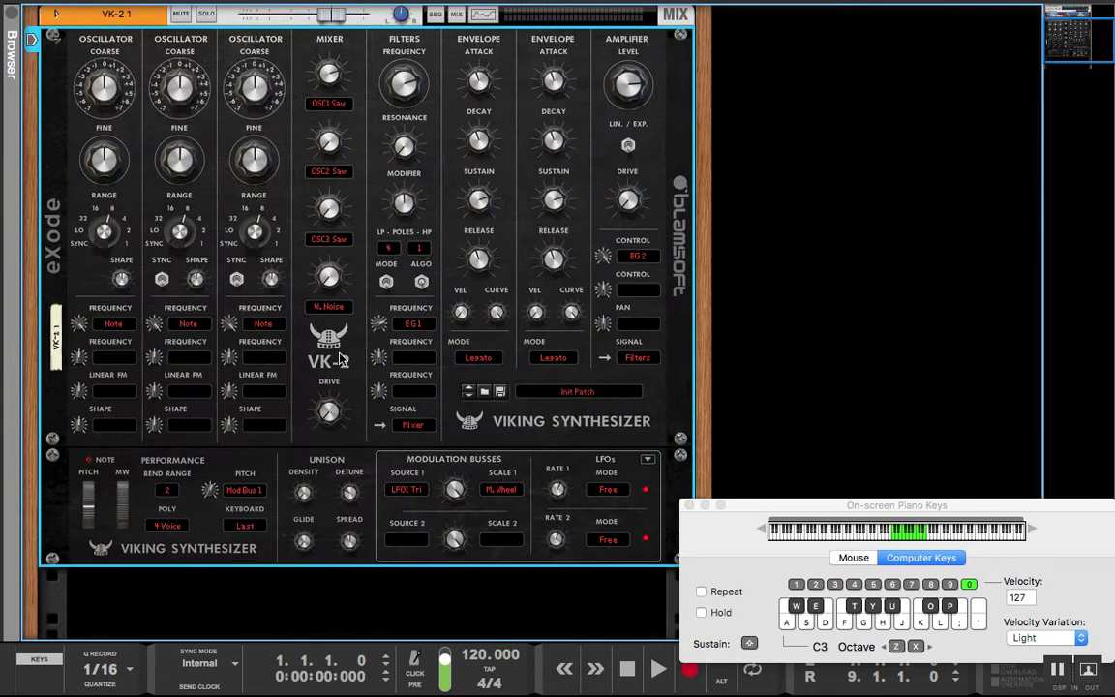
mouse_move(298, 569)
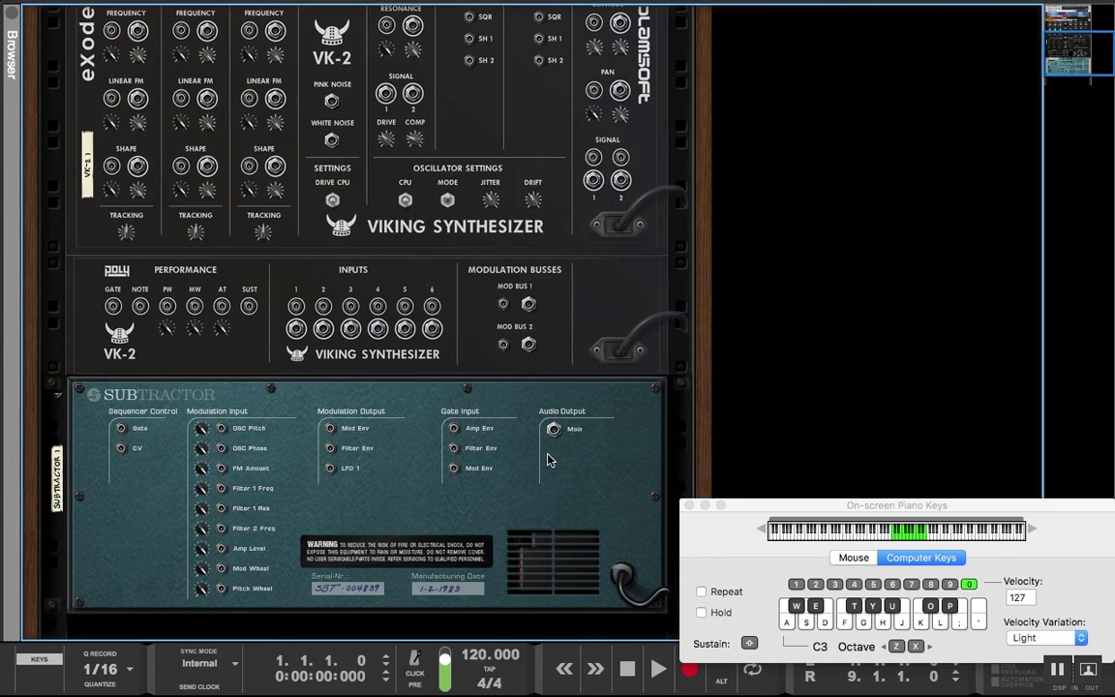
Flip the rack from the rear view to the front view
click(557, 433)
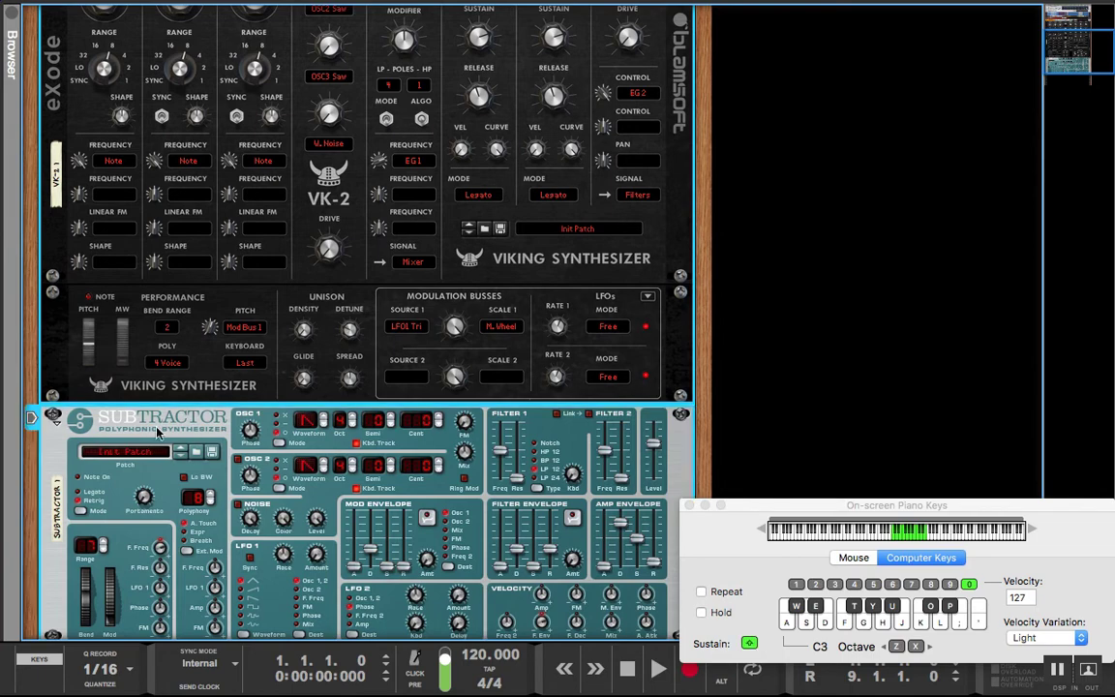
right_click(154, 432)
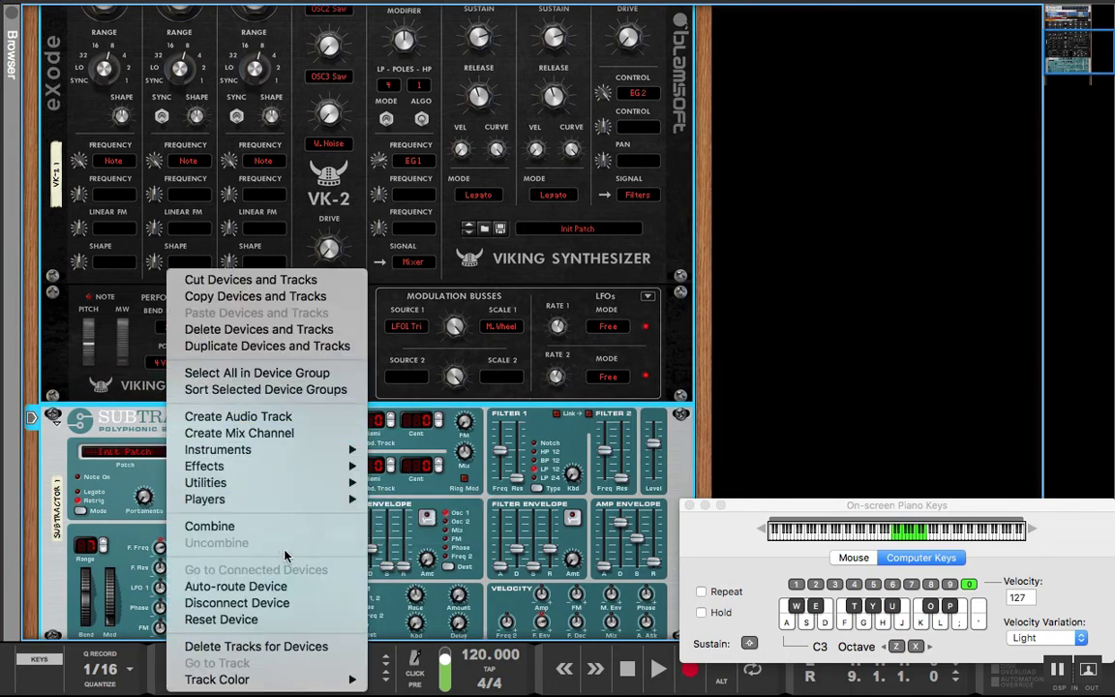
click(217, 449)
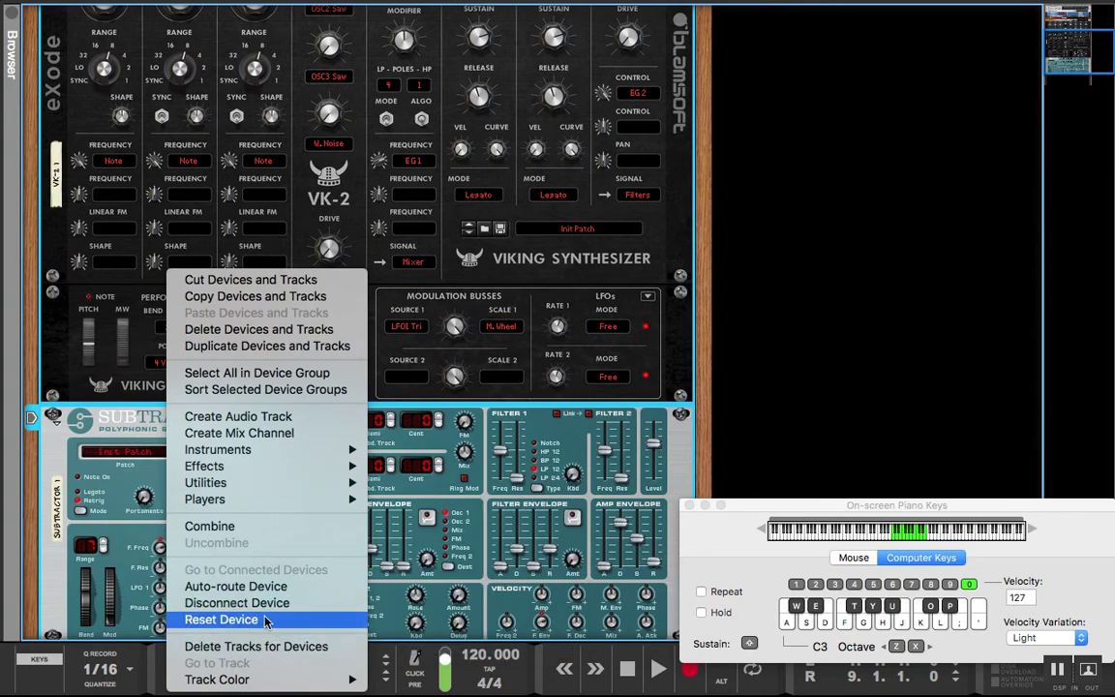
mouse_move(248, 526)
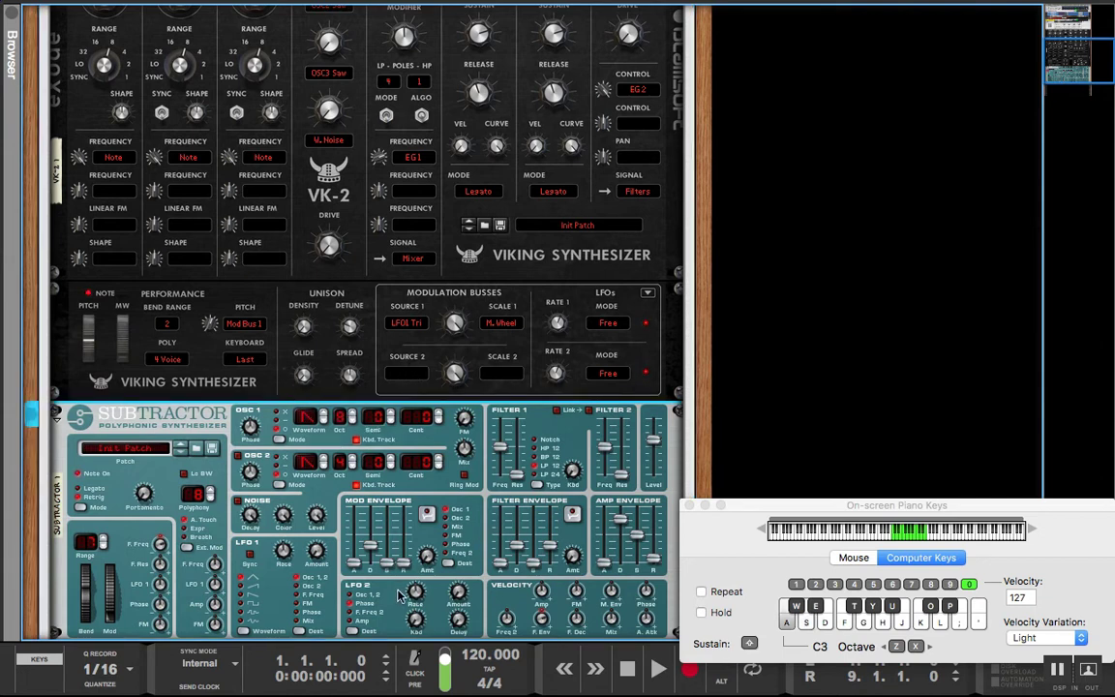
mouse_move(619, 552)
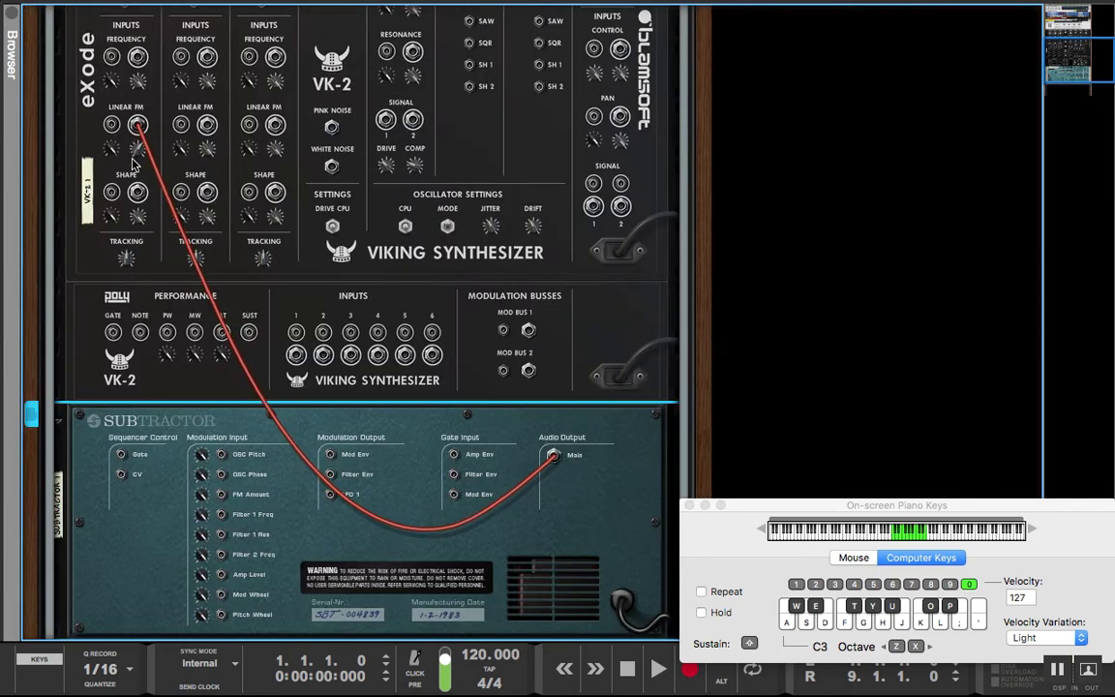
mouse_move(137, 126)
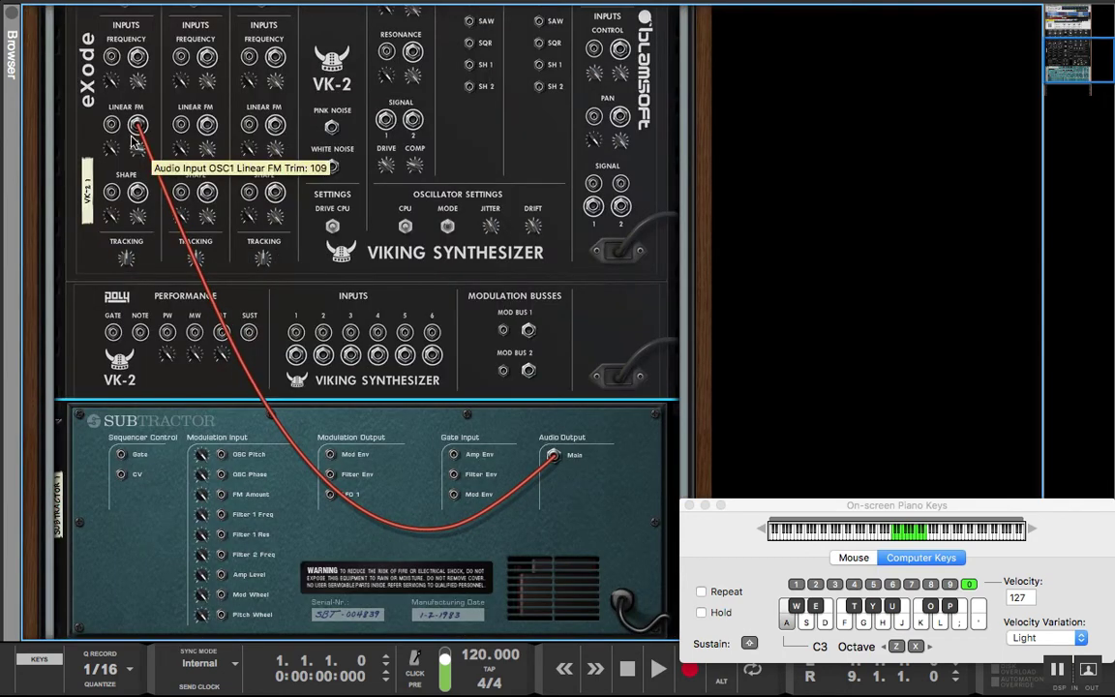
mouse_move(138, 227)
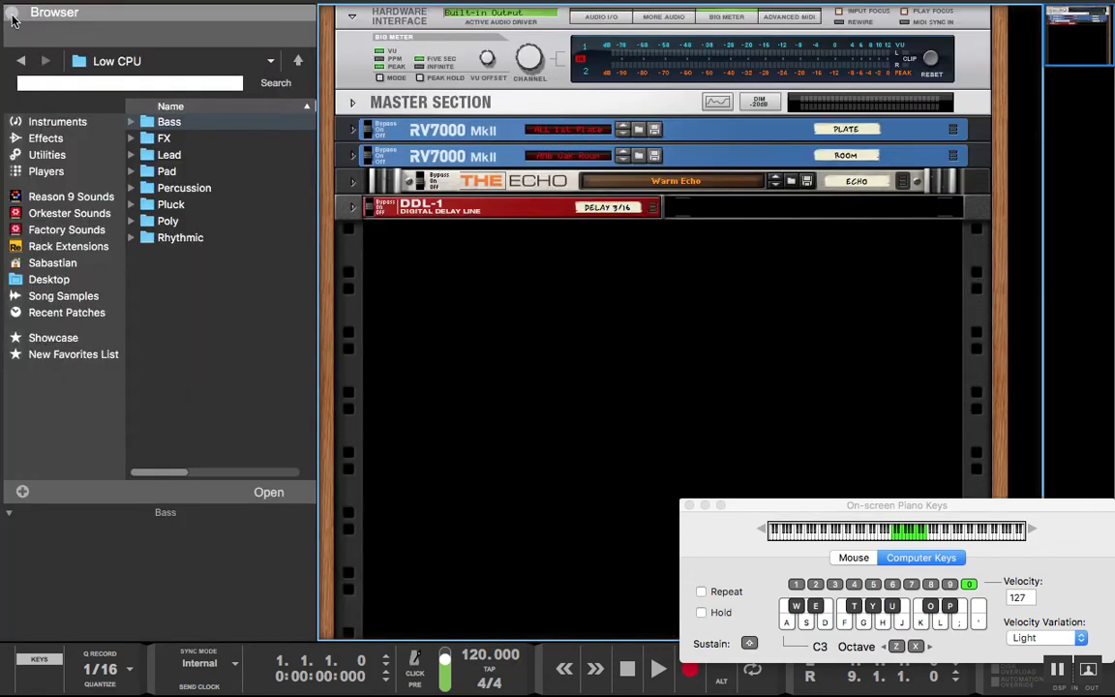
Create a new VK-2 instrument in the rack
click(57, 121)
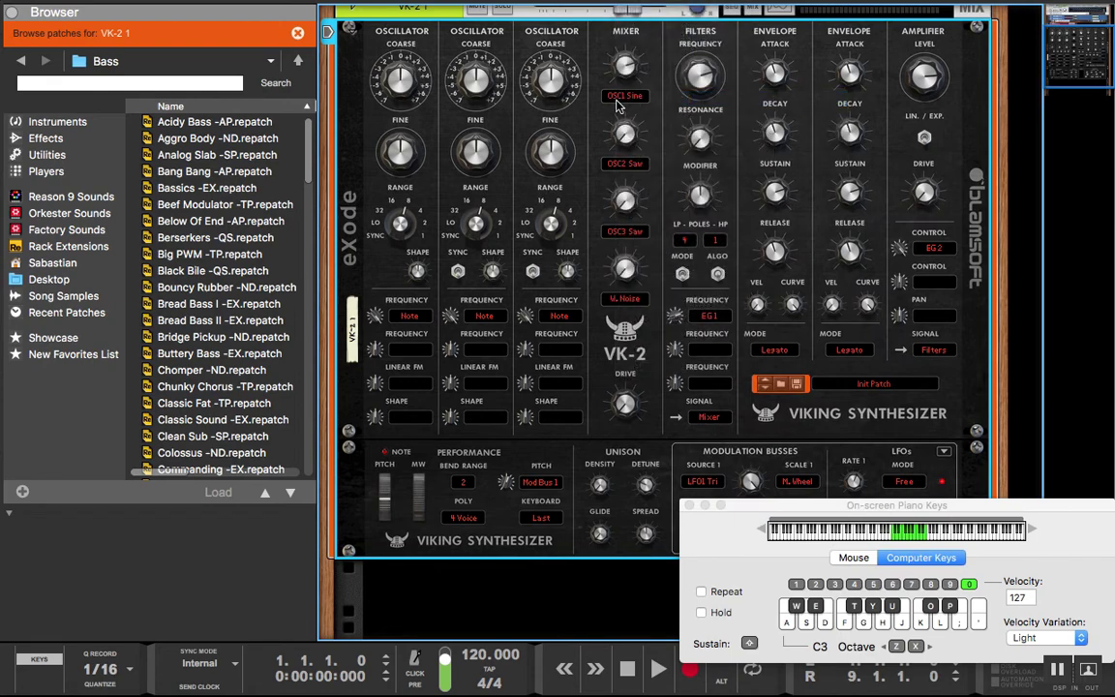
mouse_move(674, 116)
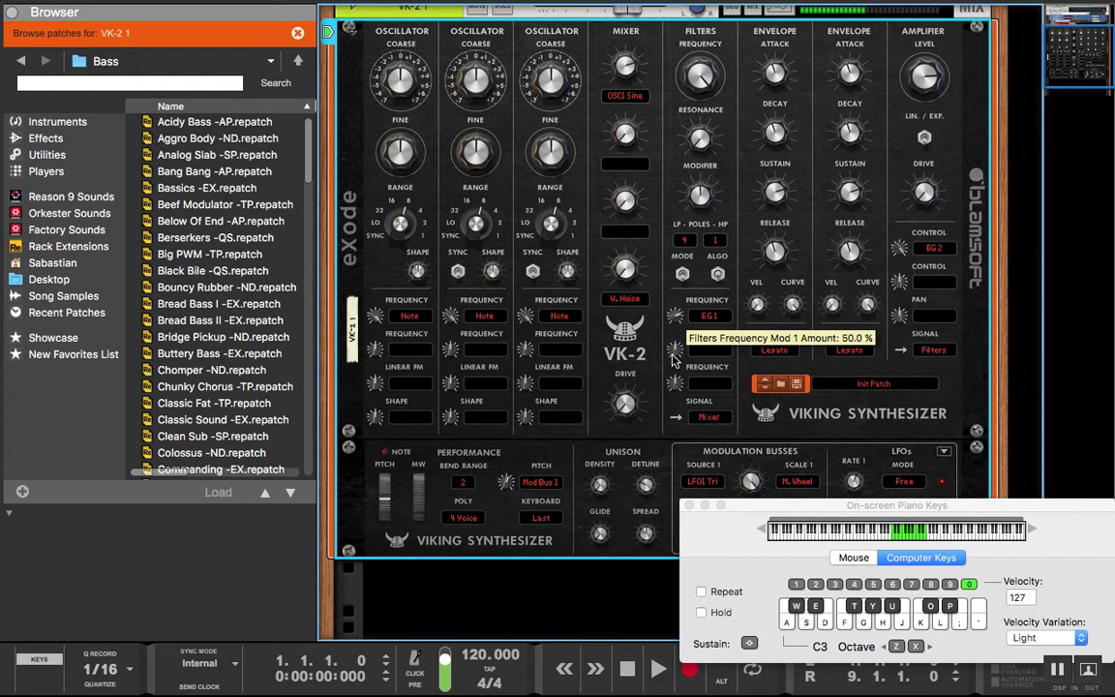
mouse_move(702, 418)
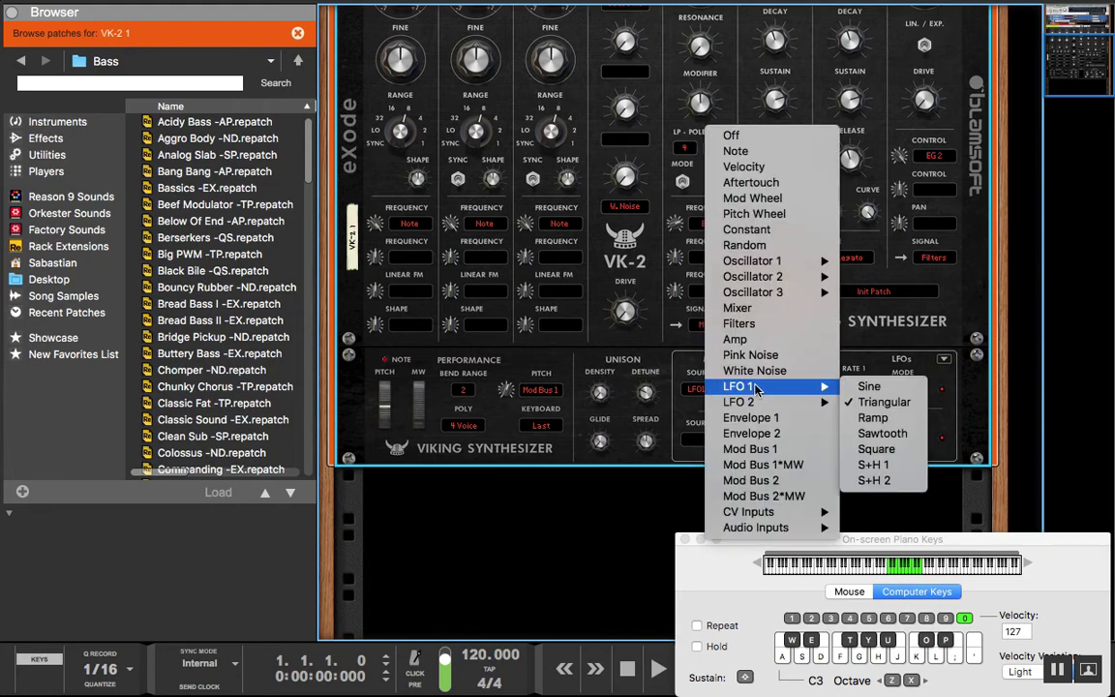
mouse_move(753, 291)
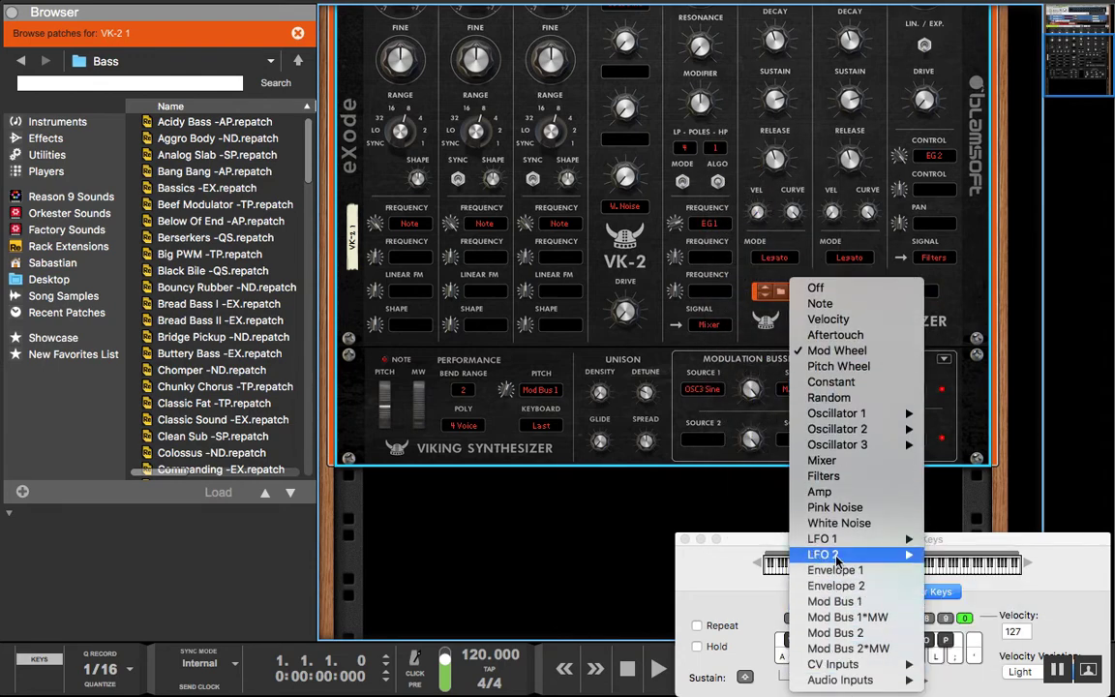
mouse_move(822, 538)
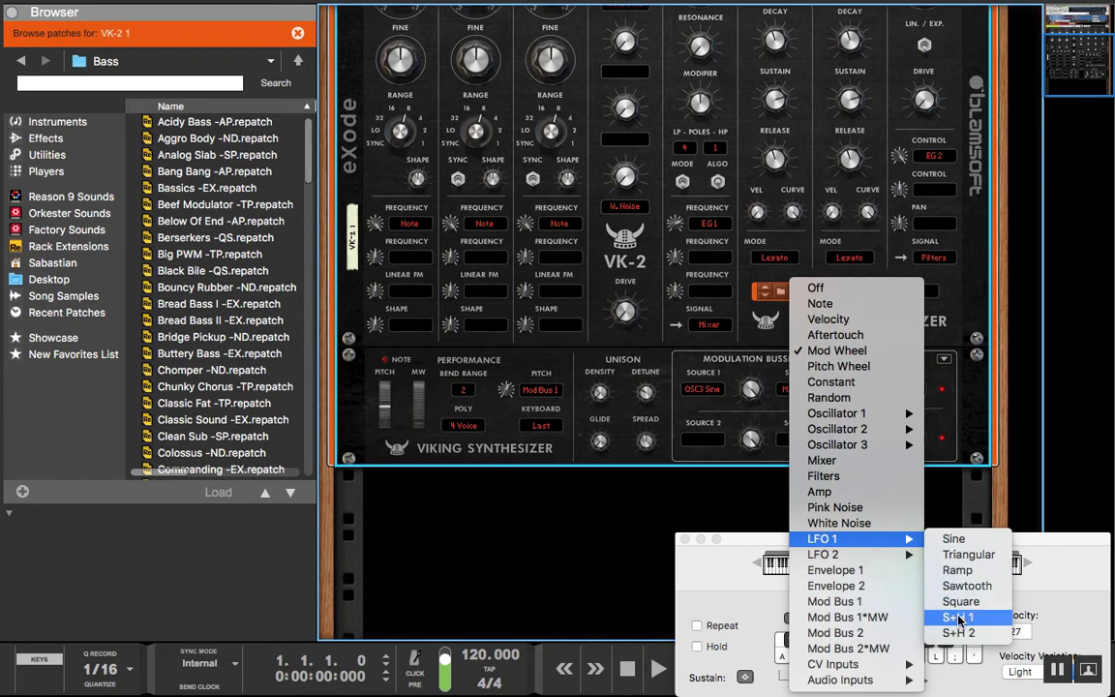
Scale mod bus 1 by LFO1 S+H and route it to OSC1 Linear FM
click(957, 616)
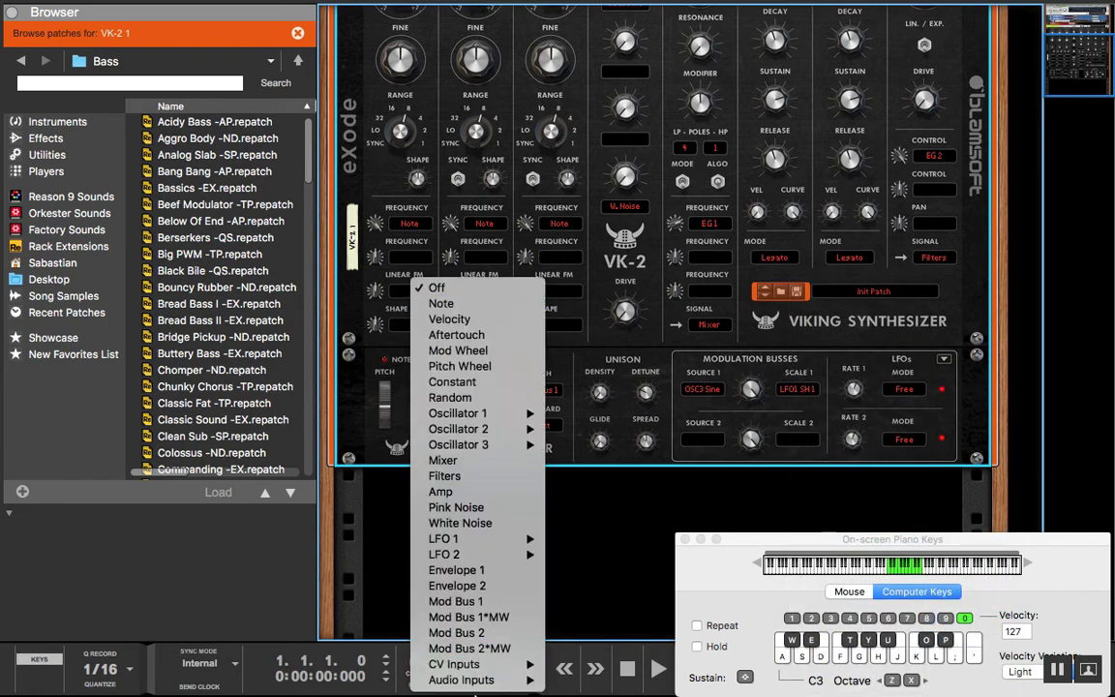
click(454, 601)
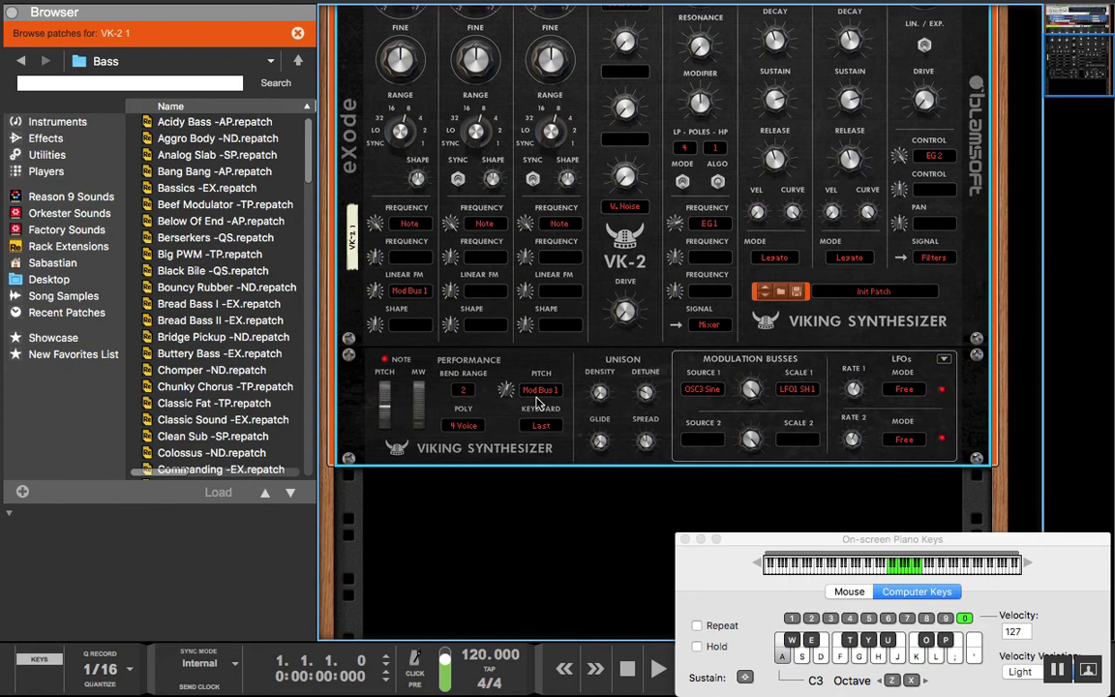
Set OSC1 Linear FM source to Mod Bus 1*MW and adjust the mod wheel amount
click(463, 407)
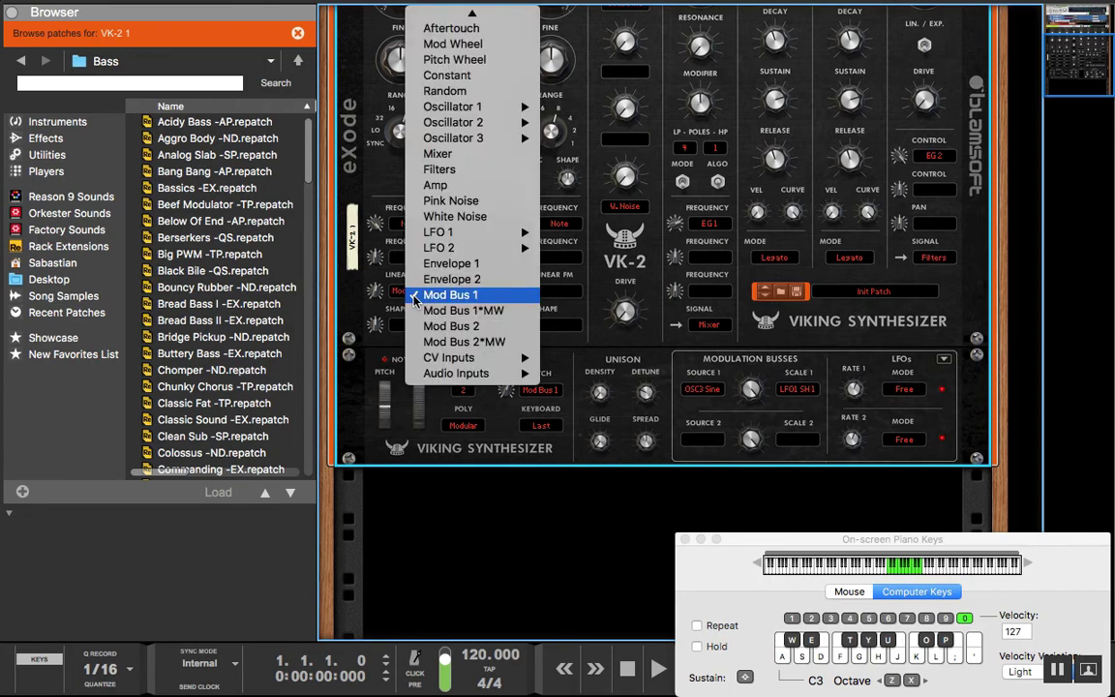
mouse_move(465, 310)
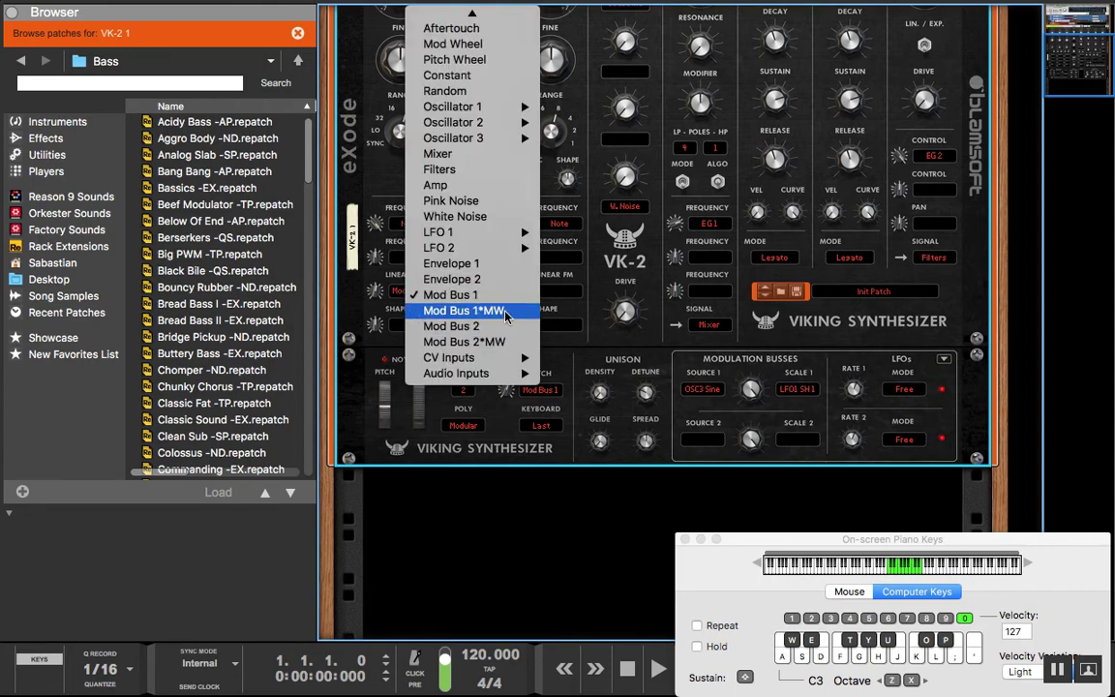
click(464, 310)
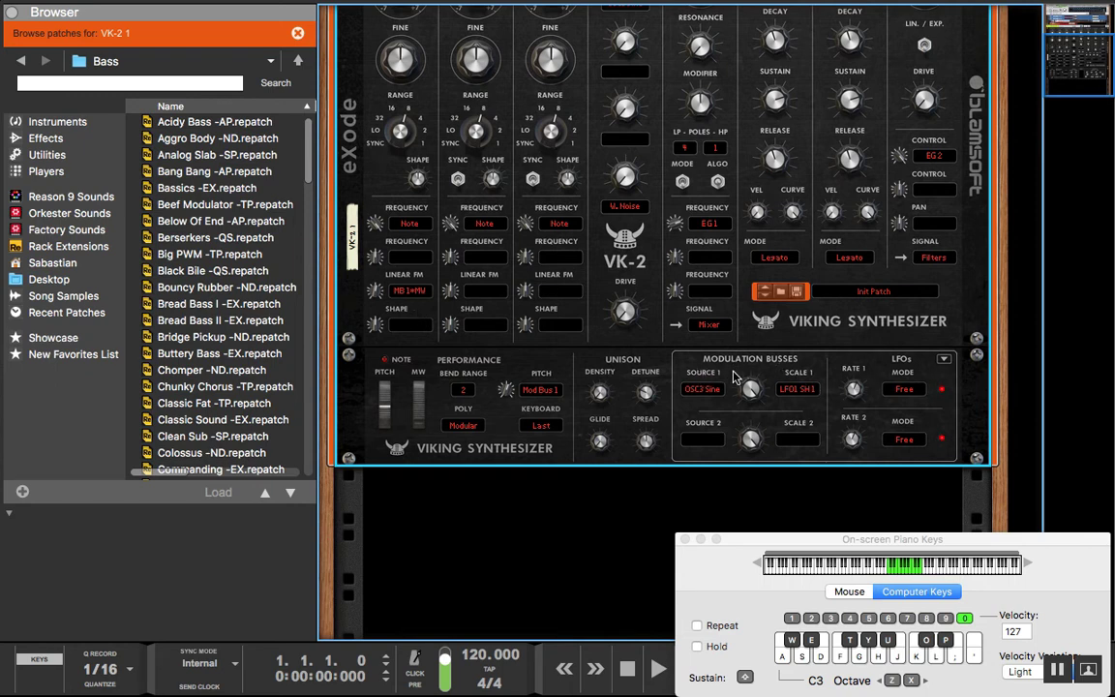
mouse_move(670, 402)
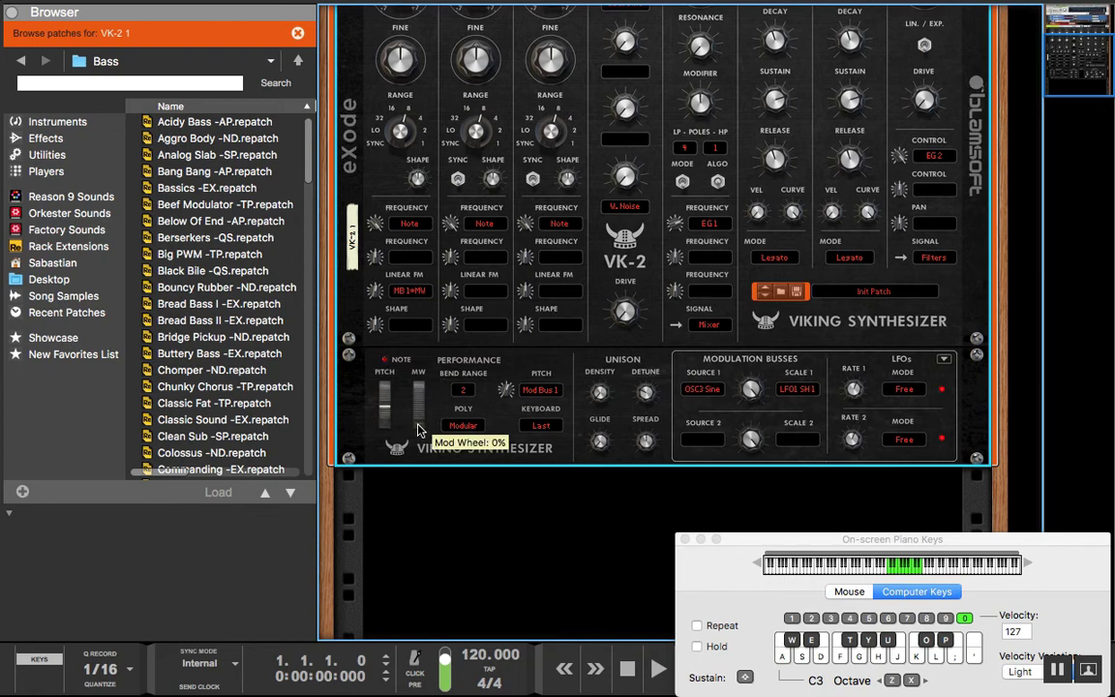
mouse_move(419, 413)
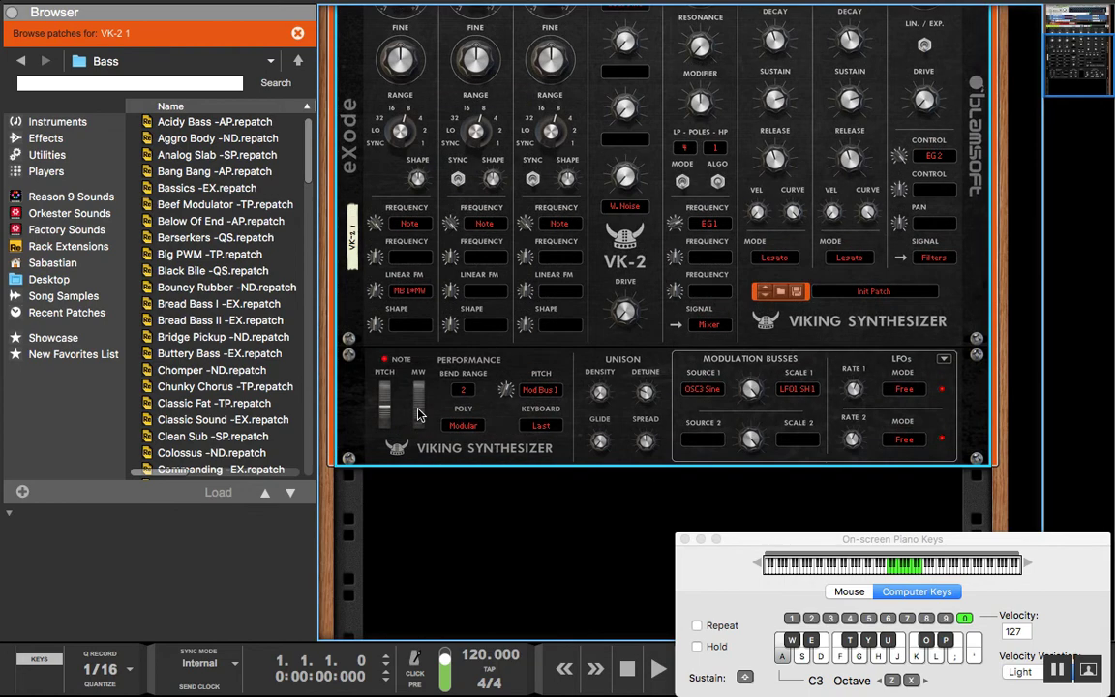
drag(418, 416, 417, 387)
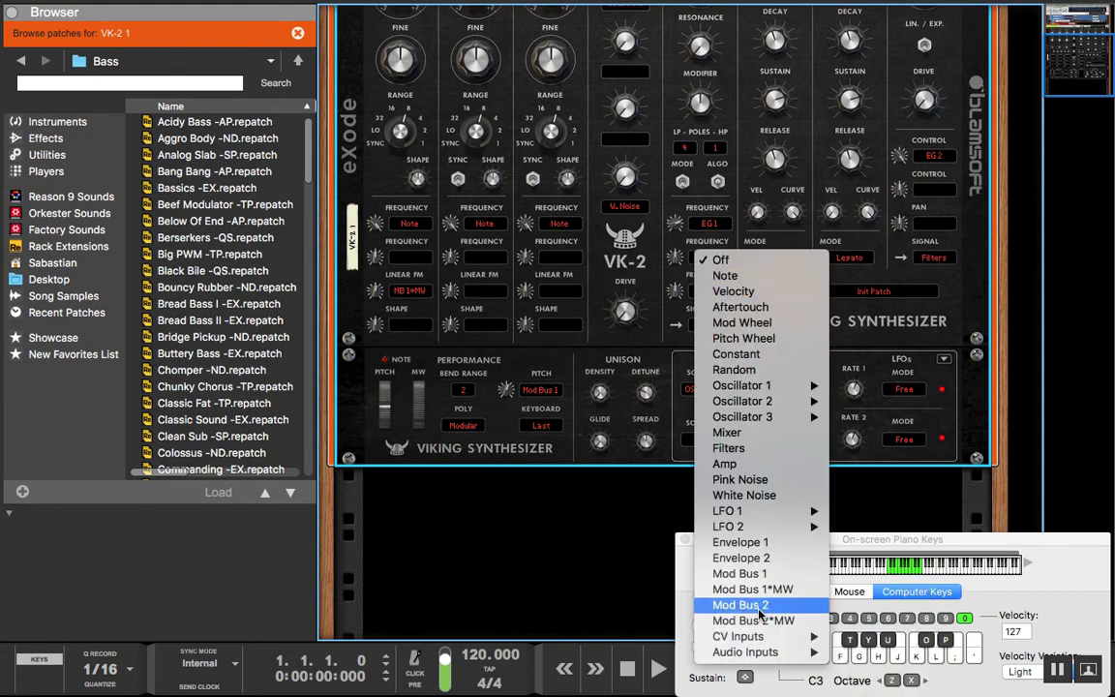
Route Mod Bus 1 to the filter frequency's second mod slot
click(740, 604)
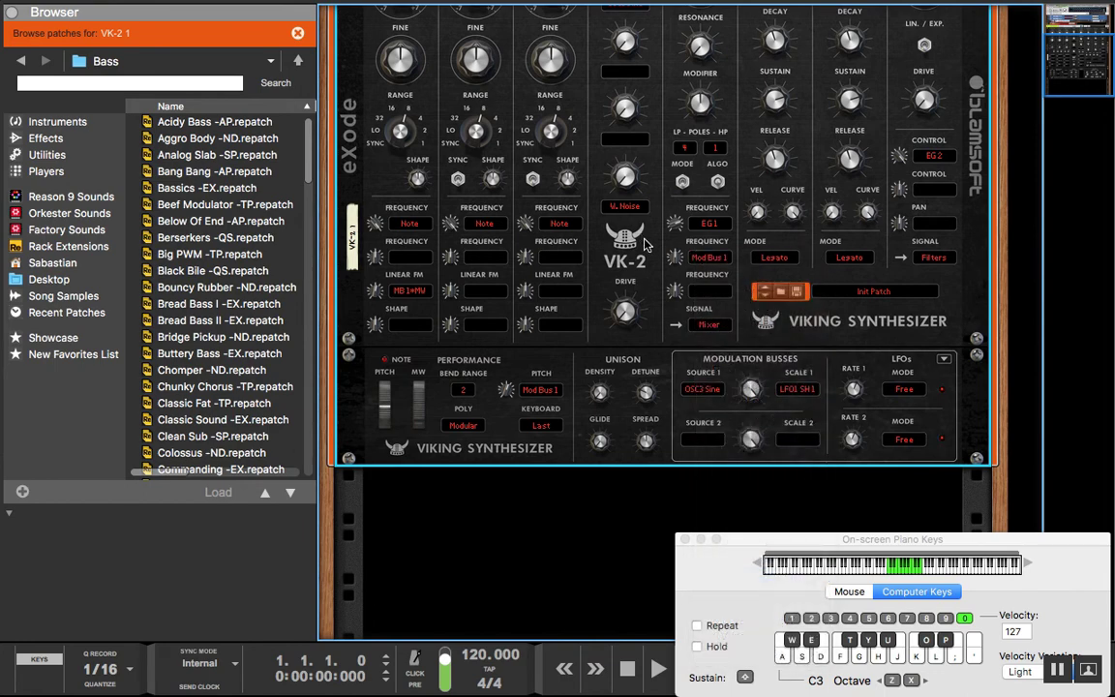
mouse_move(675, 240)
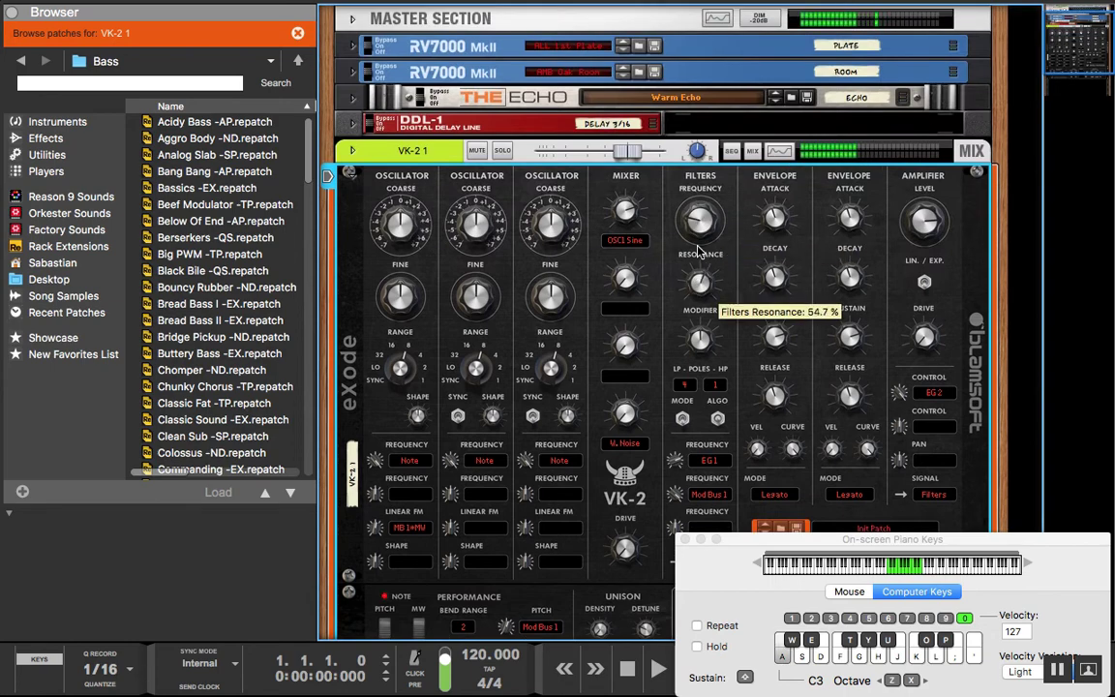
scroll(down, 3)
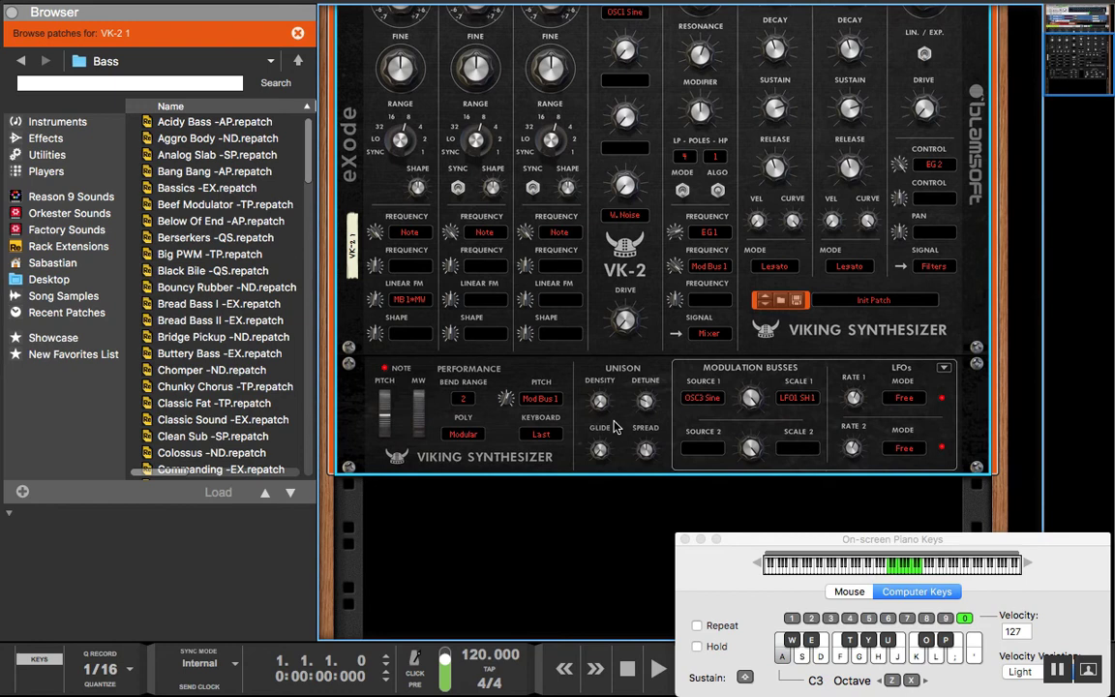
mouse_move(677, 268)
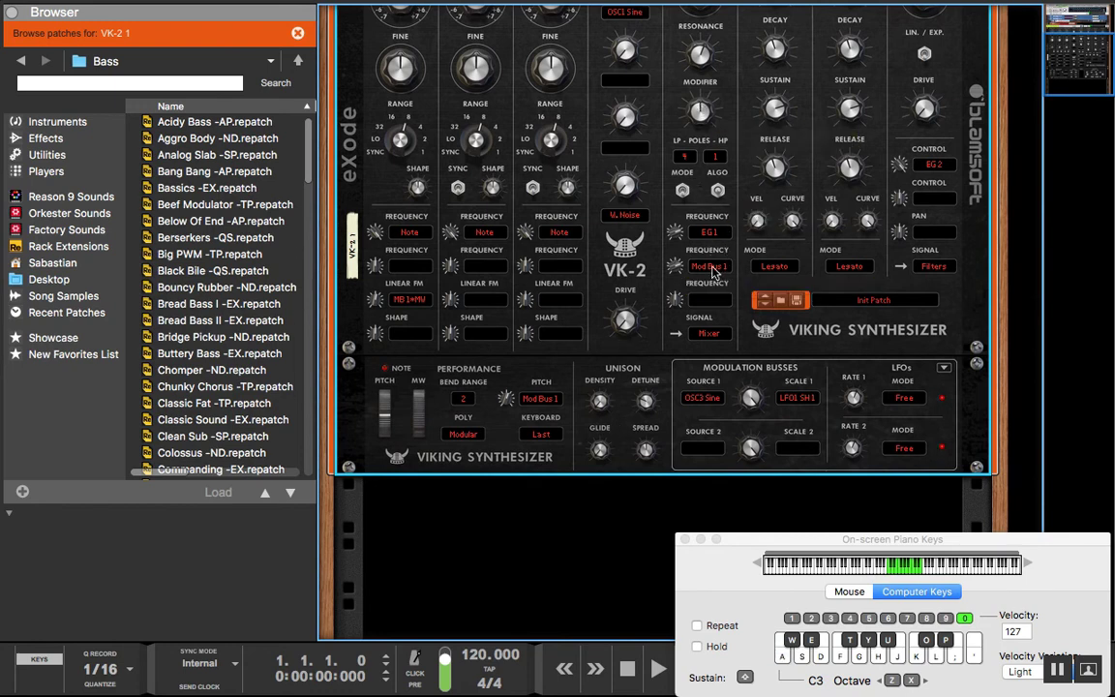
mouse_move(751, 400)
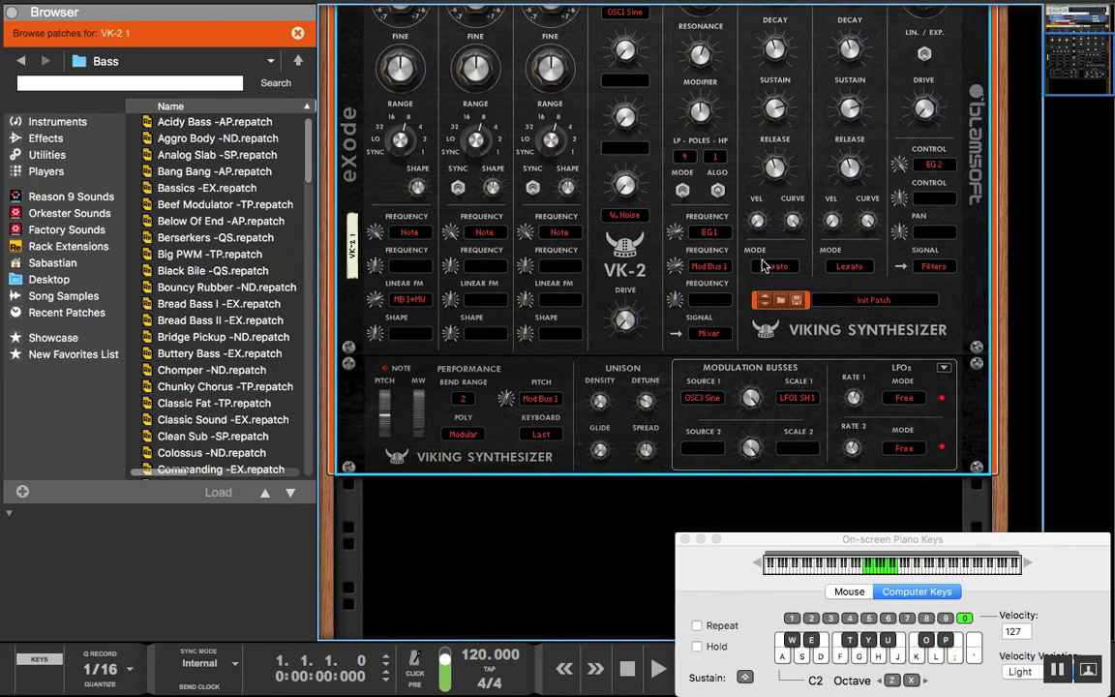
Switch Envelope 1 and Envelope 2 mode from Legato to Retrig
click(773, 265)
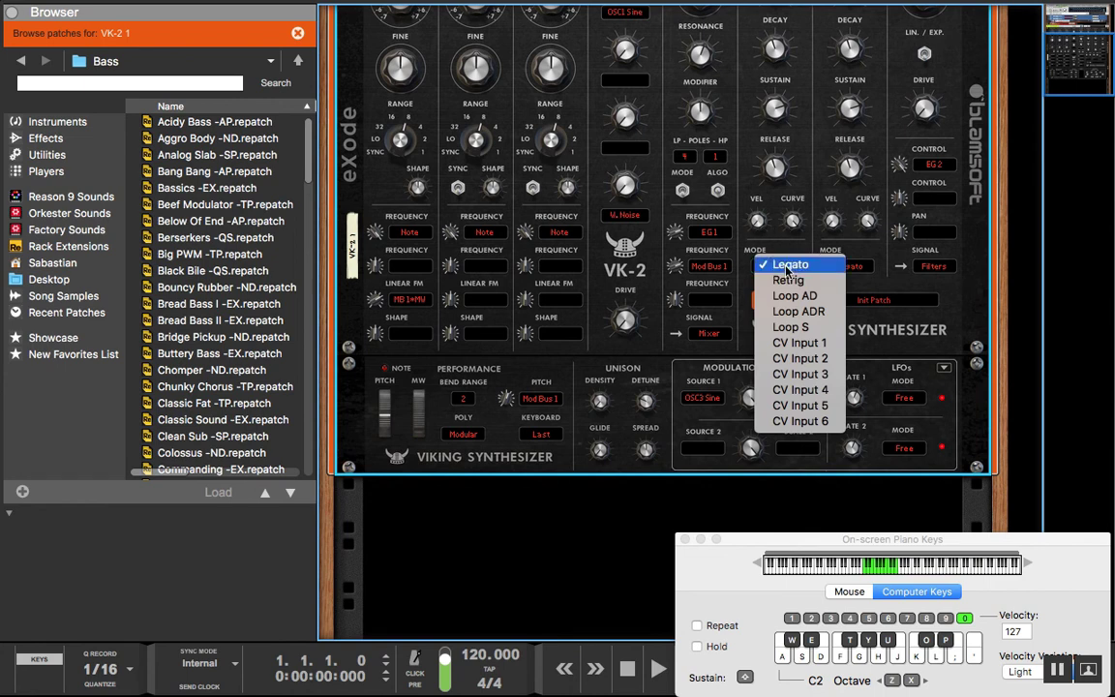
click(791, 264)
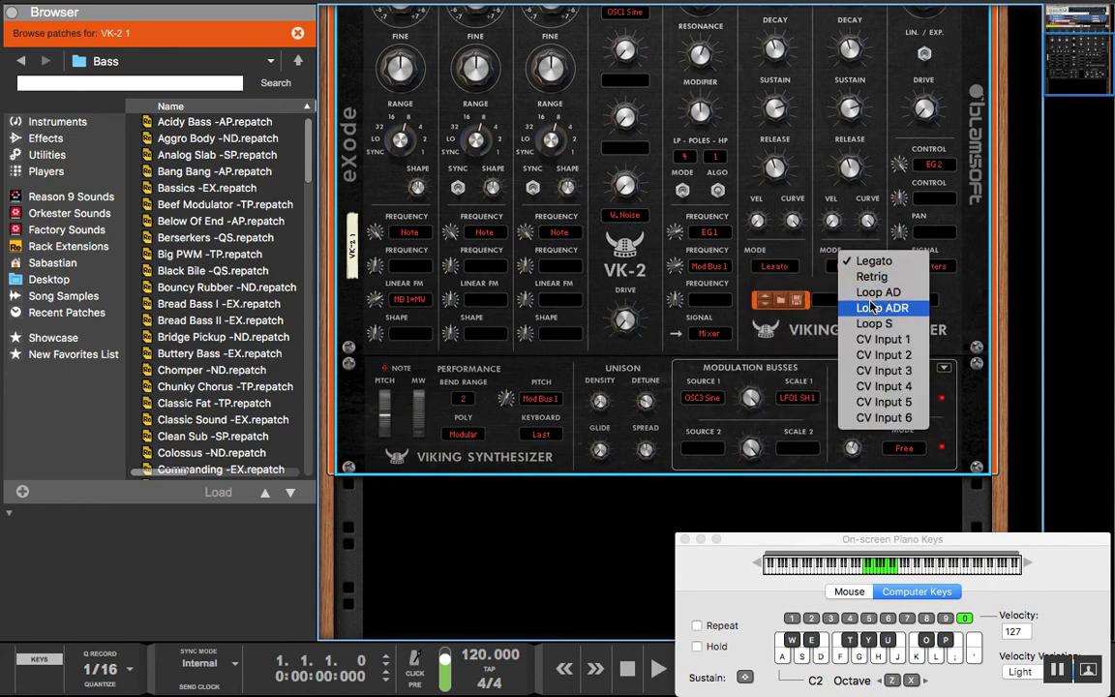
mouse_move(799, 275)
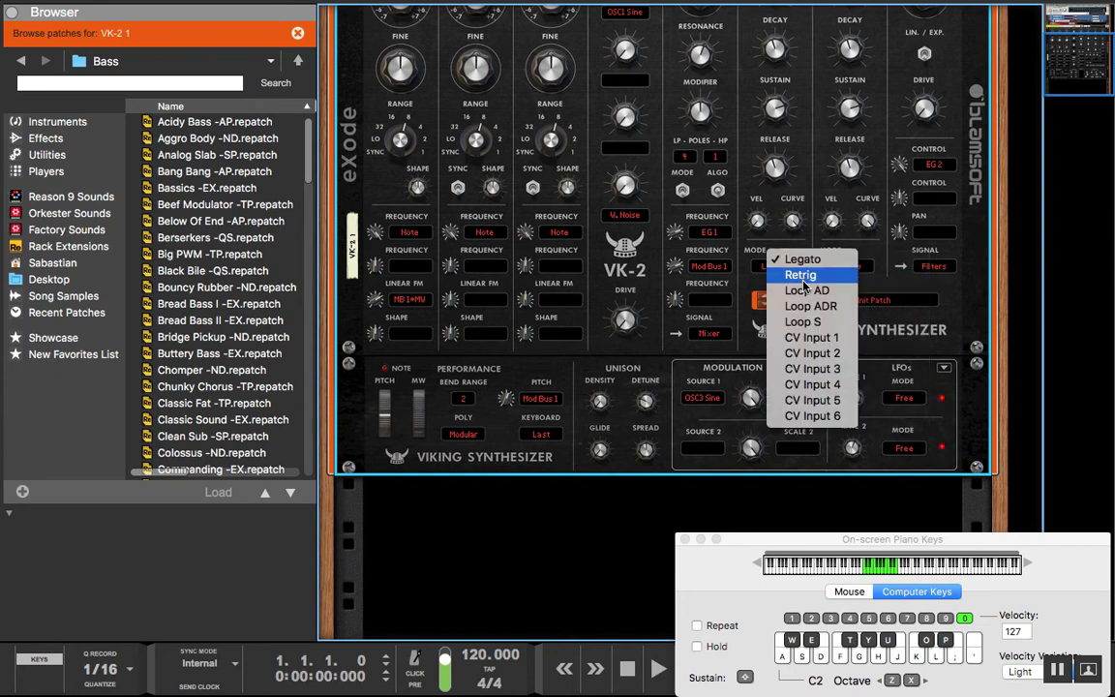
click(800, 275)
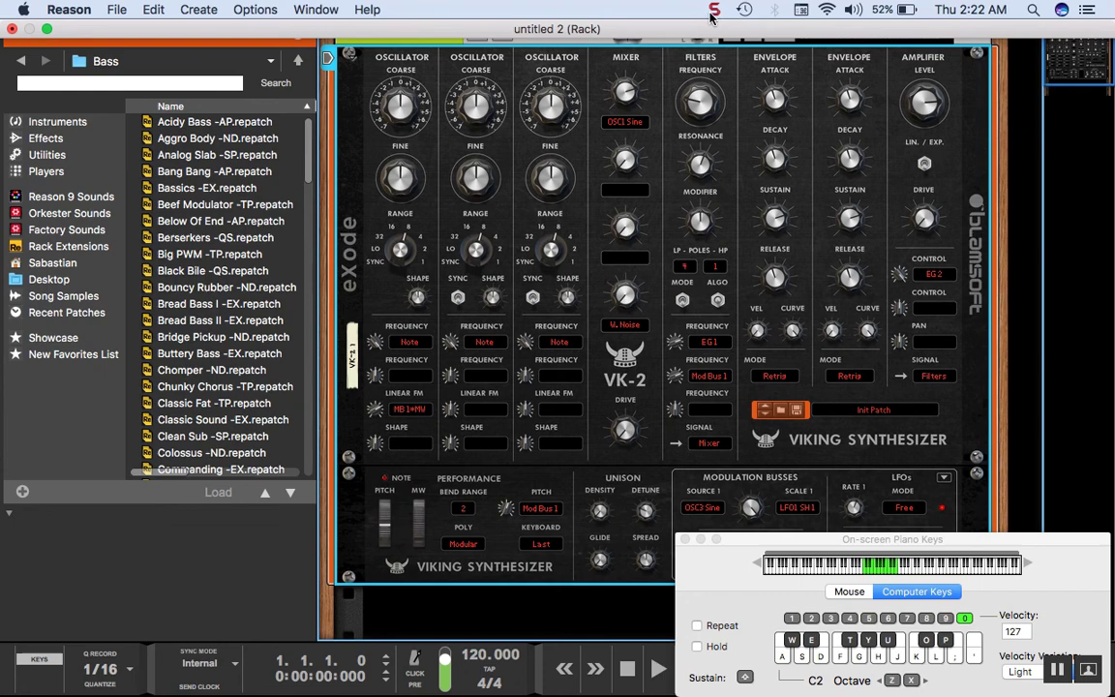
click(712, 10)
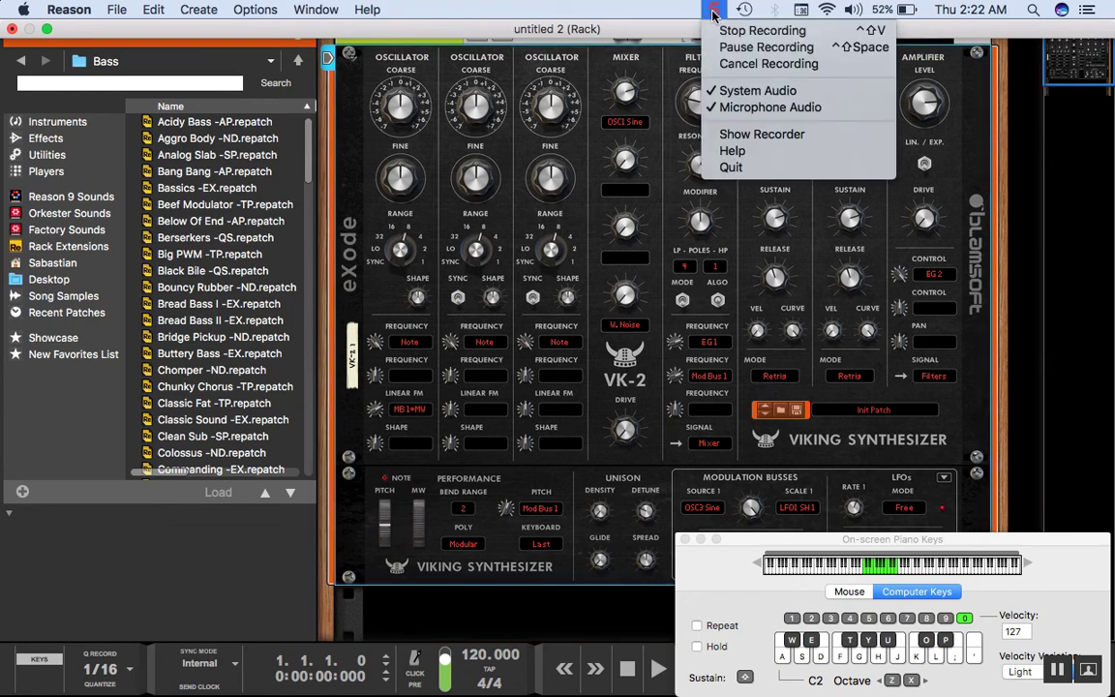
mouse_move(1006, 290)
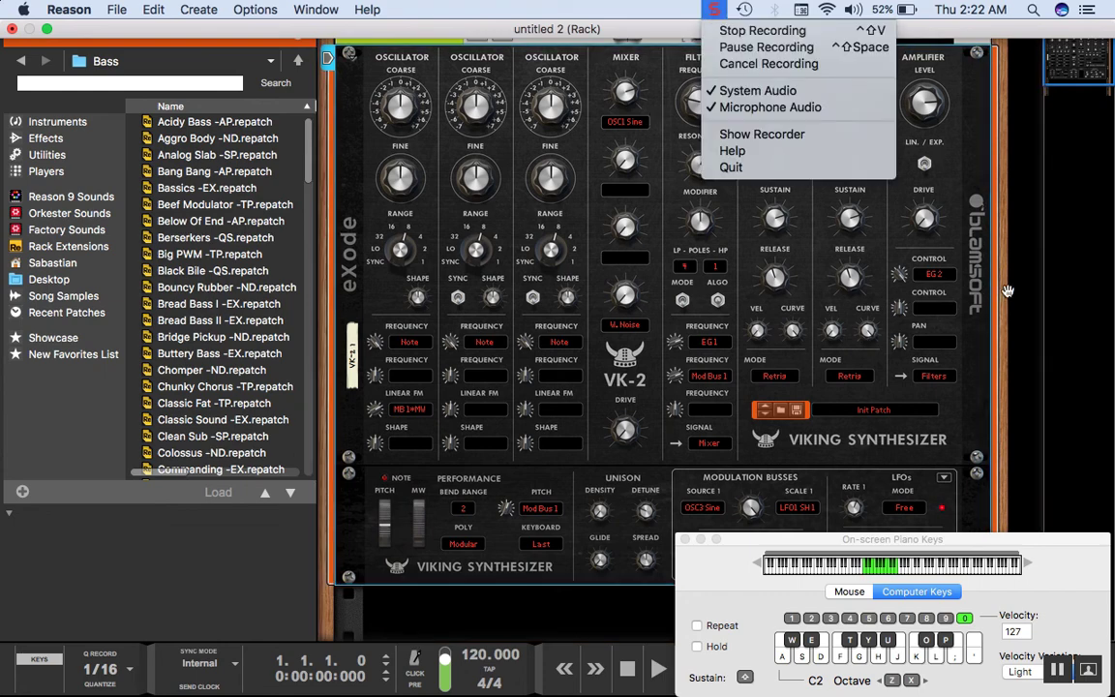